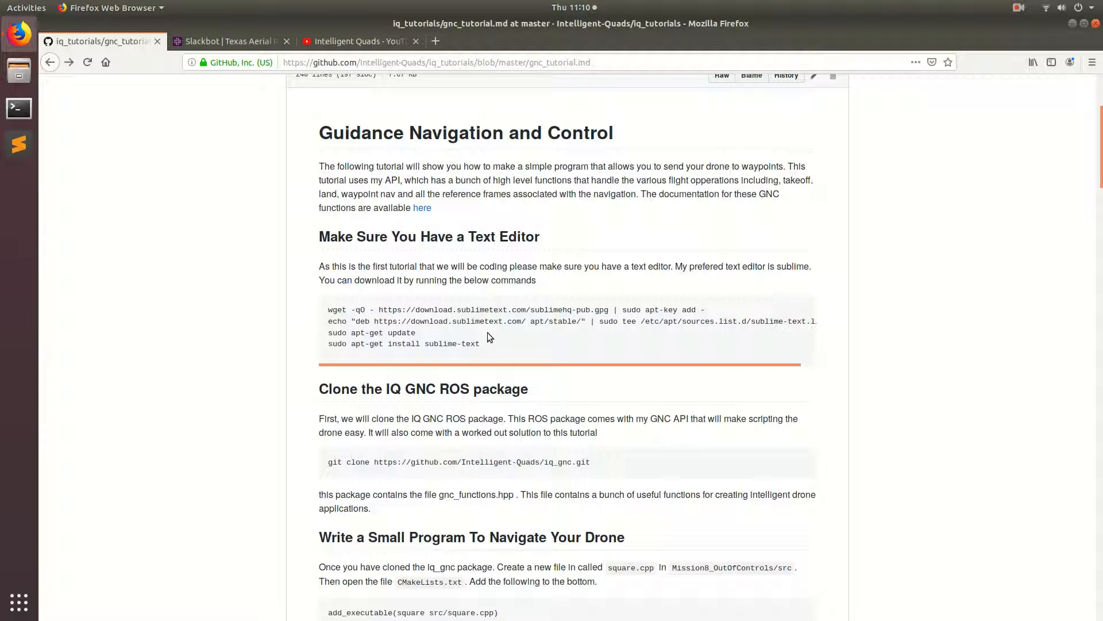
{"action": "mouse_move", "coordinate": [495, 350]}
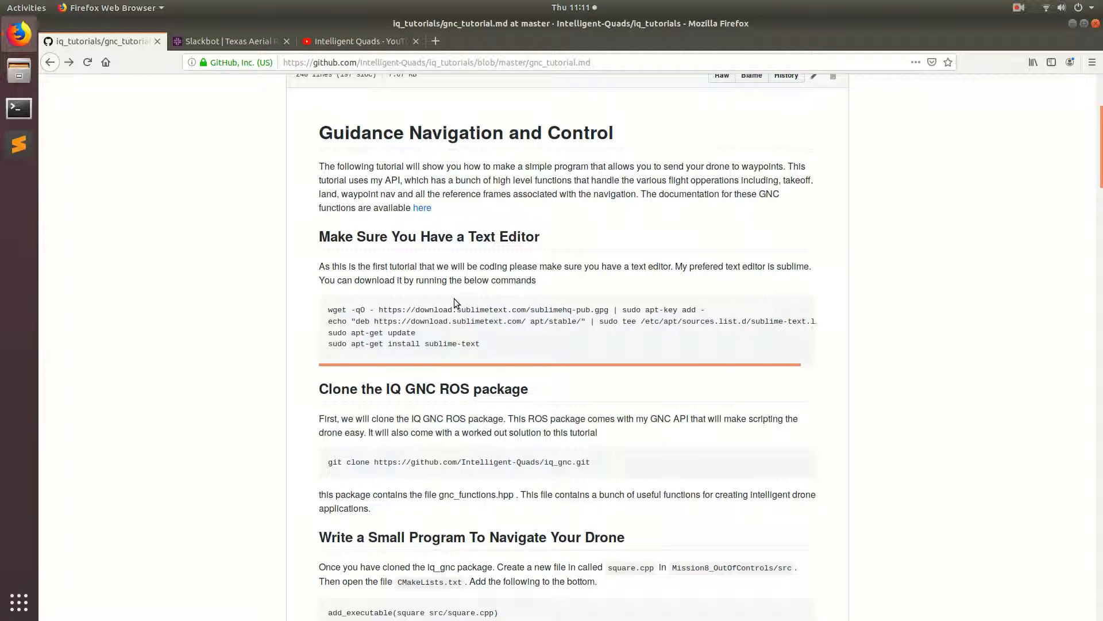
{"action": "mouse_move", "coordinate": [477, 262]}
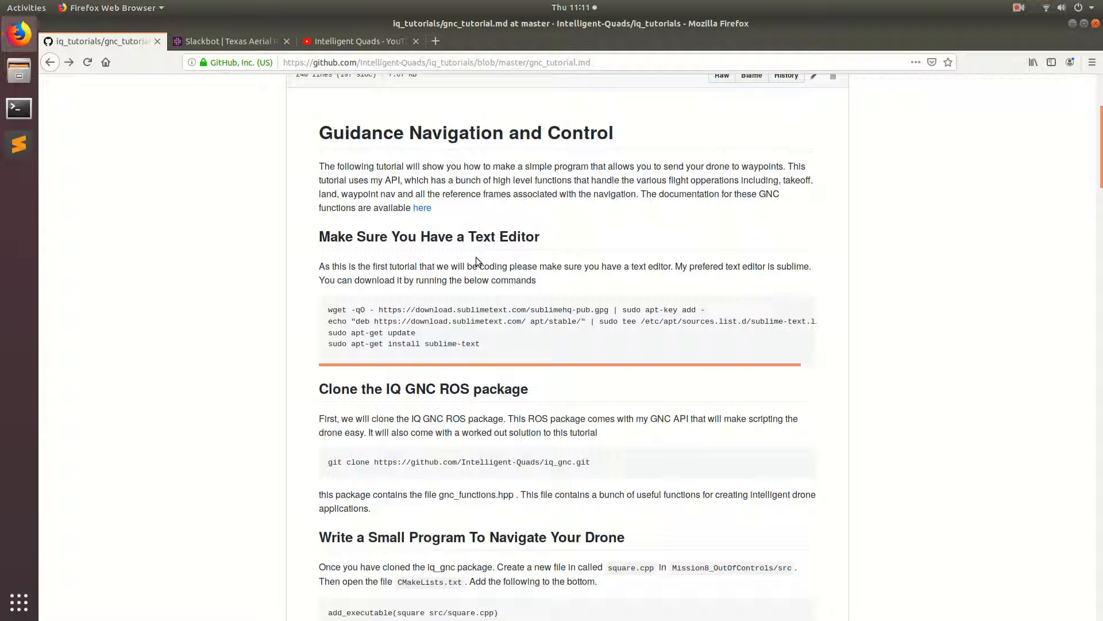
{"action": "mouse_move", "coordinate": [468, 251]}
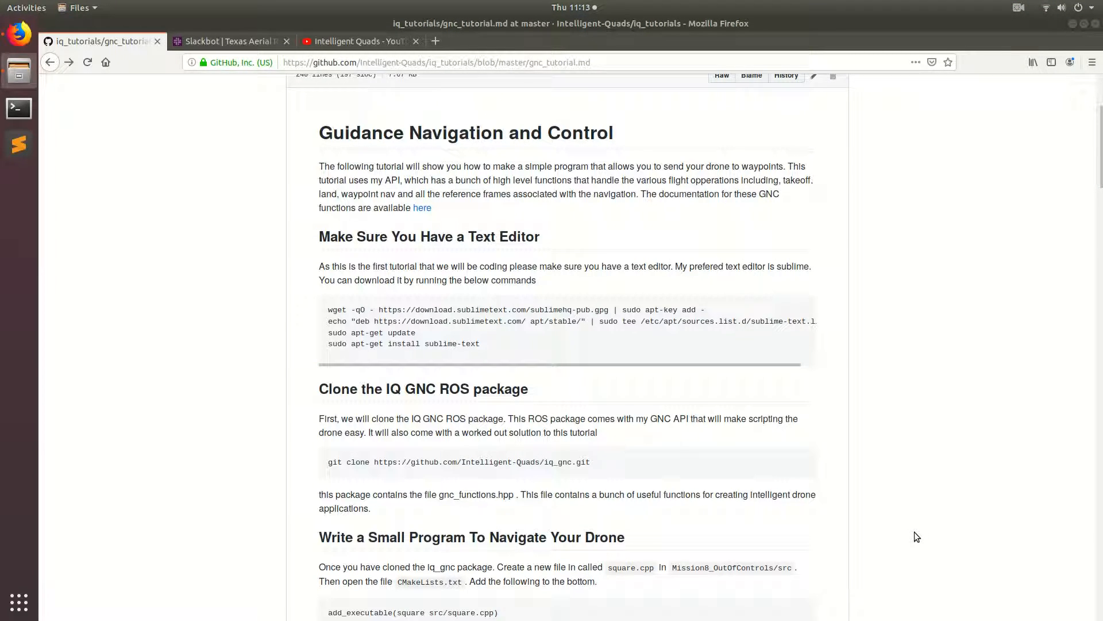
{"action": "mouse_move", "coordinate": [885, 458]}
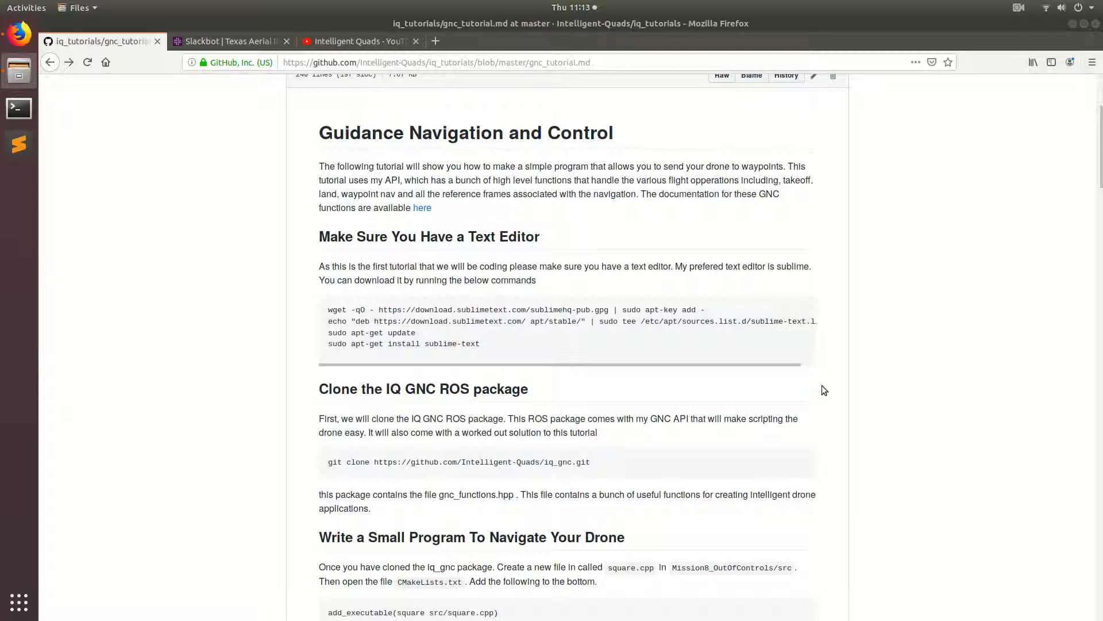
{"action": "mouse_move", "coordinate": [831, 497]}
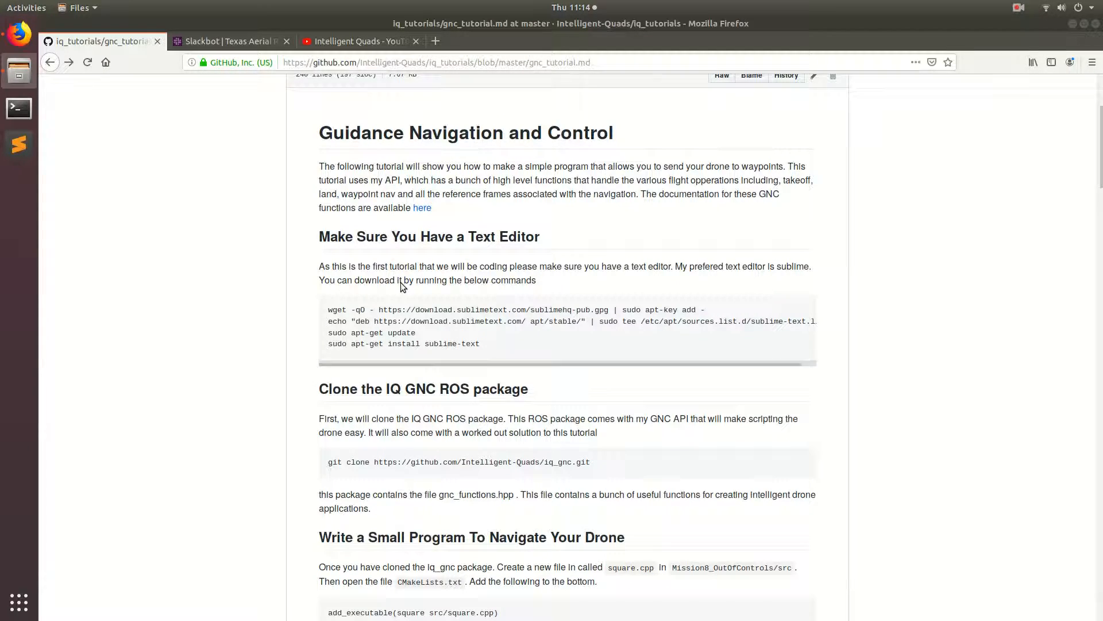
Scroll the GNC tutorial past the Sublime install commands to 'Clone the IQ GNC ROS package'.
{"action": "double_click", "coordinate": [441, 343]}
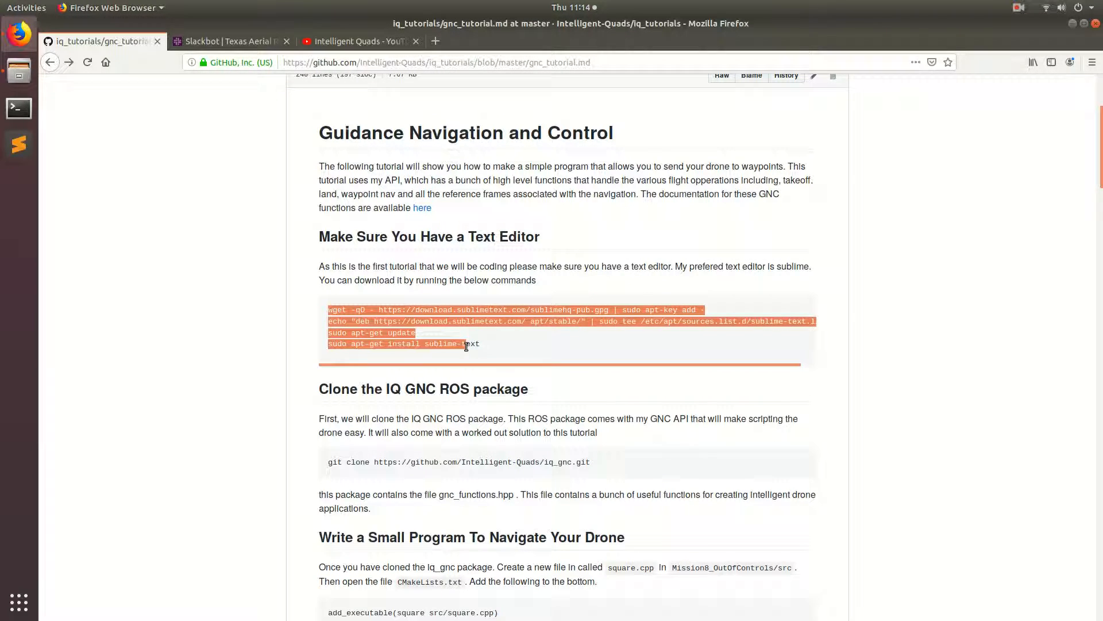
{"action": "left_click", "coordinate": [598, 432]}
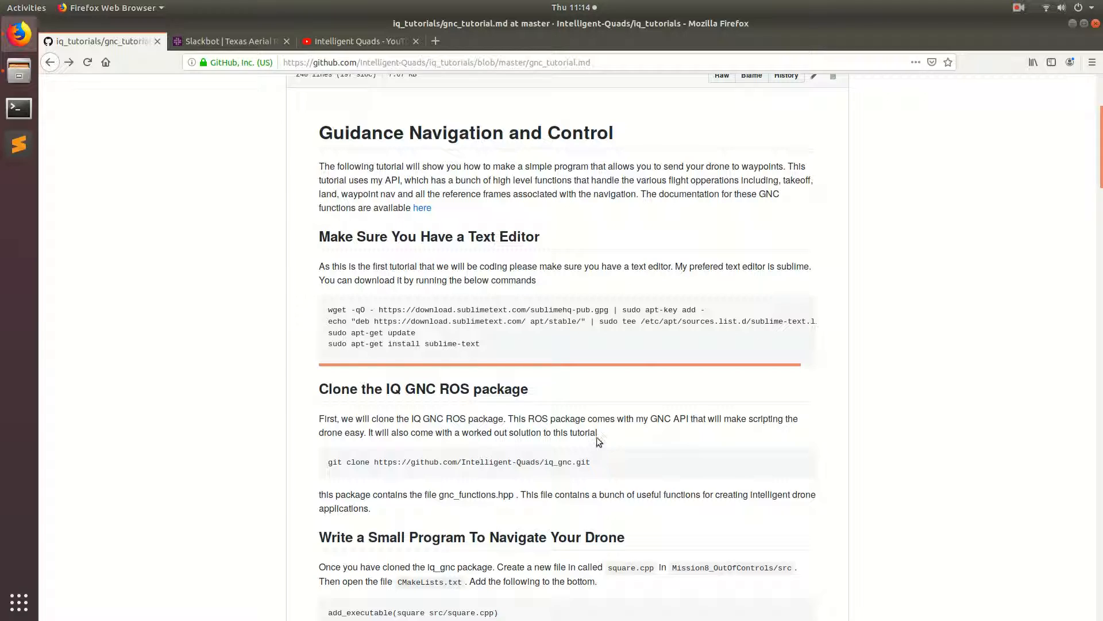
{"action": "scroll", "scroll_direction": "down", "scroll_amount": 3}
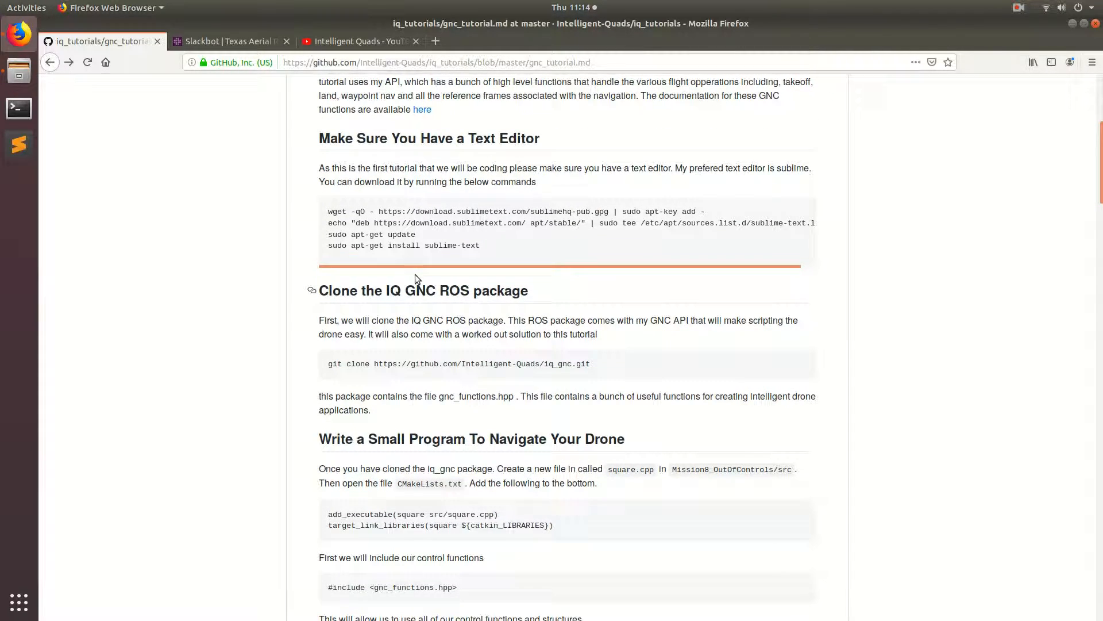
{"action": "mouse_move", "coordinate": [502, 313]}
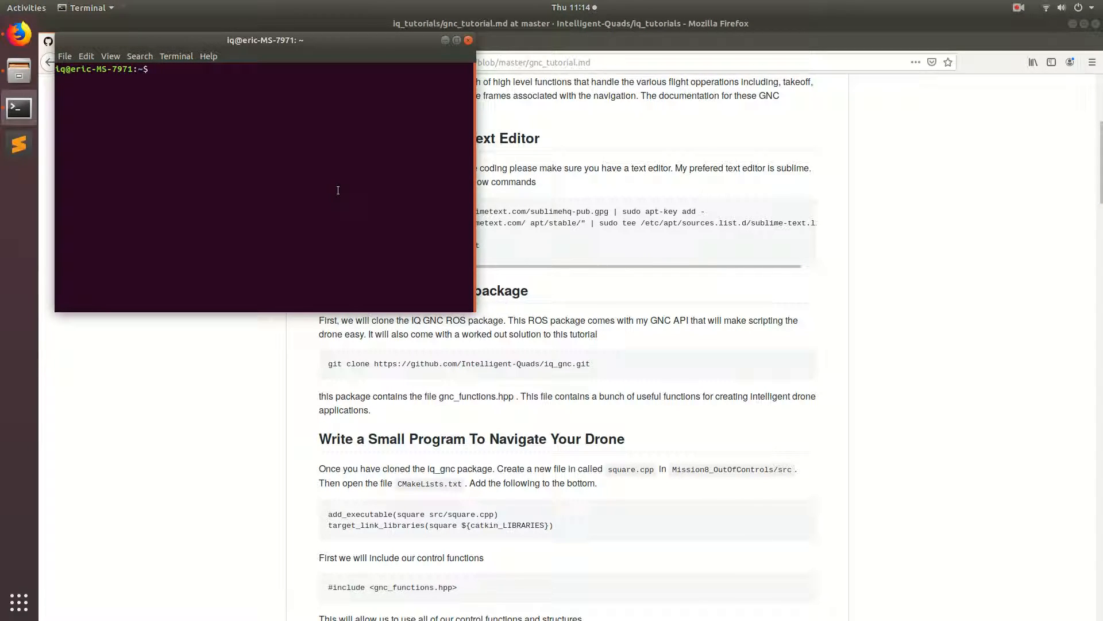
Move into catkin_ws/src and open that folder in Sublime Text with subl.
{"action": "type", "text": "cd c"}
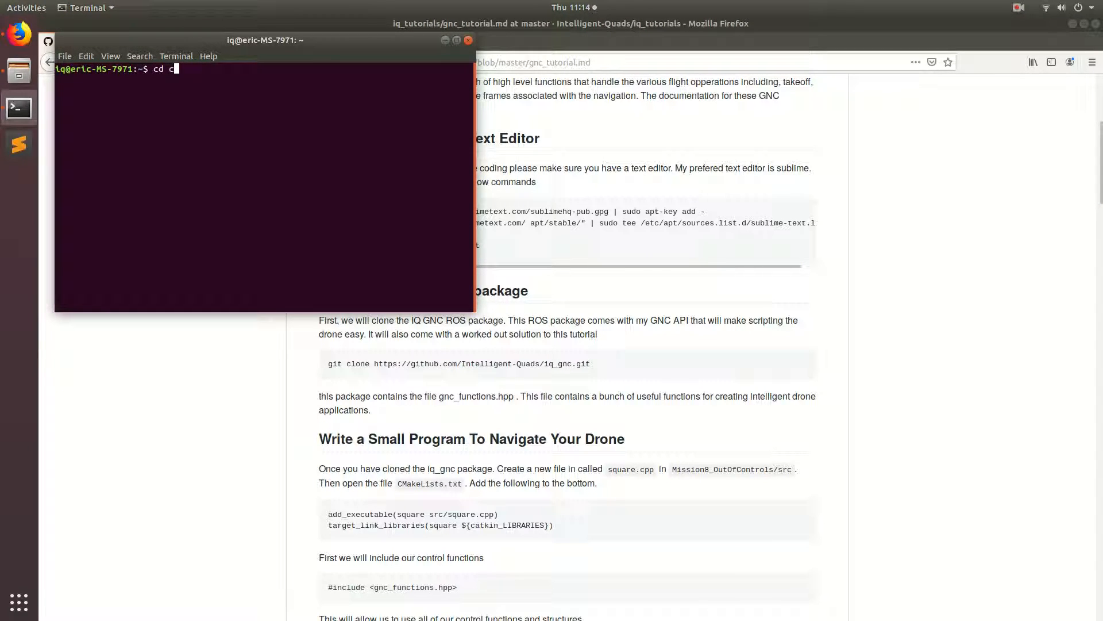
{"action": "type", "text": "atkin_ws/src/"}
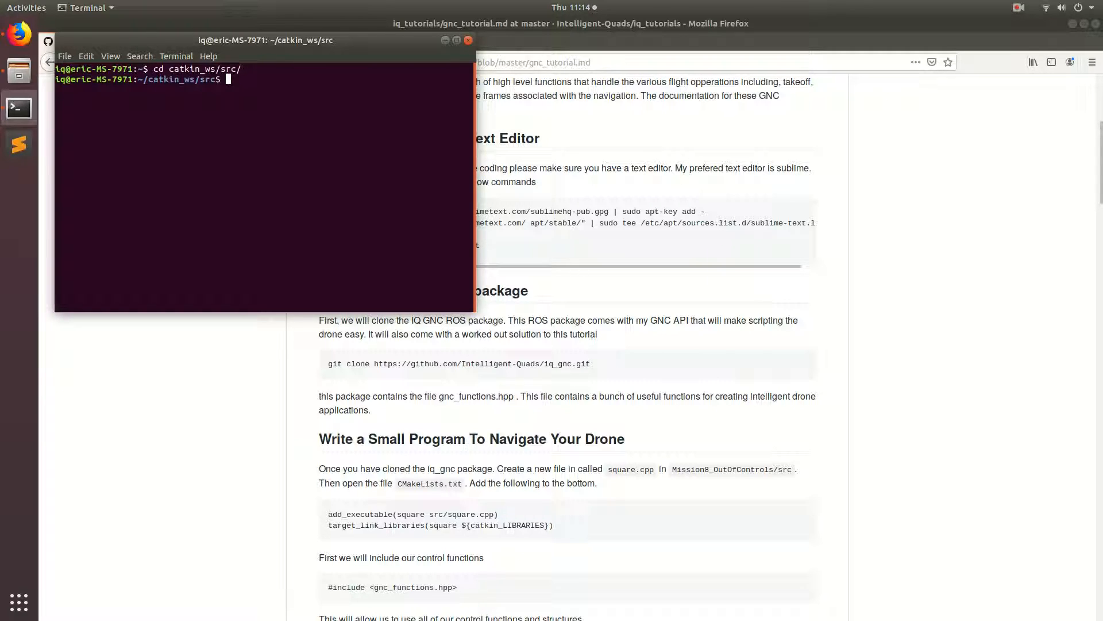
{"action": "type", "text": "subl ."}
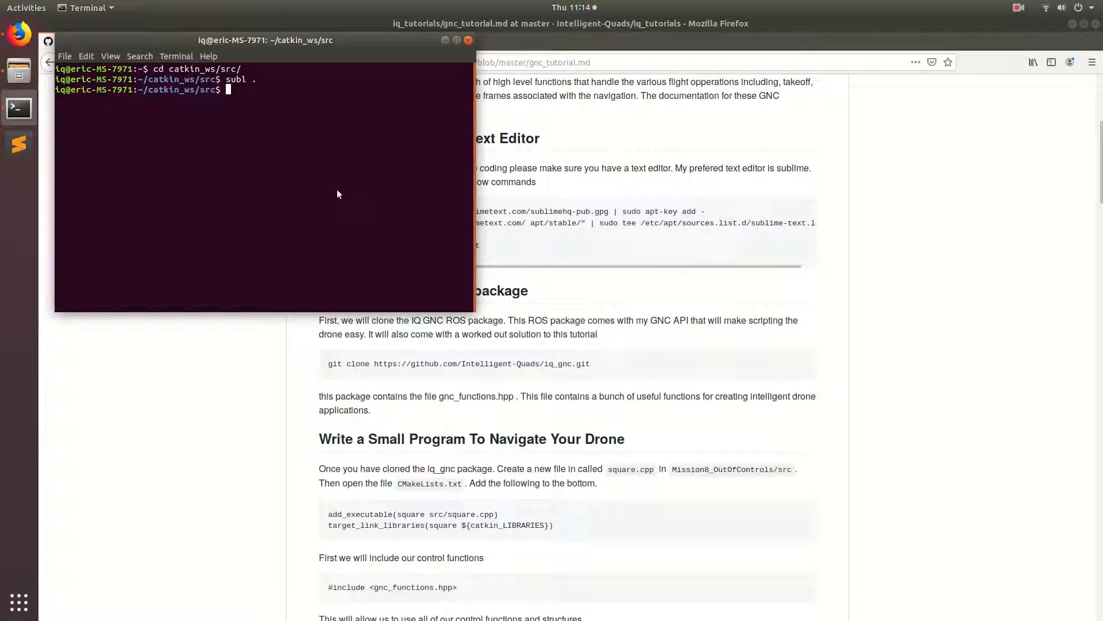
{"action": "key", "text": "Return"}
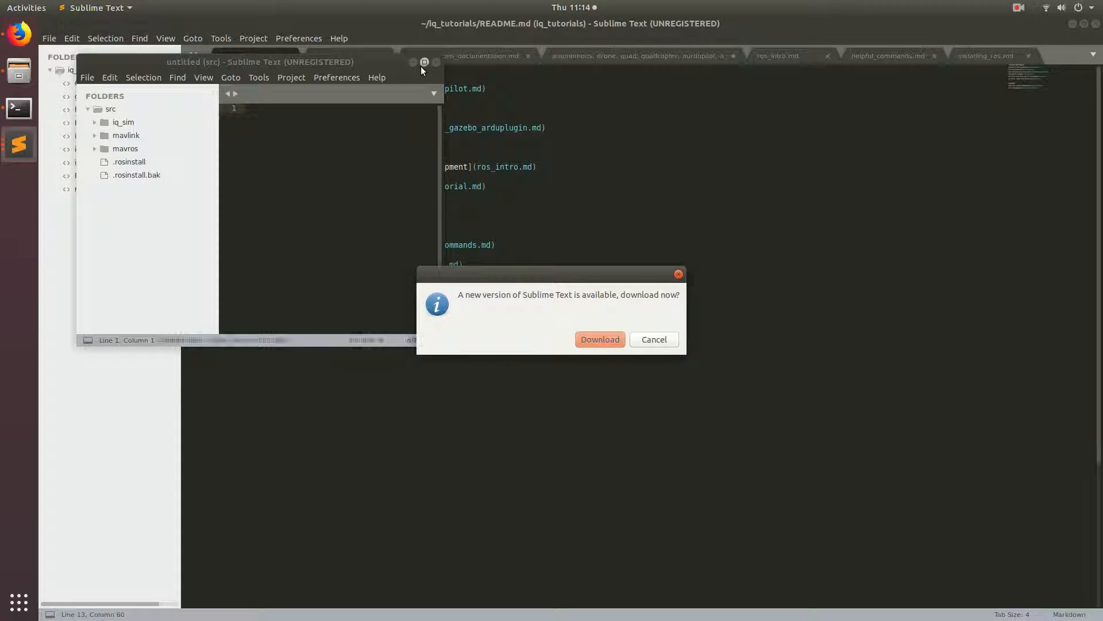
Maximize the Sublime window showing src, then return to the Firefox tutorial.
{"action": "left_click", "coordinate": [652, 339]}
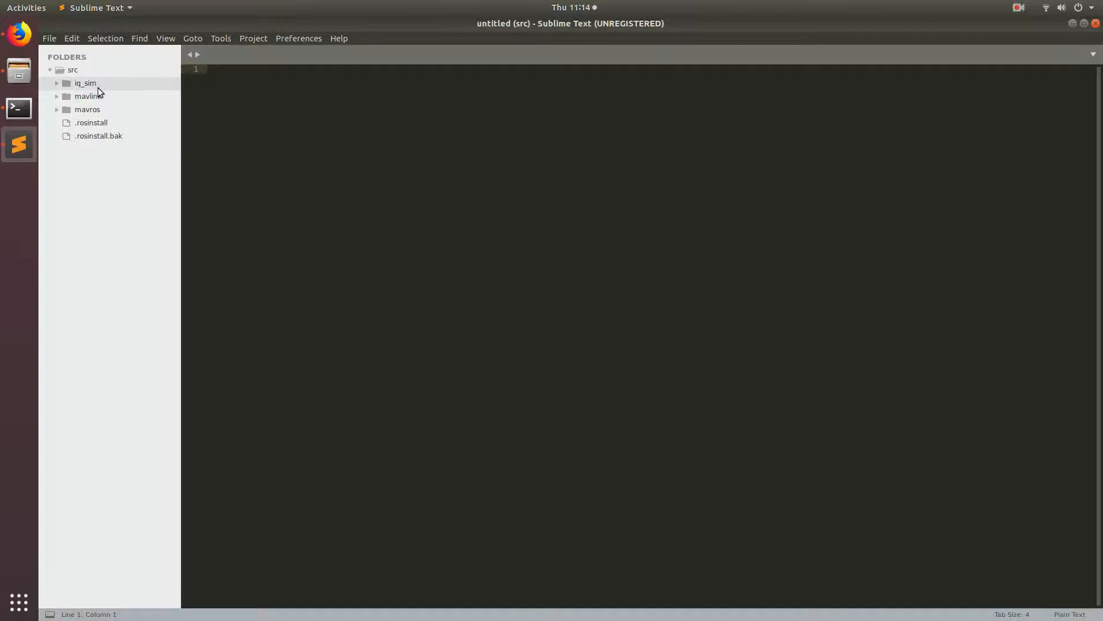
{"action": "left_click", "coordinate": [57, 83]}
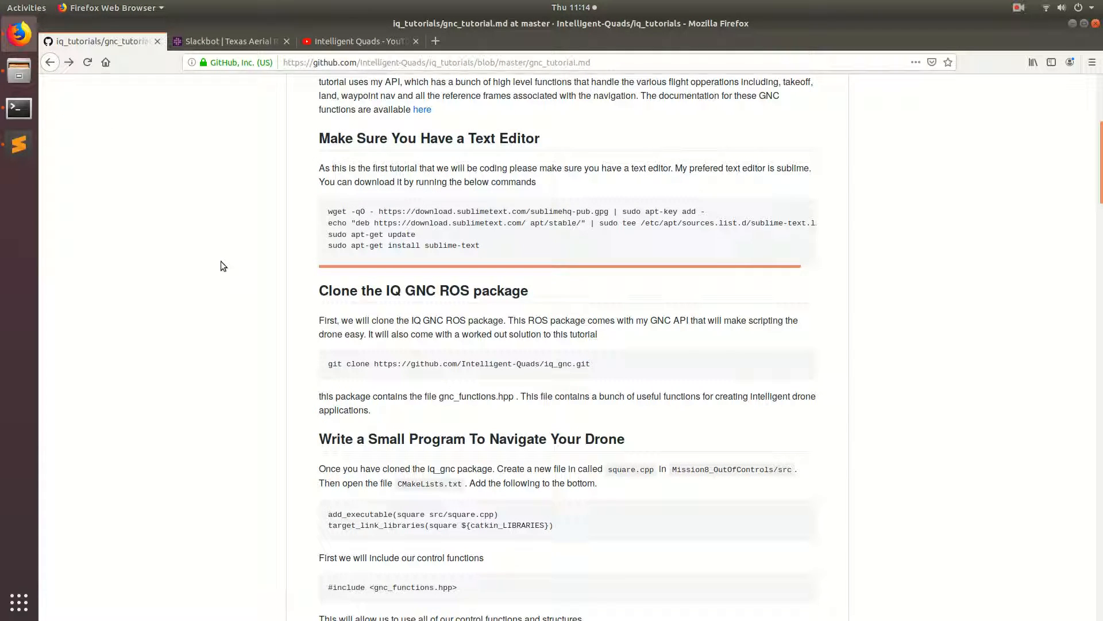
{"action": "double_click", "coordinate": [486, 364]}
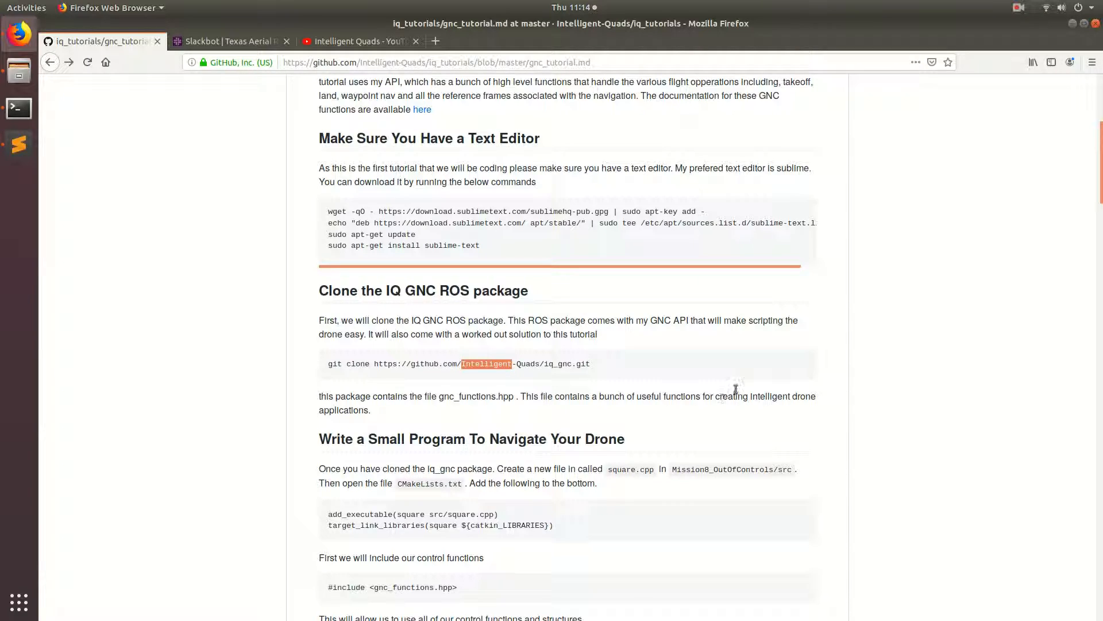
{"action": "mouse_move", "coordinate": [728, 380]}
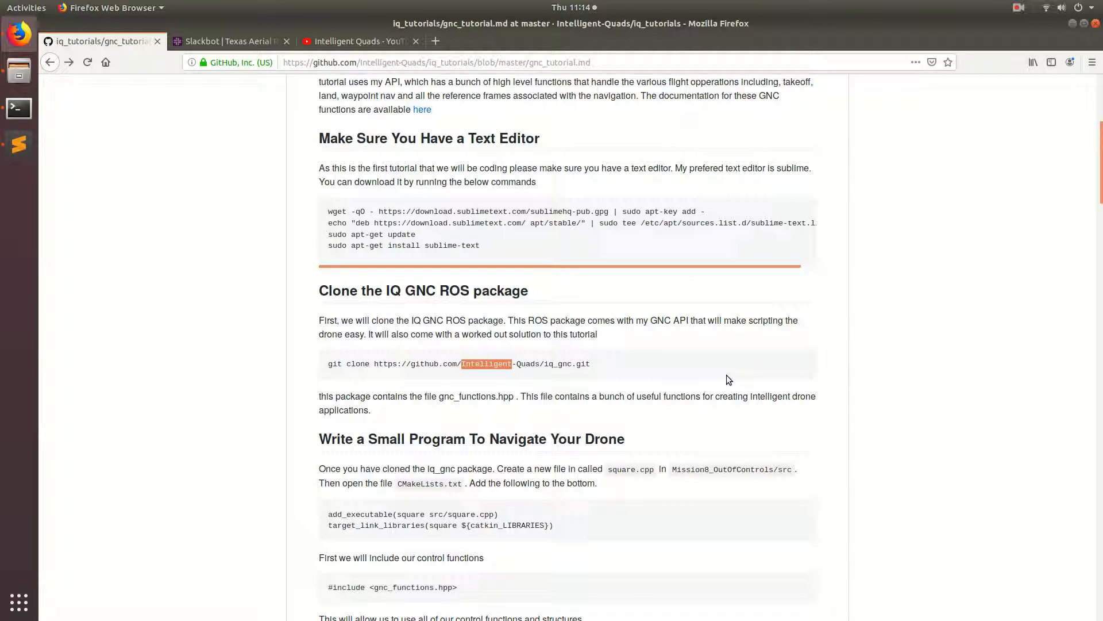
{"action": "triple_click", "coordinate": [457, 364]}
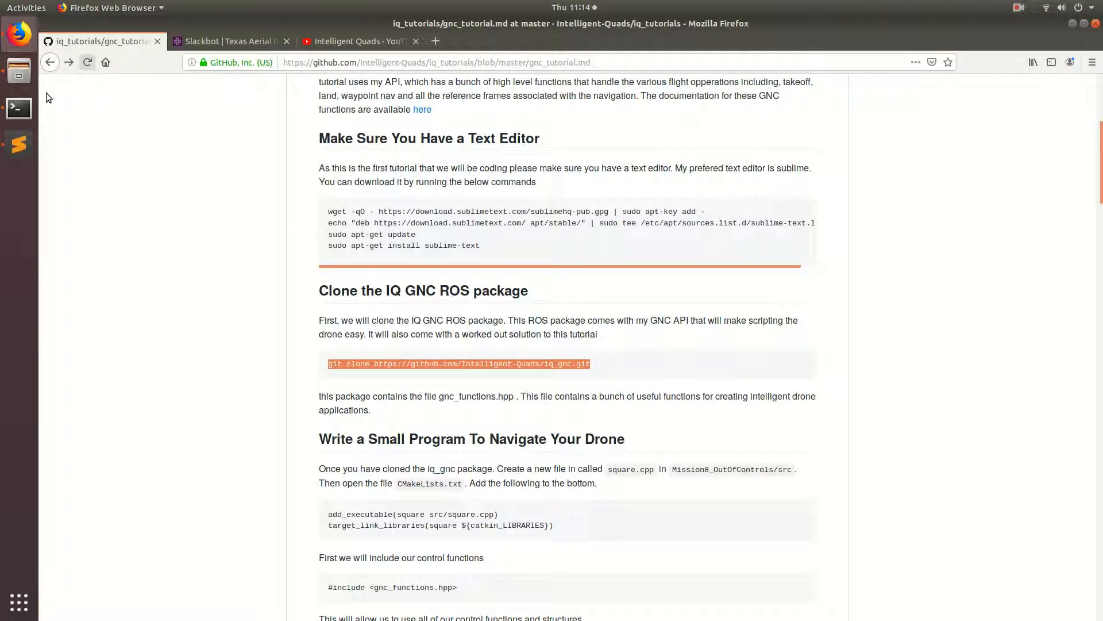
{"action": "left_click", "coordinate": [18, 108]}
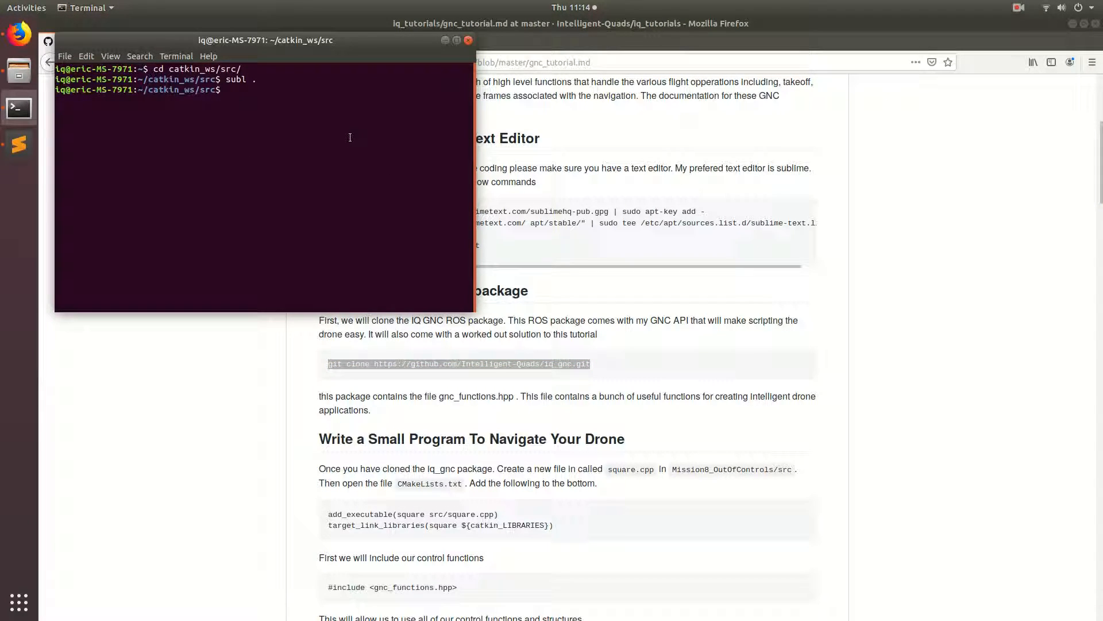
{"action": "mouse_move", "coordinate": [645, 352]}
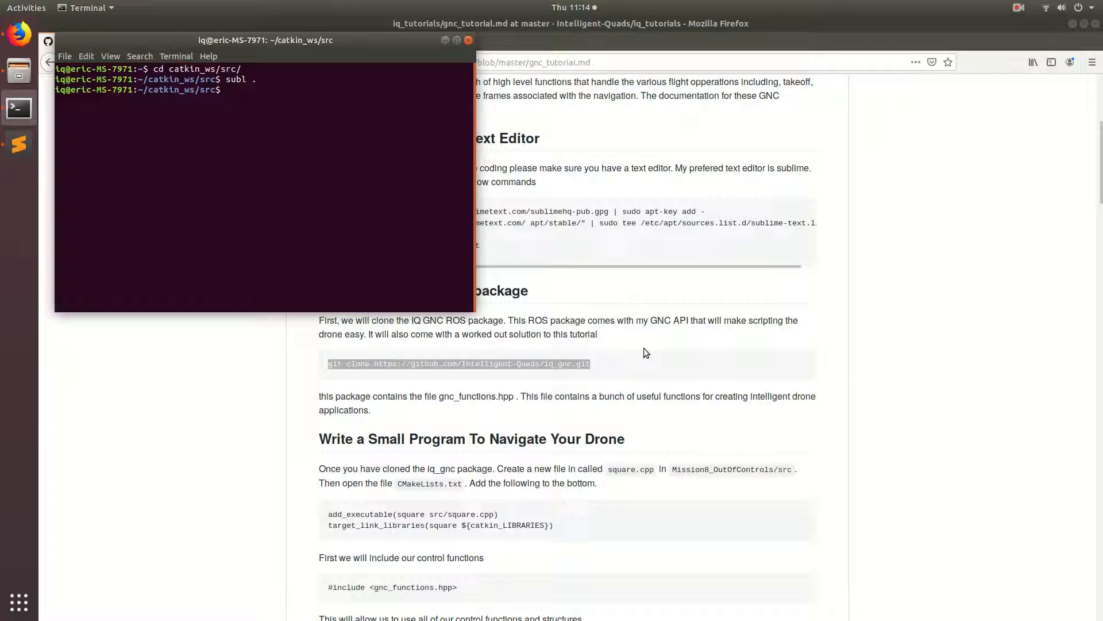
{"action": "type", "text": "git clone https://github.com/Intelligent-Quads/iq_gnc.git"}
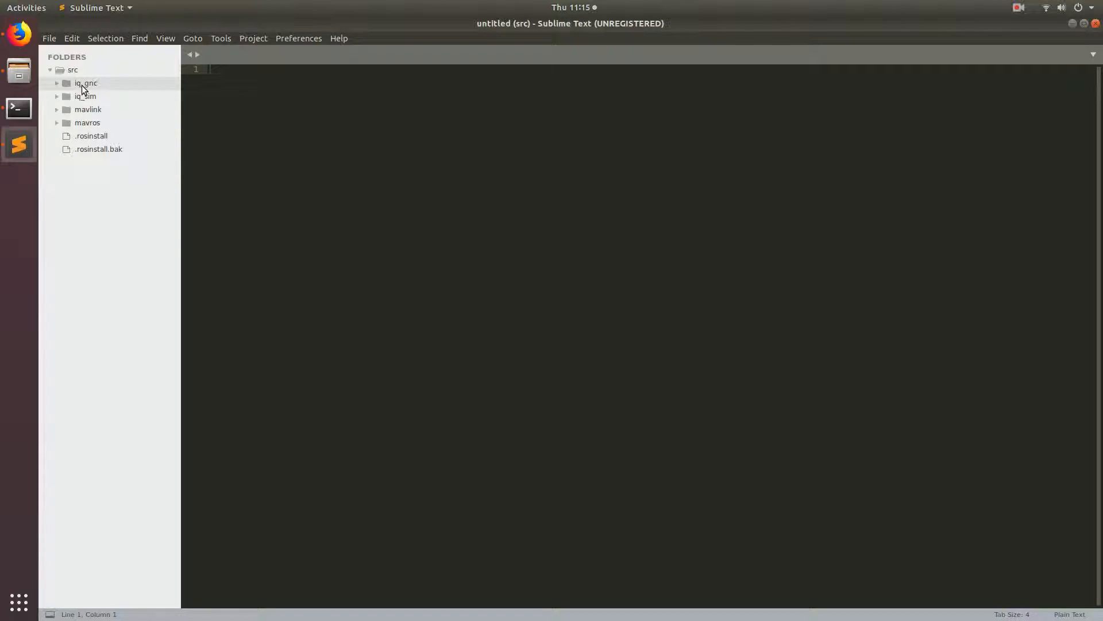
Select the tutorial's add_executable and target_link_libraries lines for square.
{"action": "left_click", "coordinate": [84, 83]}
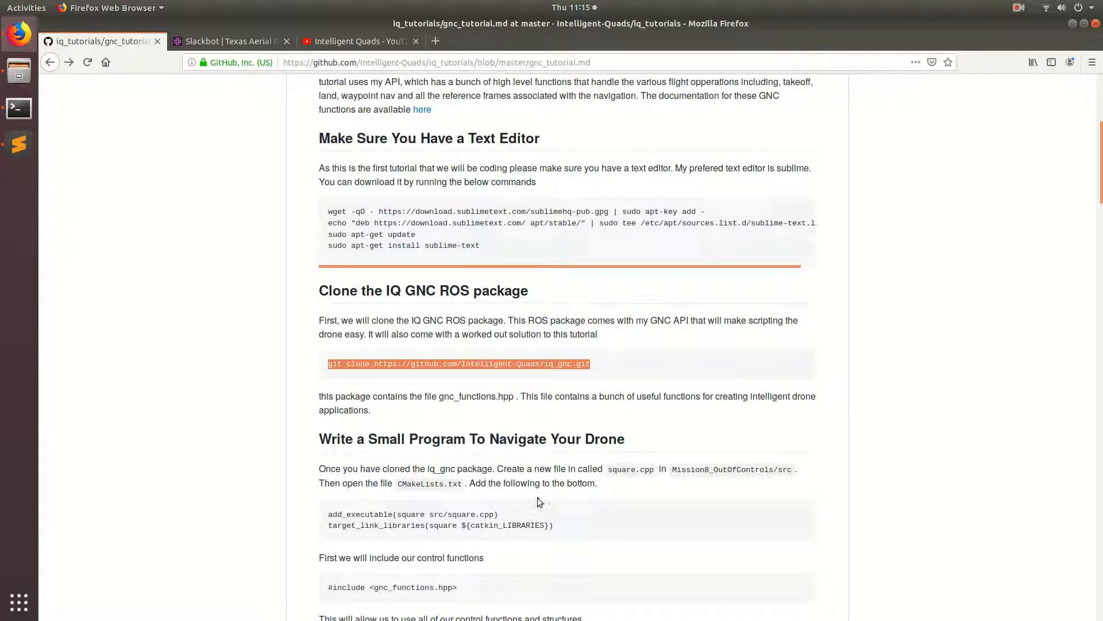
{"action": "scroll", "scroll_direction": "down", "scroll_amount": 3}
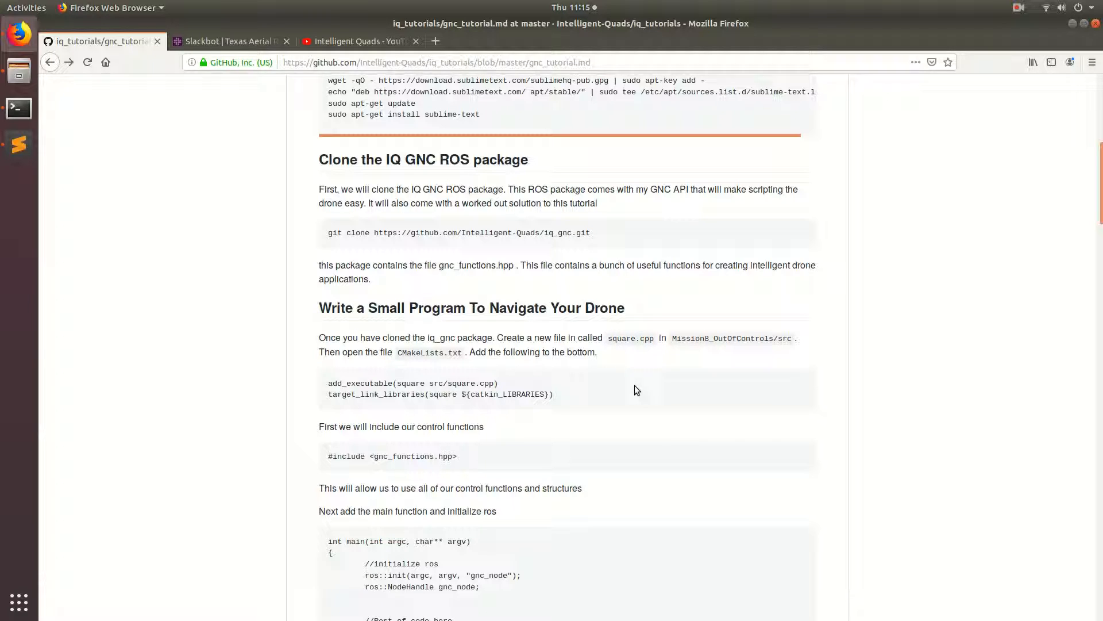
{"action": "mouse_move", "coordinate": [643, 253]}
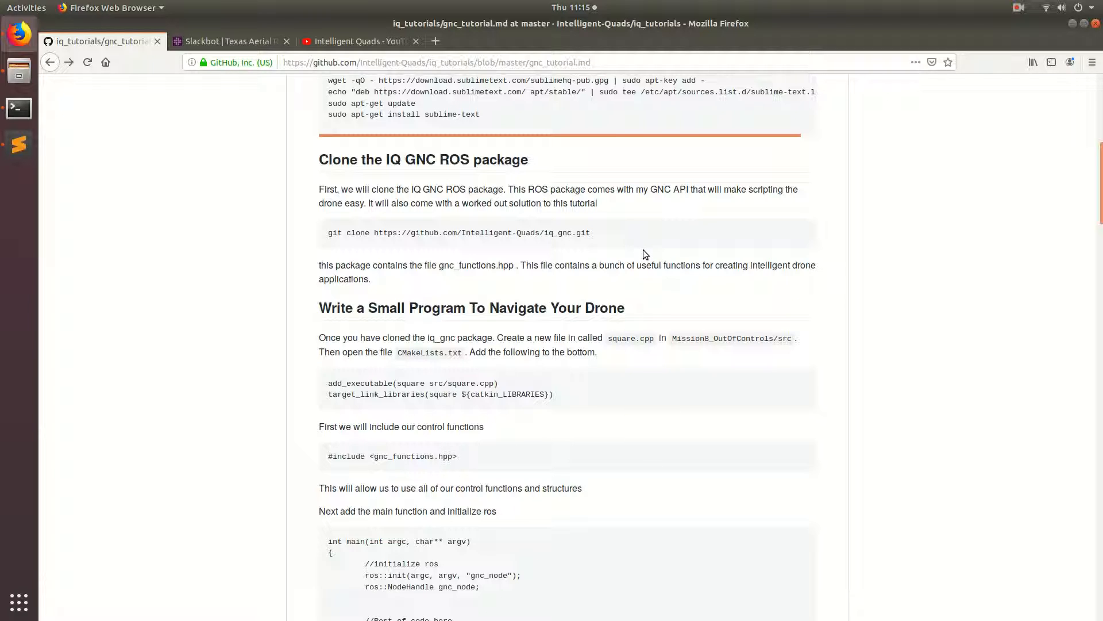
{"action": "mouse_move", "coordinate": [419, 464]}
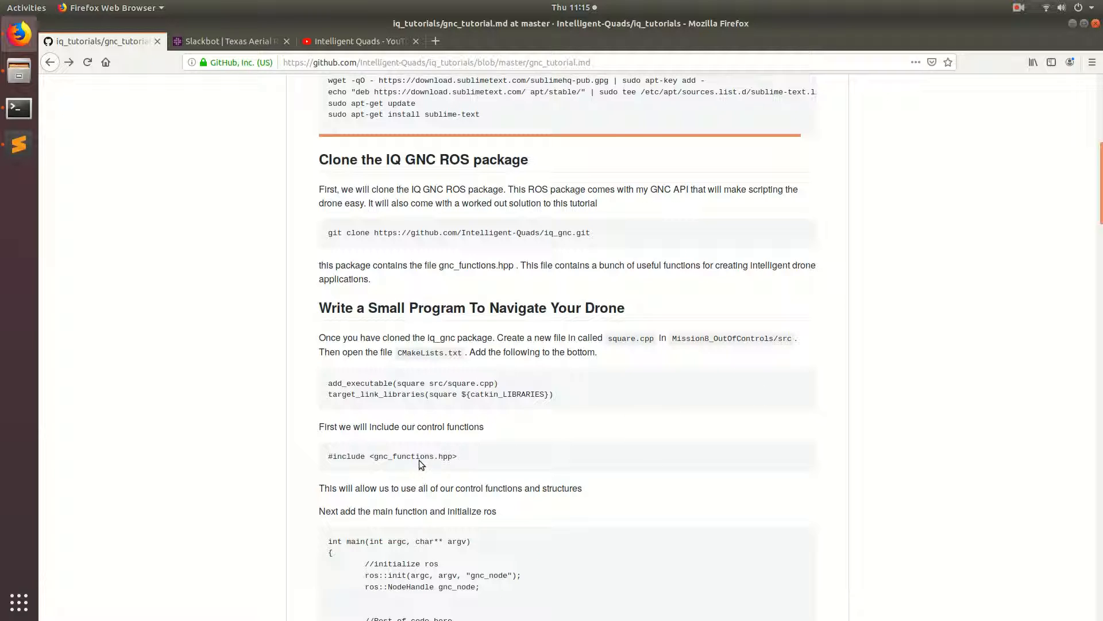
{"action": "mouse_move", "coordinate": [228, 373]}
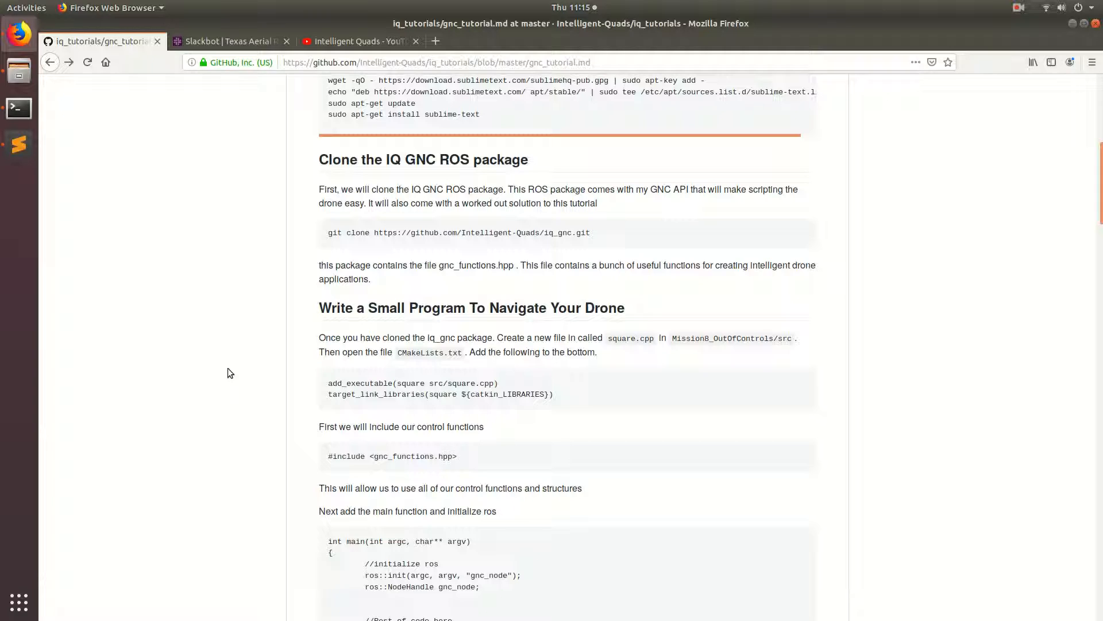
{"action": "mouse_move", "coordinate": [489, 300]}
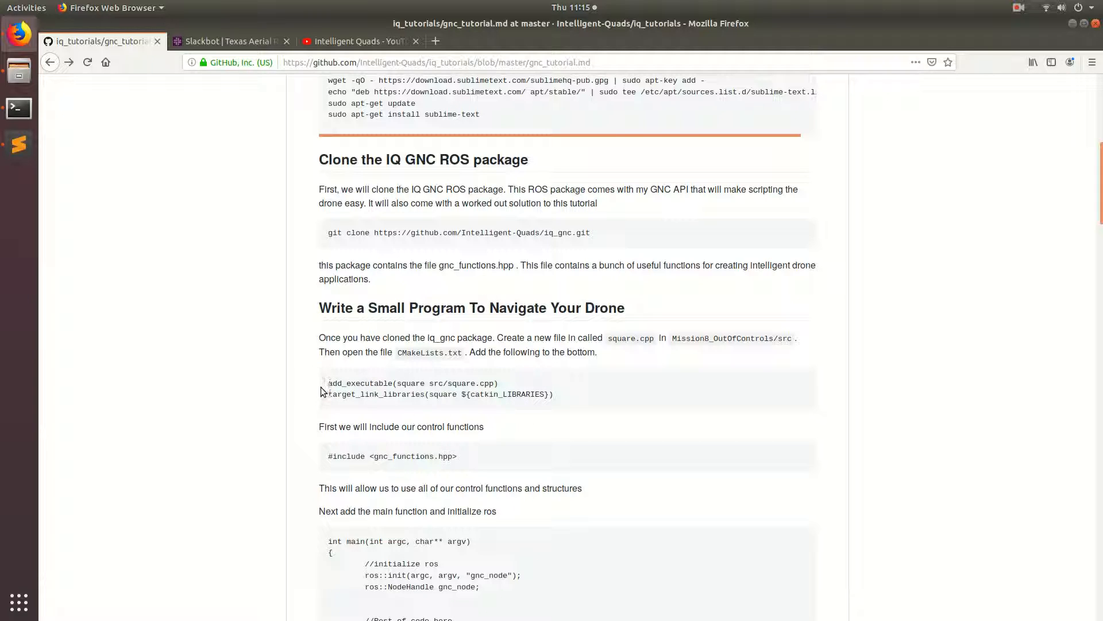
{"action": "left_click_drag", "start_coordinate": [324, 382], "coordinate": [549, 394]}
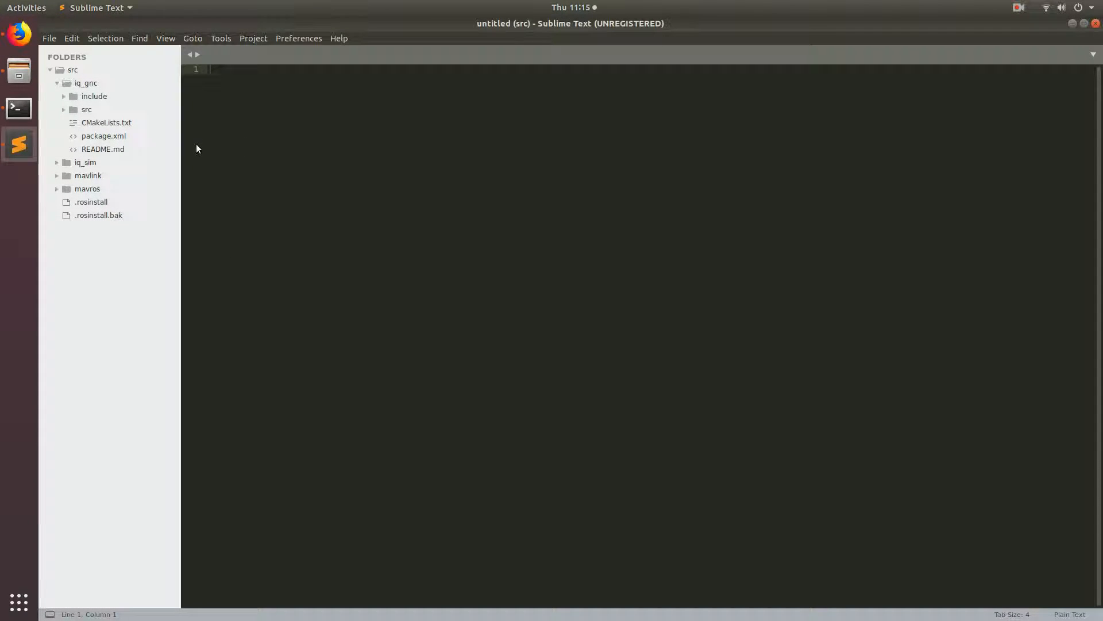
Add add_executable(square src/square.cpp) and its link line to iq_gnc's CMakeLists.txt.
{"action": "double_click", "coordinate": [106, 122]}
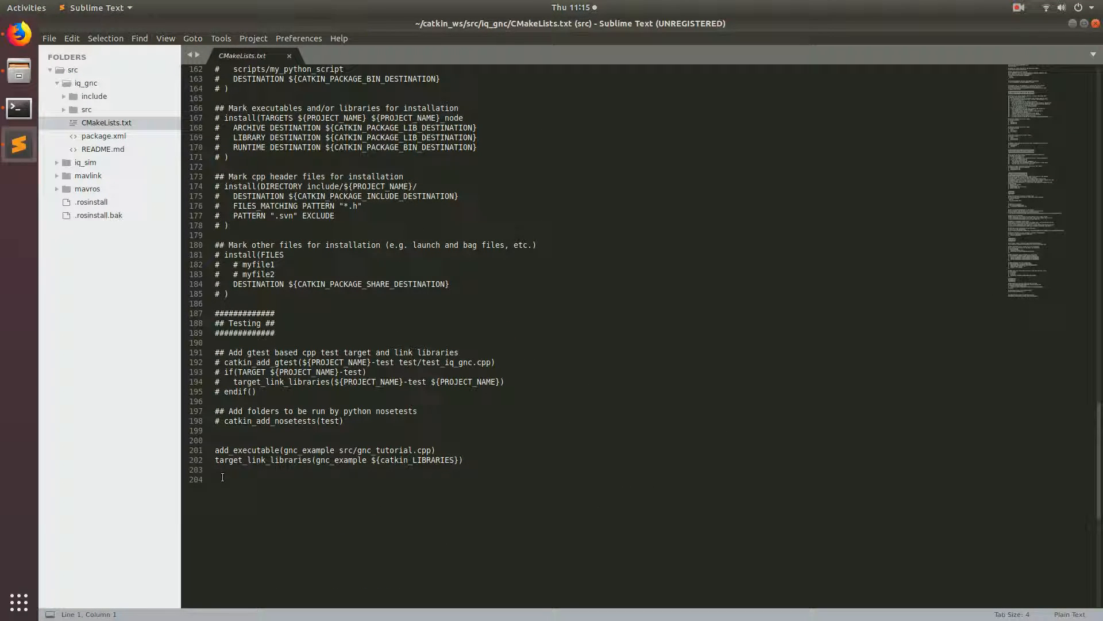
{"action": "type", "text": "add_executable(square src/square.cpp)"}
{"action": "type", "text": "target_link_libraries(square ${catkin_LIBRARIES})"}
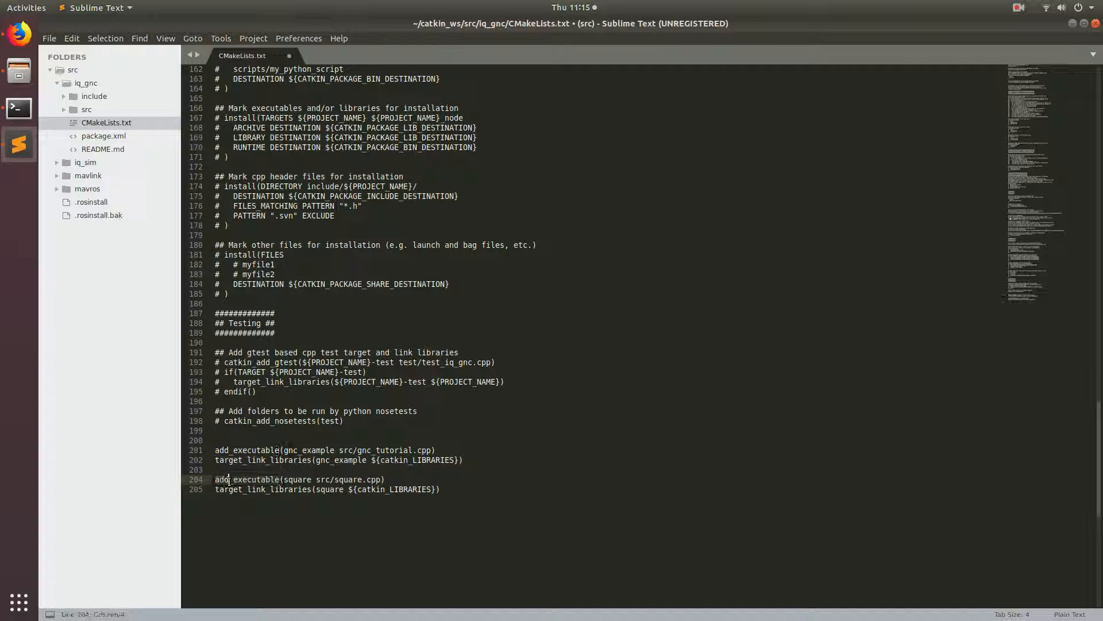
{"action": "double_click", "coordinate": [246, 479]}
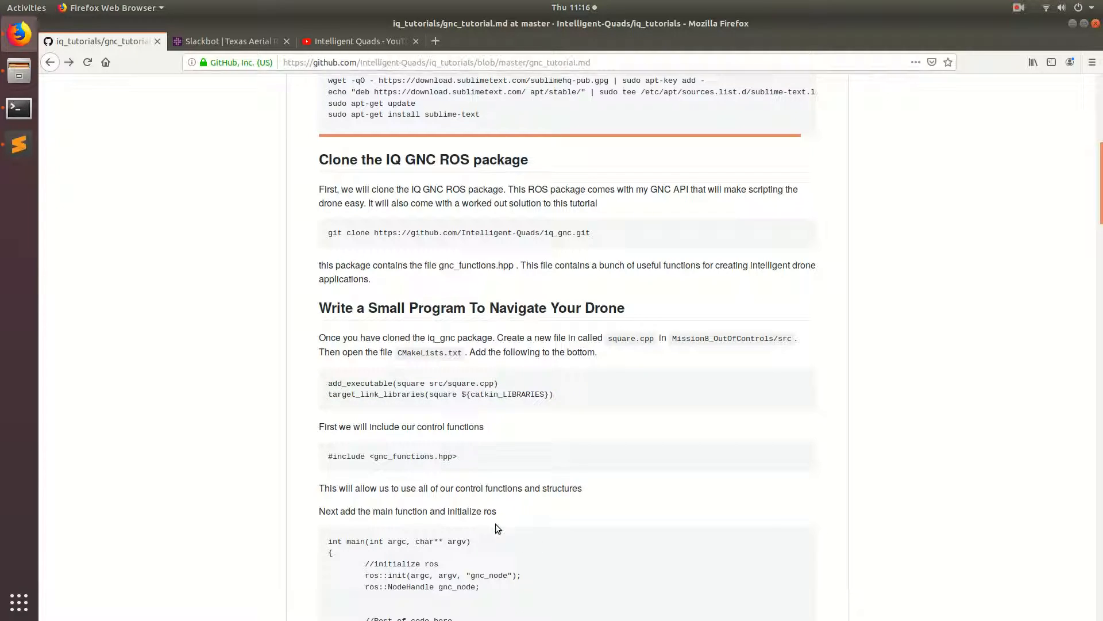
{"action": "scroll", "scroll_direction": "down", "scroll_amount": 3}
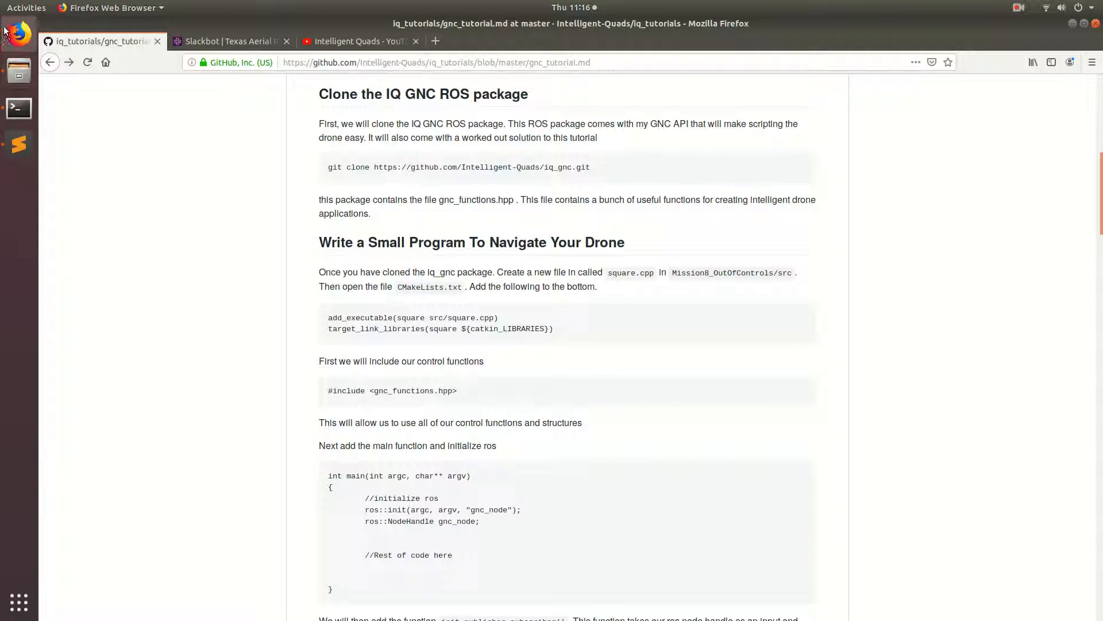
{"action": "mouse_move", "coordinate": [18, 144]}
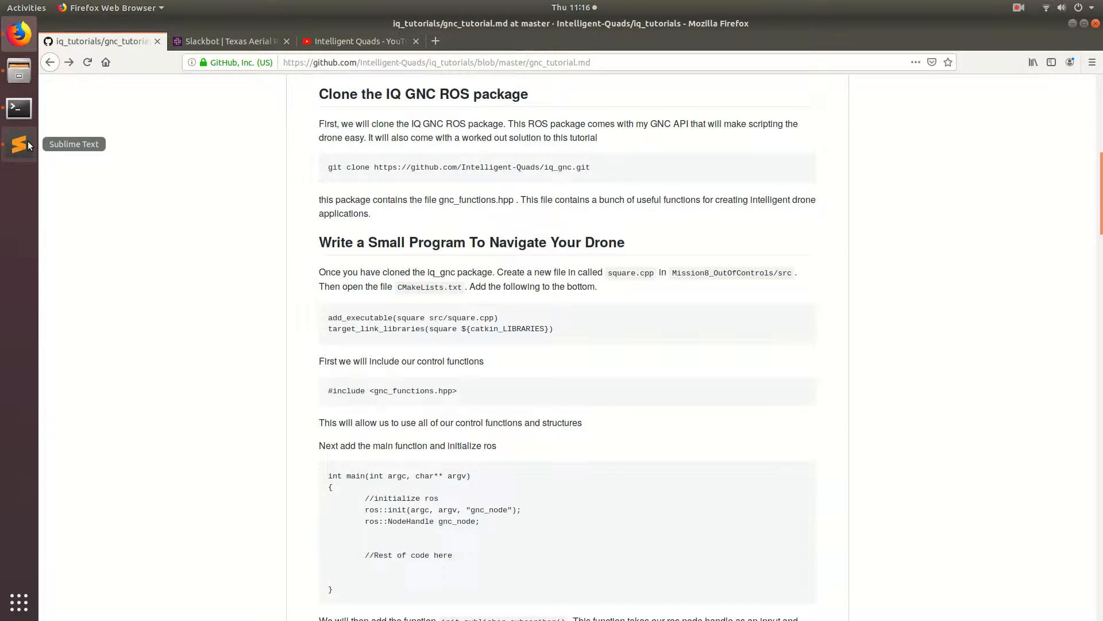
Add a new file under iq_gnc/src and save it as square.cpp.
{"action": "left_click", "coordinate": [18, 144]}
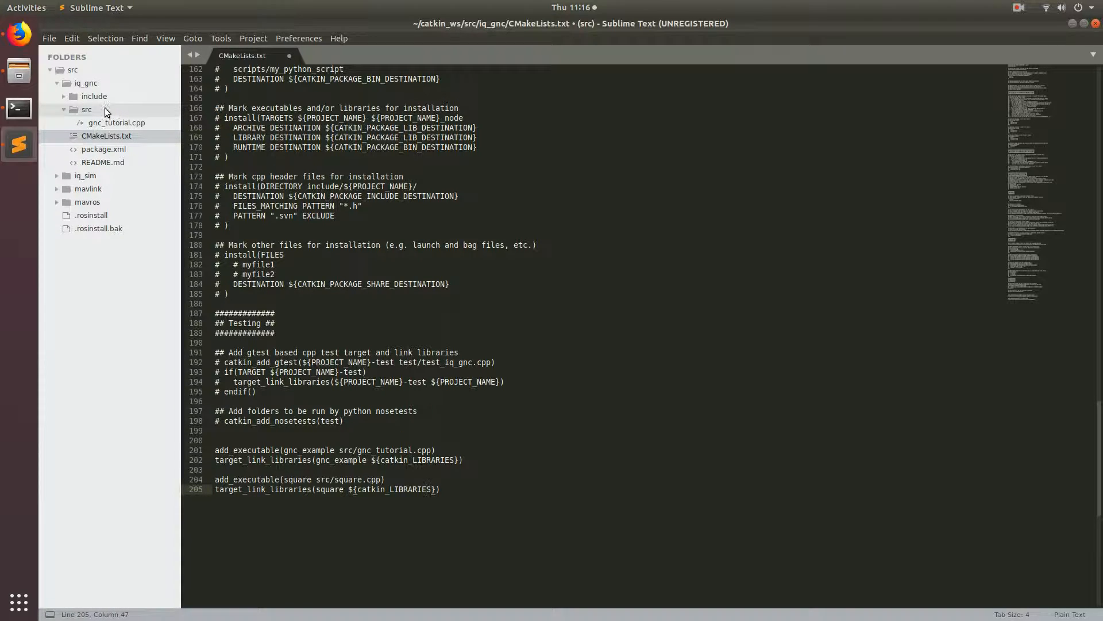
{"action": "right_click", "coordinate": [86, 109]}
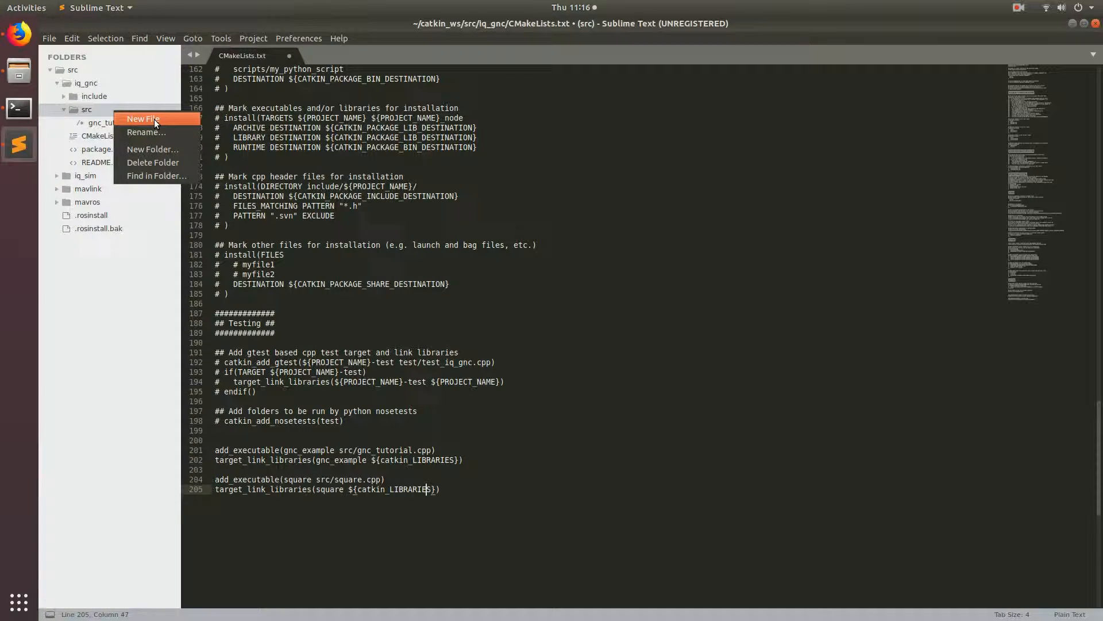
{"action": "left_click", "coordinate": [143, 119]}
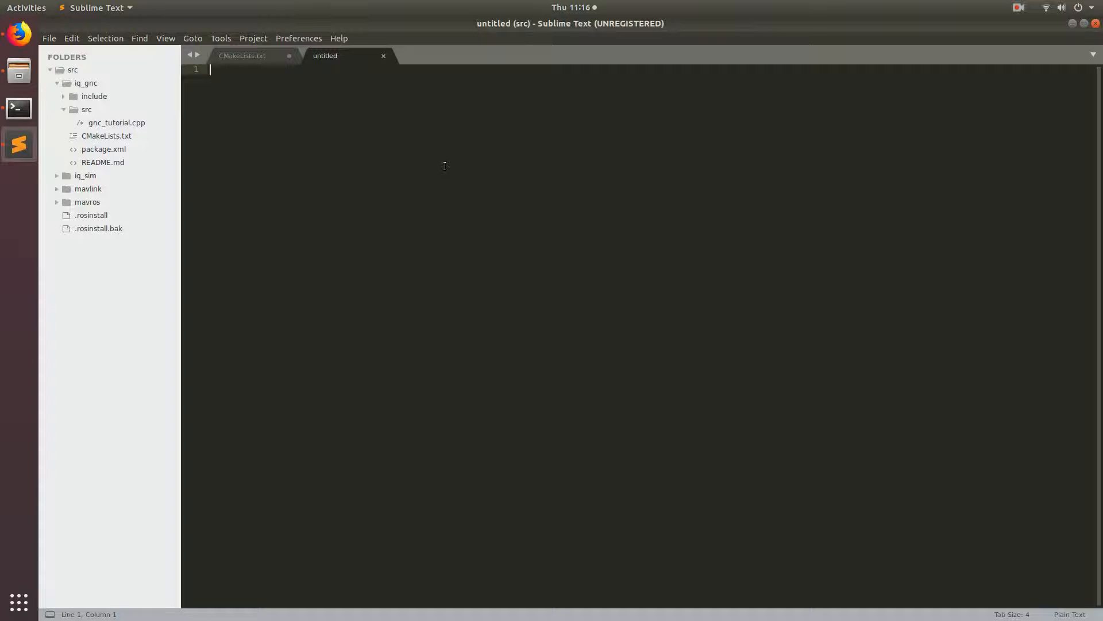
{"action": "key", "text": "ctrl+s"}
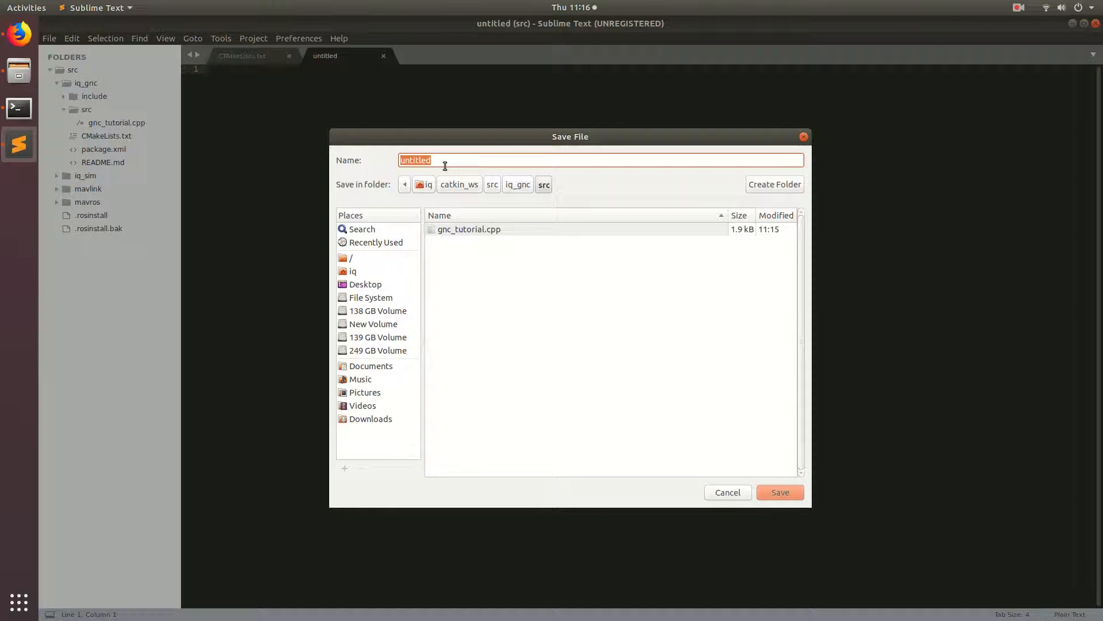
{"action": "type", "text": "squar"}
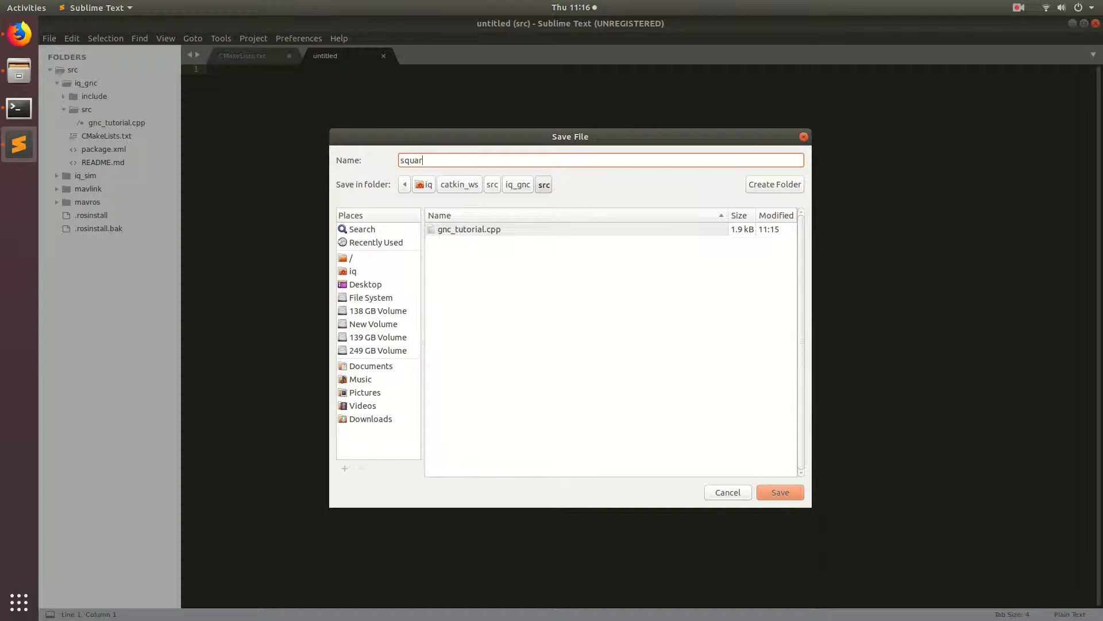
{"action": "type", "text": "e.cp"}
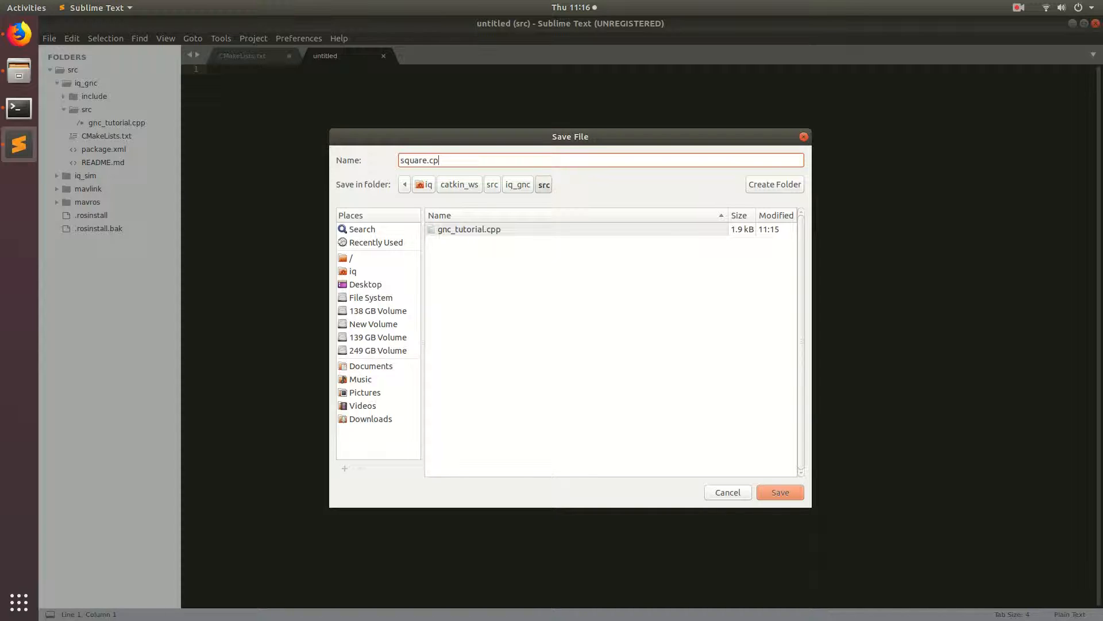
{"action": "left_click", "coordinate": [778, 491]}
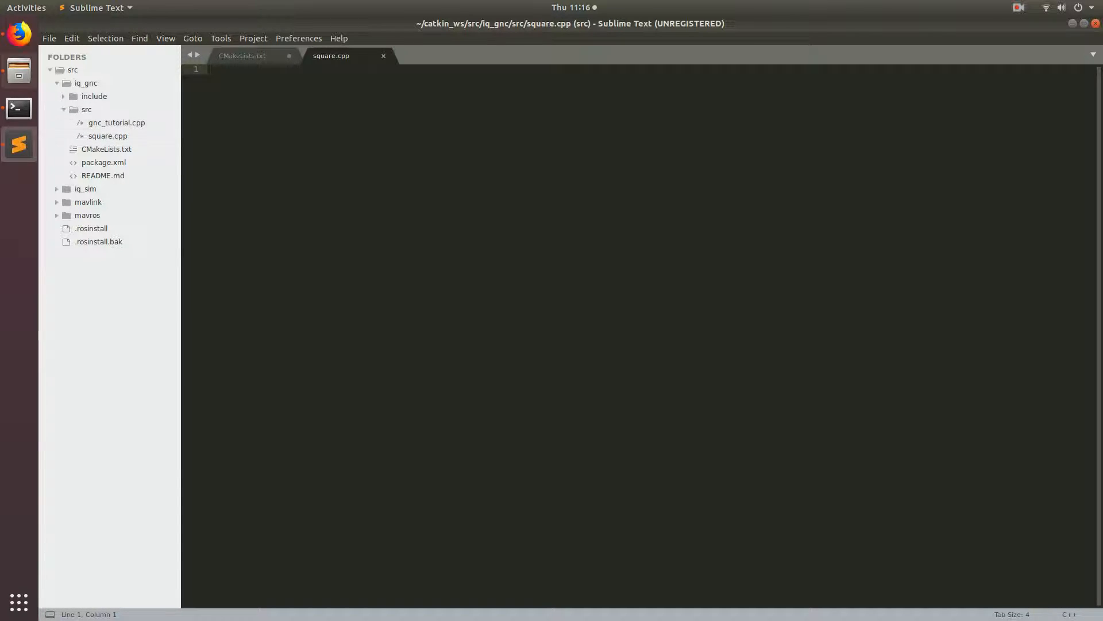
{"action": "mouse_move", "coordinate": [19, 33]}
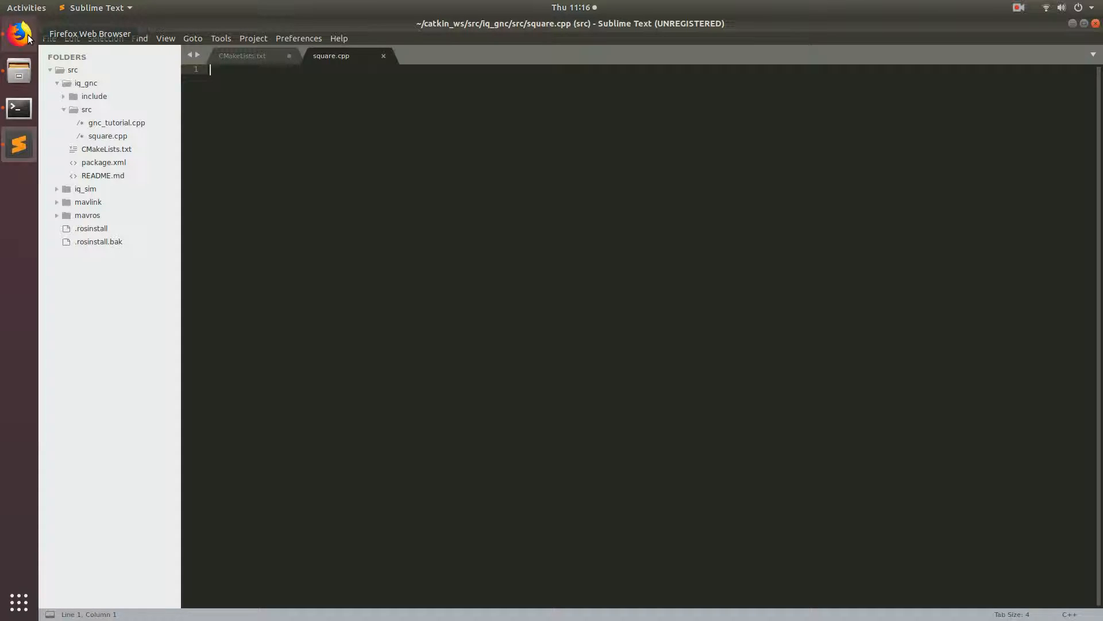
Paste #include <gnc_functions.hpp> as square.cpp's first line from the tutorial.
{"action": "left_click", "coordinate": [19, 34]}
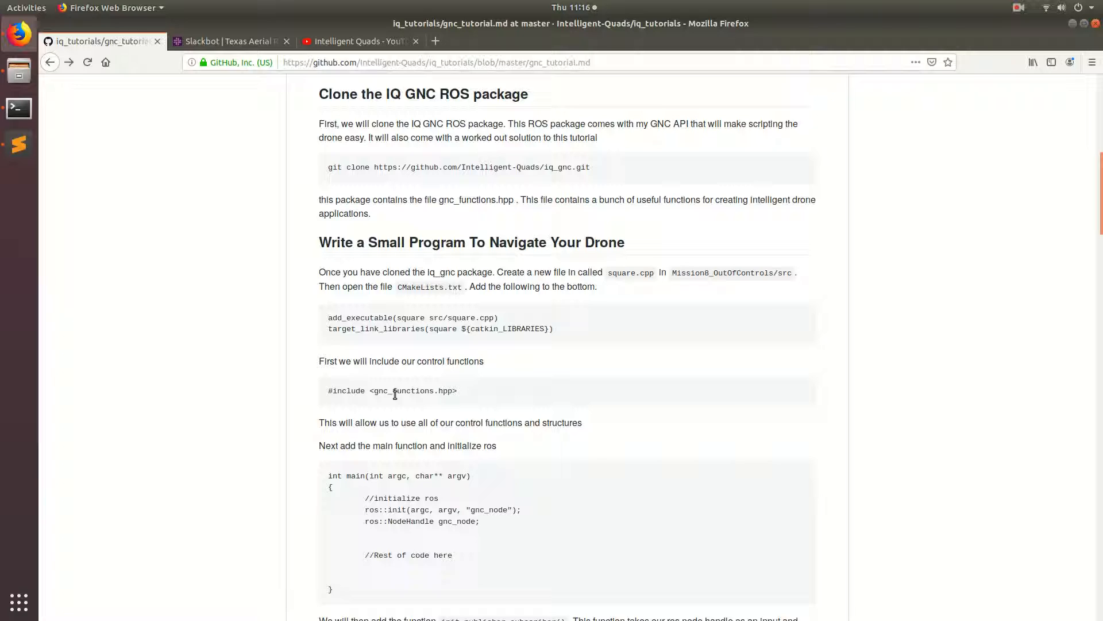
{"action": "double_click", "coordinate": [404, 391]}
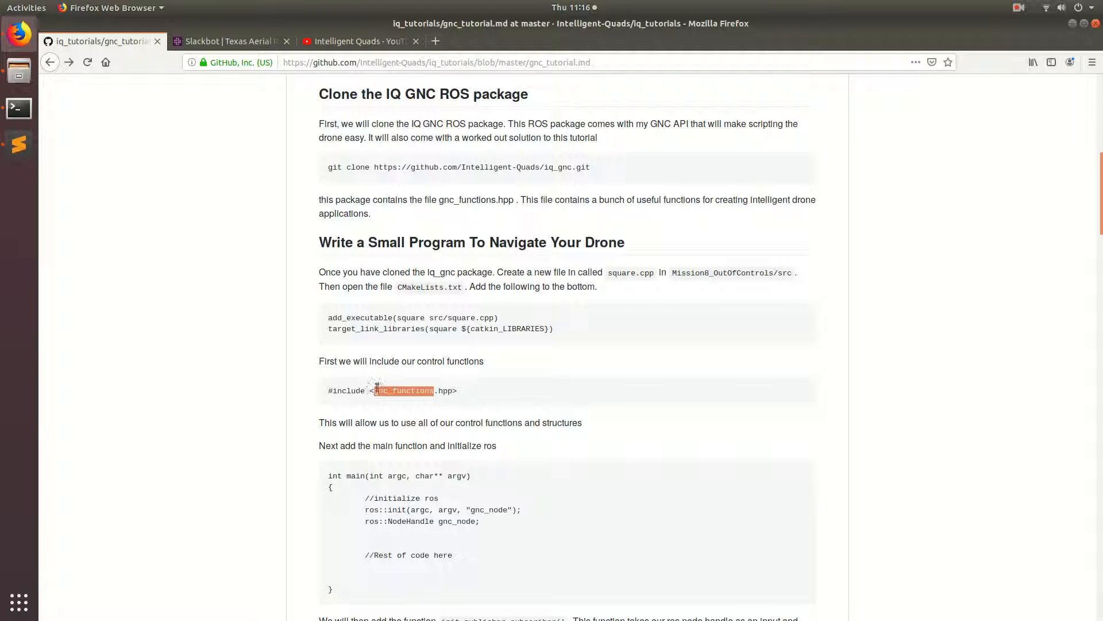
{"action": "mouse_move", "coordinate": [433, 417]}
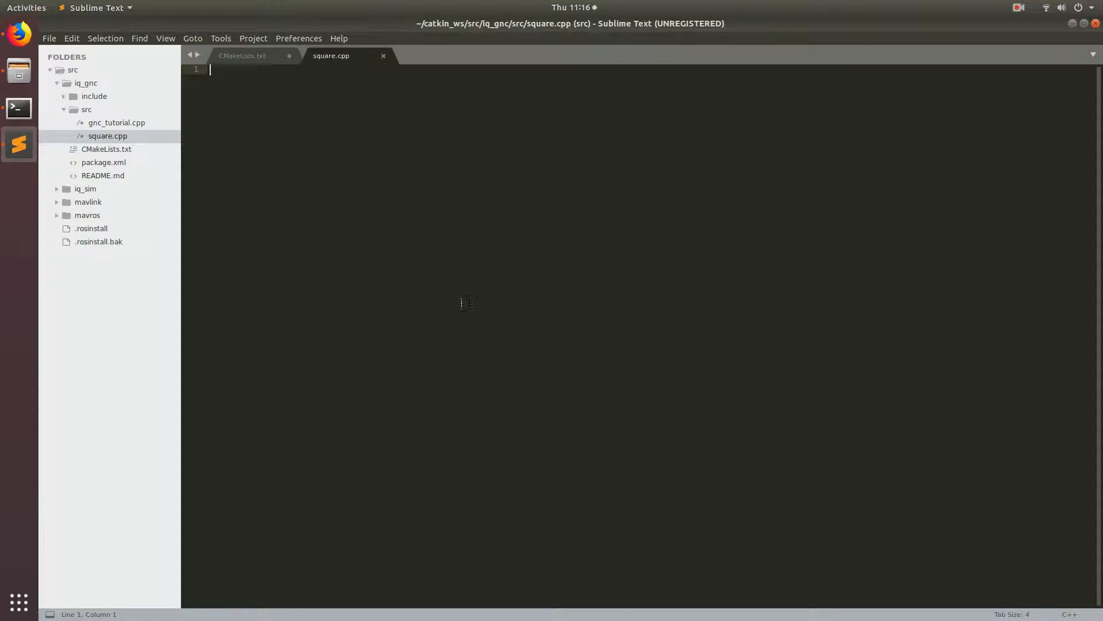
{"action": "type", "text": "#include <gnc_functions.hpp>"}
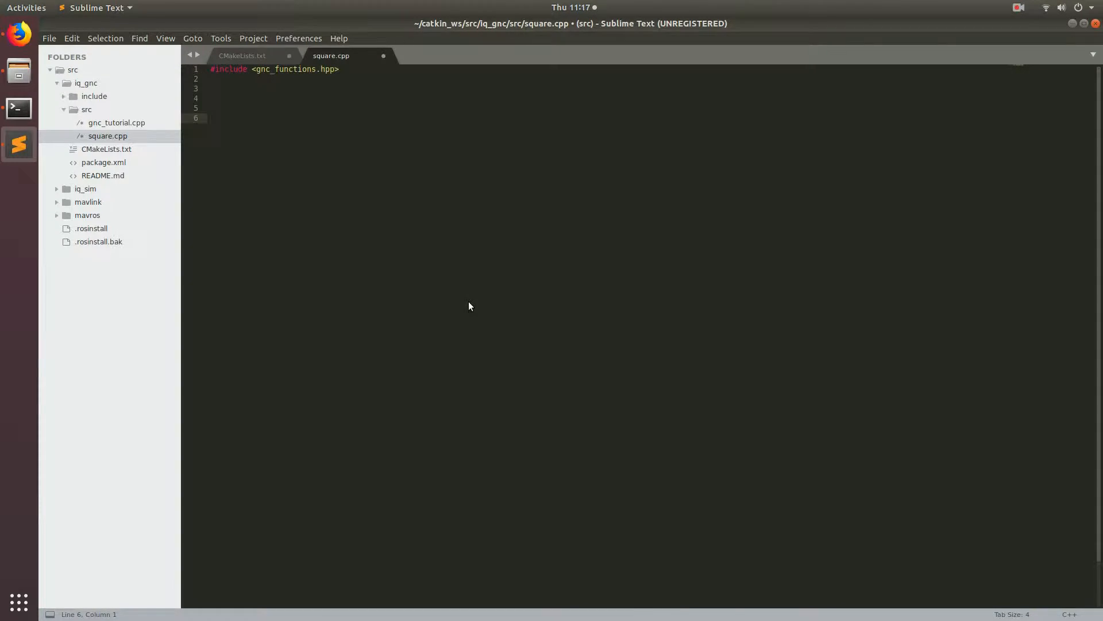
{"action": "left_click", "coordinate": [19, 36]}
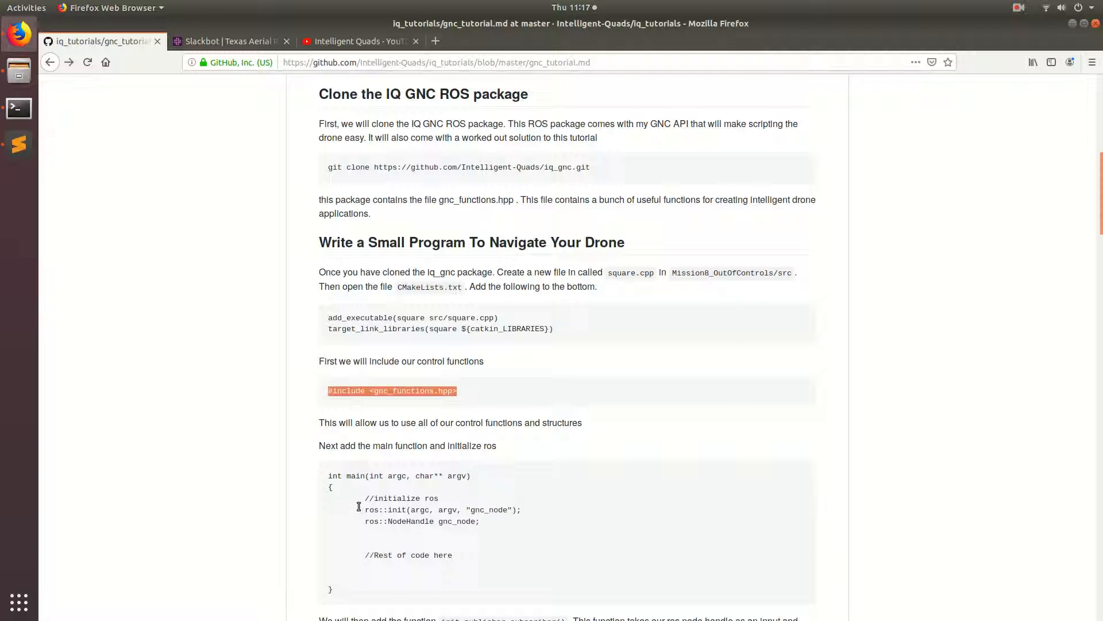
{"action": "mouse_move", "coordinate": [376, 592]}
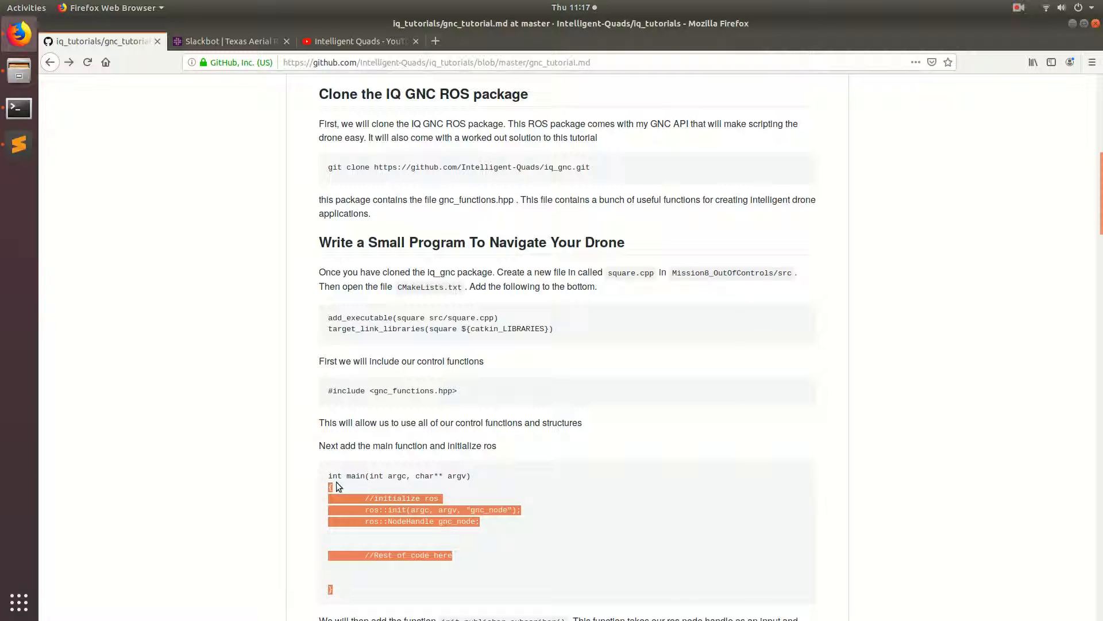
Paste int main(int argc, char** argv) into square.cpp and highlight main.
{"action": "left_click", "coordinate": [18, 145]}
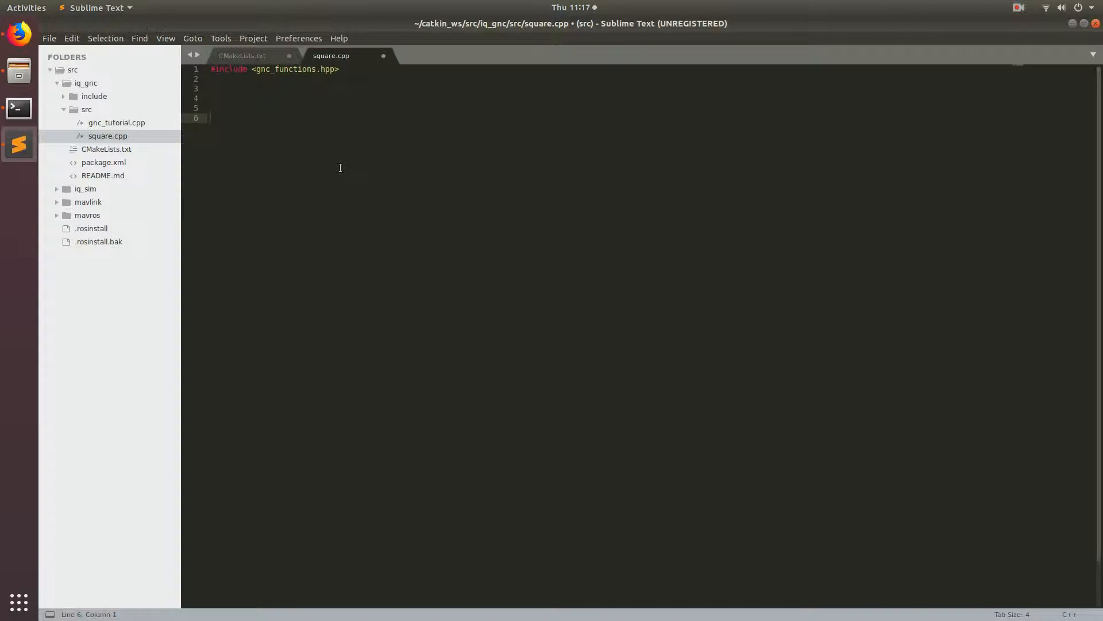
{"action": "type", "text": "int main(int argc, char** argv)"}
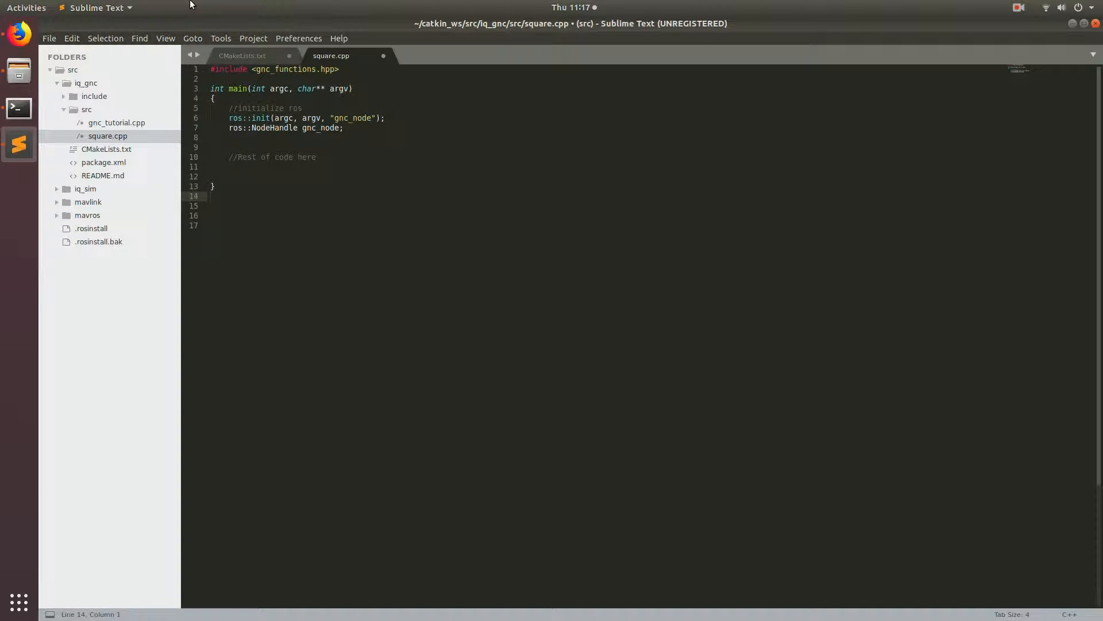
{"action": "double_click", "coordinate": [239, 89]}
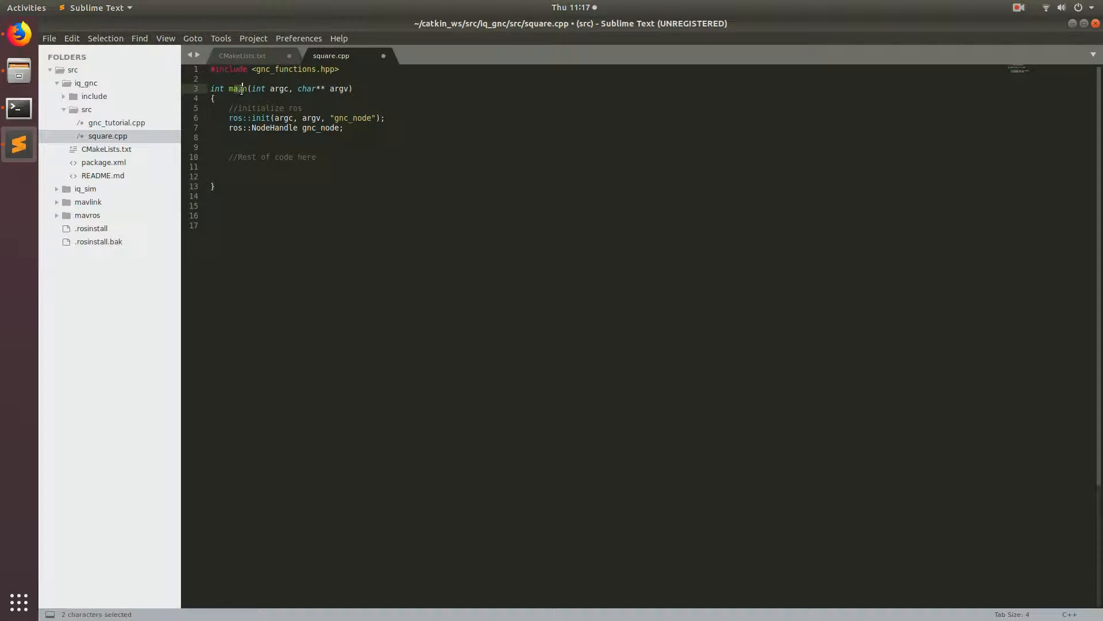
{"action": "double_click", "coordinate": [236, 88]}
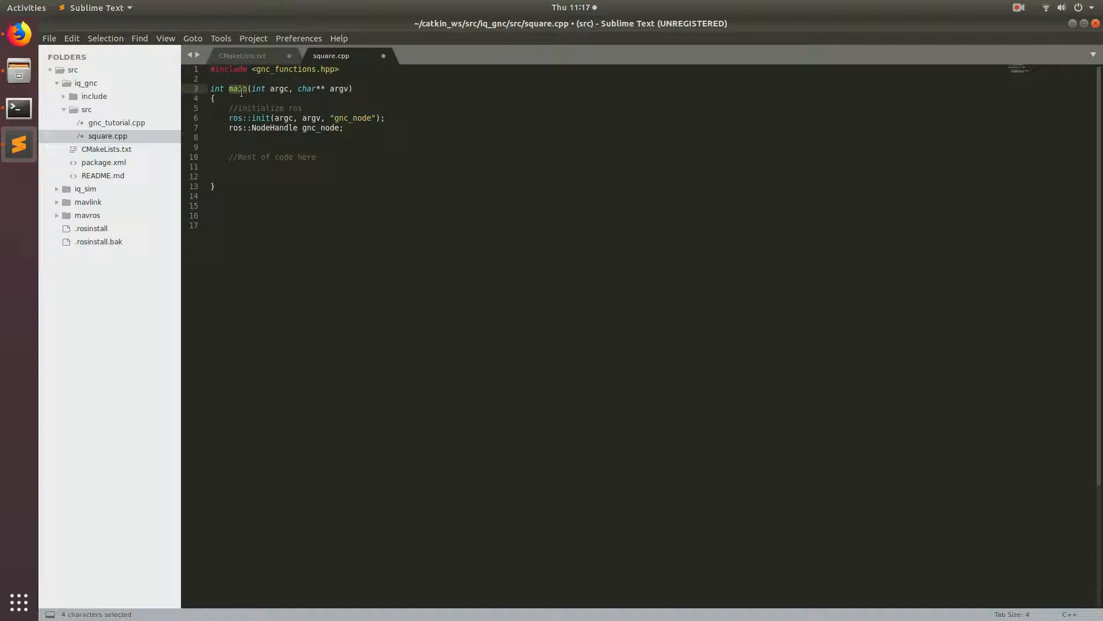
{"action": "left_click", "coordinate": [353, 89]}
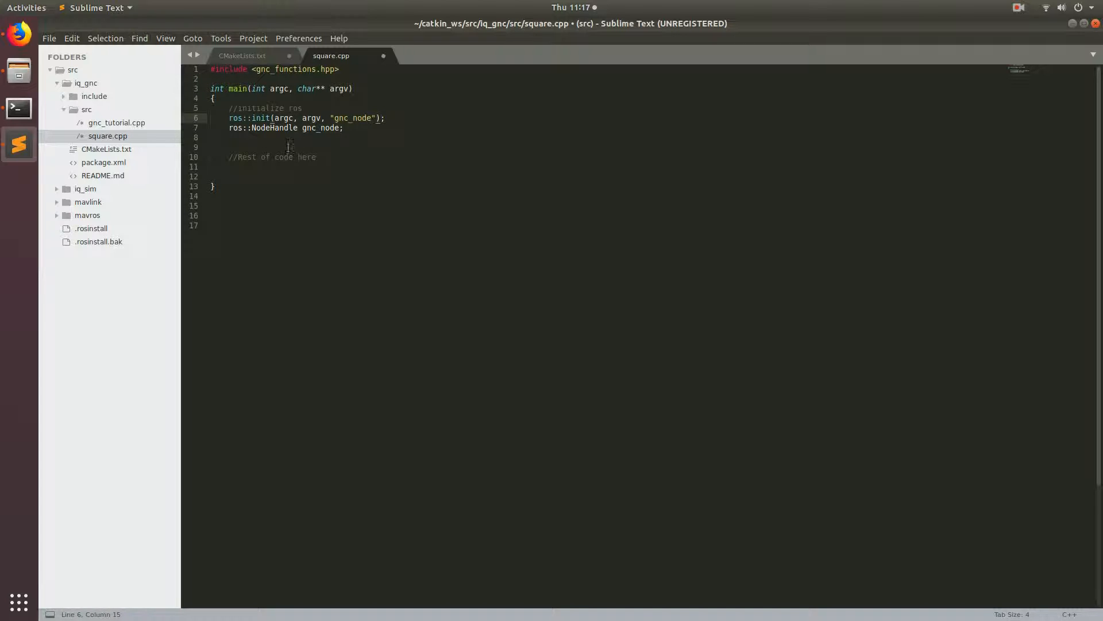
Highlight gnc_node and NodeHandle in the ROS initialization lines.
{"action": "double_click", "coordinate": [256, 117]}
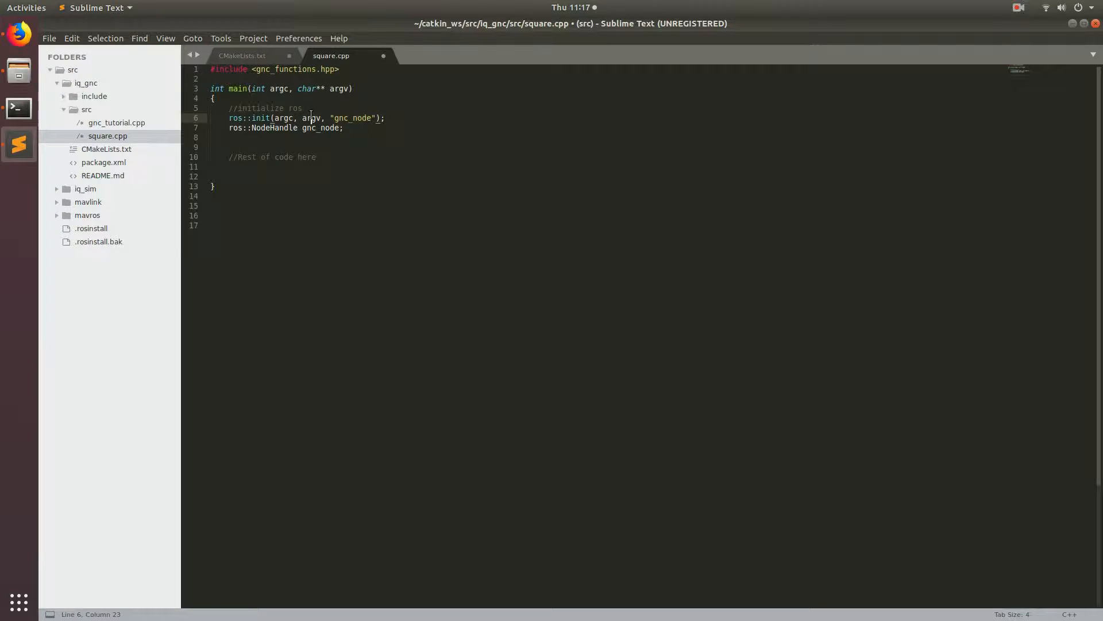
{"action": "double_click", "coordinate": [352, 117]}
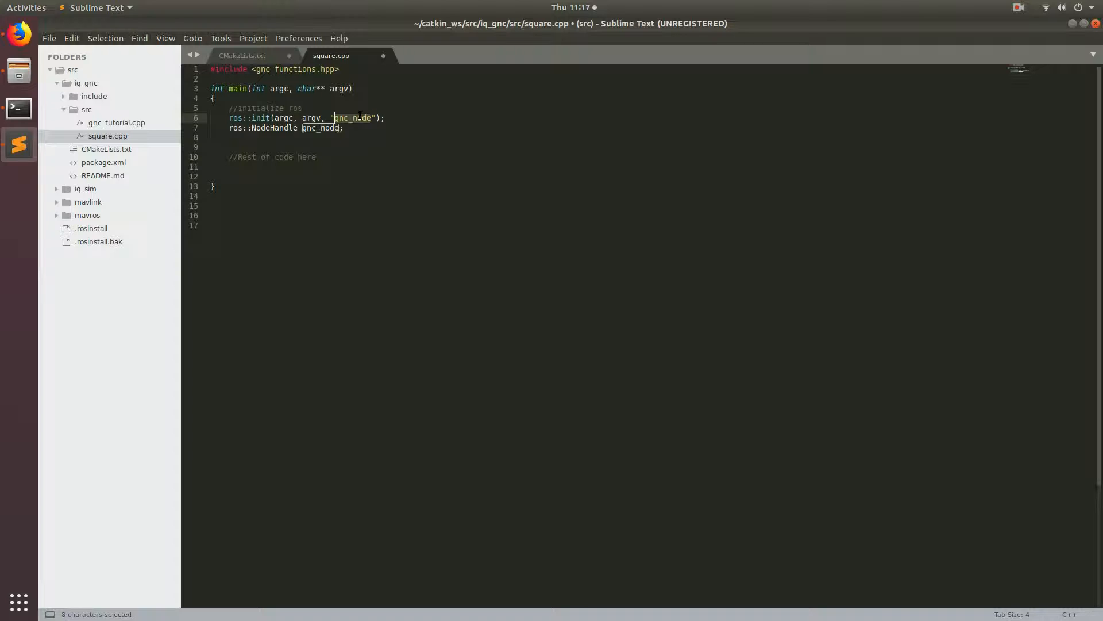
{"action": "left_click", "coordinate": [350, 117]}
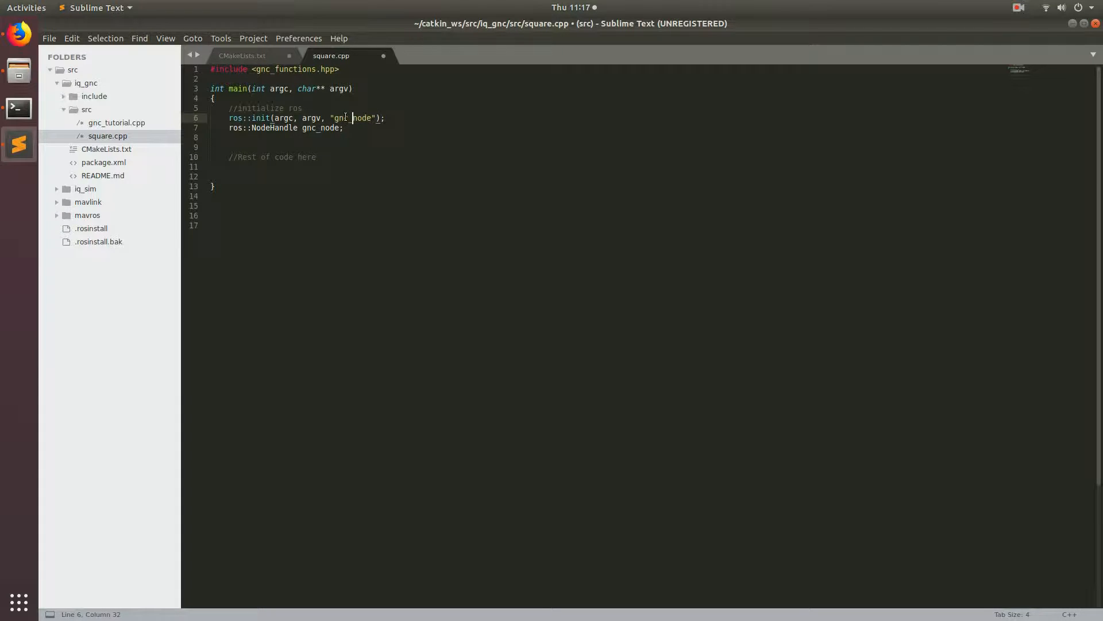
{"action": "double_click", "coordinate": [363, 117]}
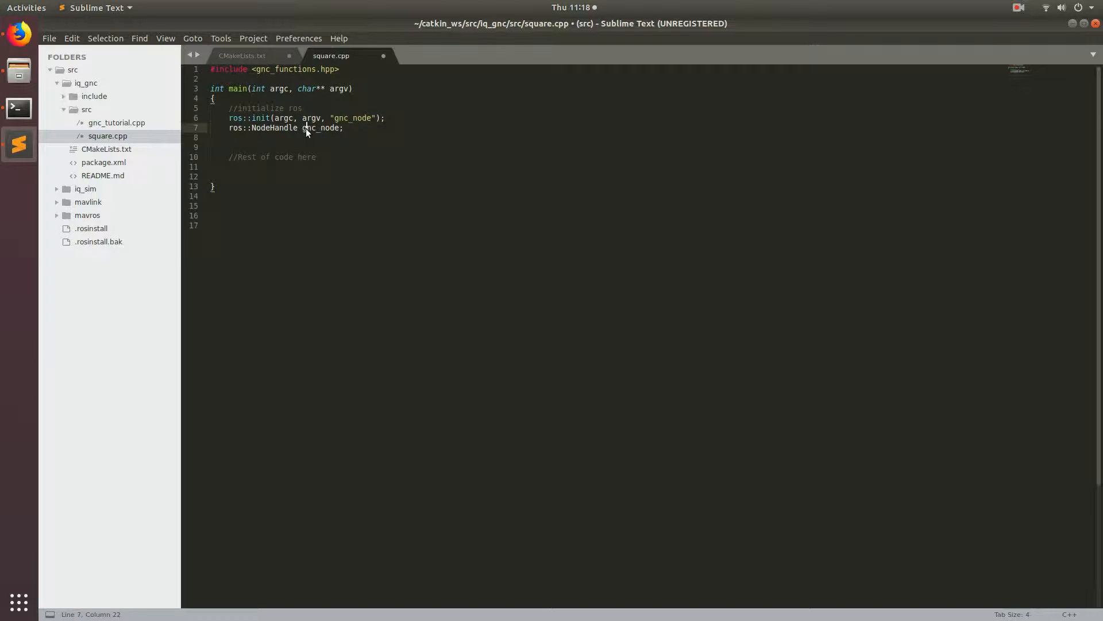
{"action": "double_click", "coordinate": [320, 127]}
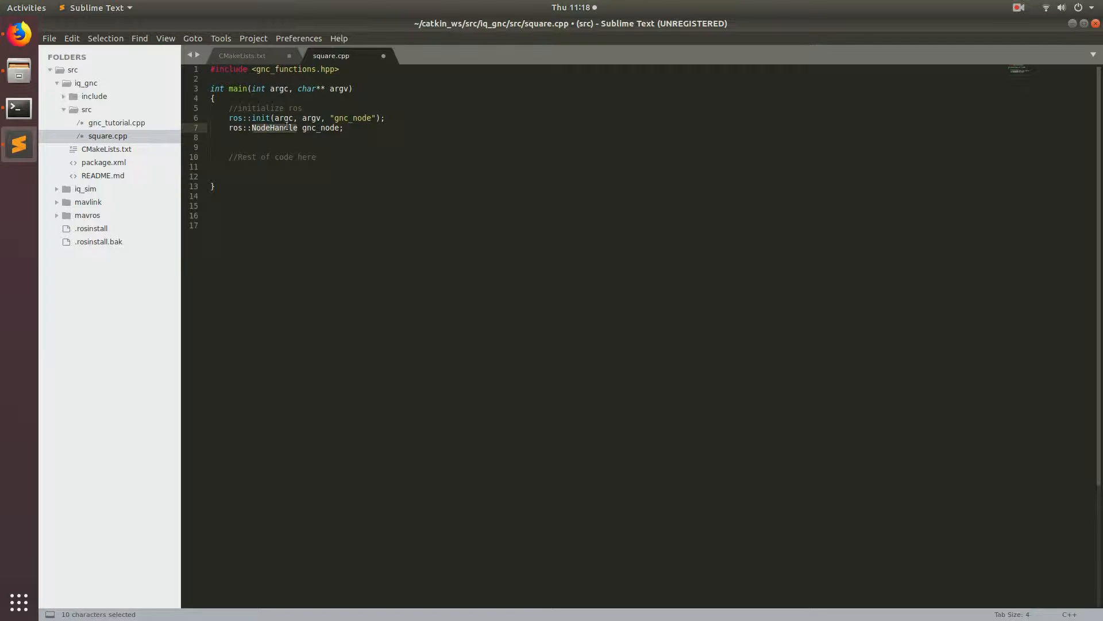
{"action": "double_click", "coordinate": [354, 118]}
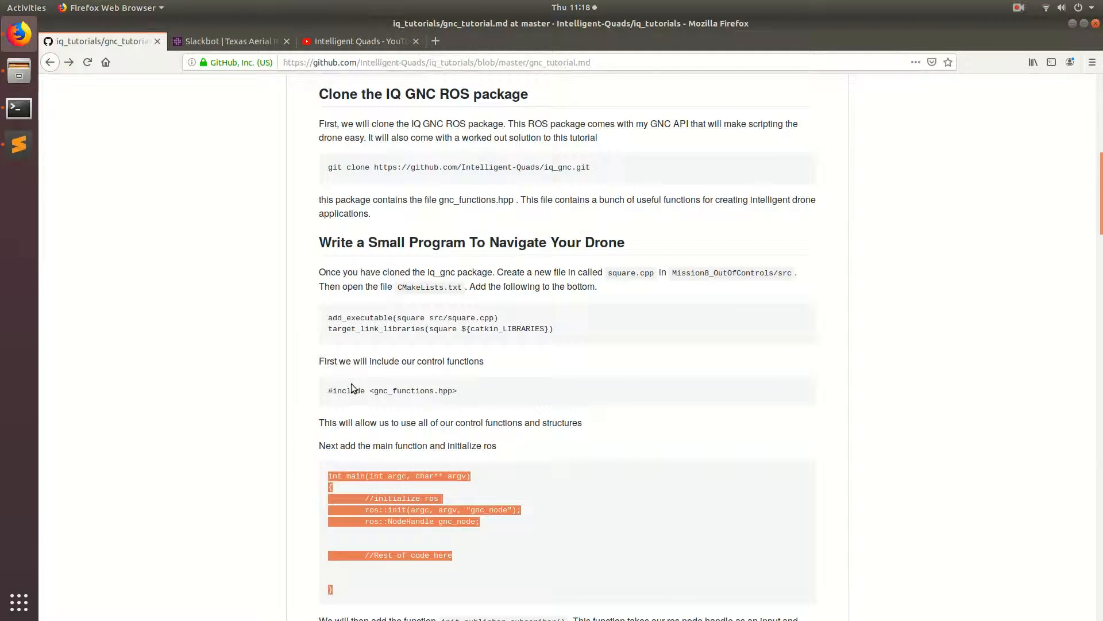
Paste init_publisher_subscriber(gnc_node) with its comment into main of square.cpp.
{"action": "scroll", "scroll_direction": "down", "scroll_amount": 3}
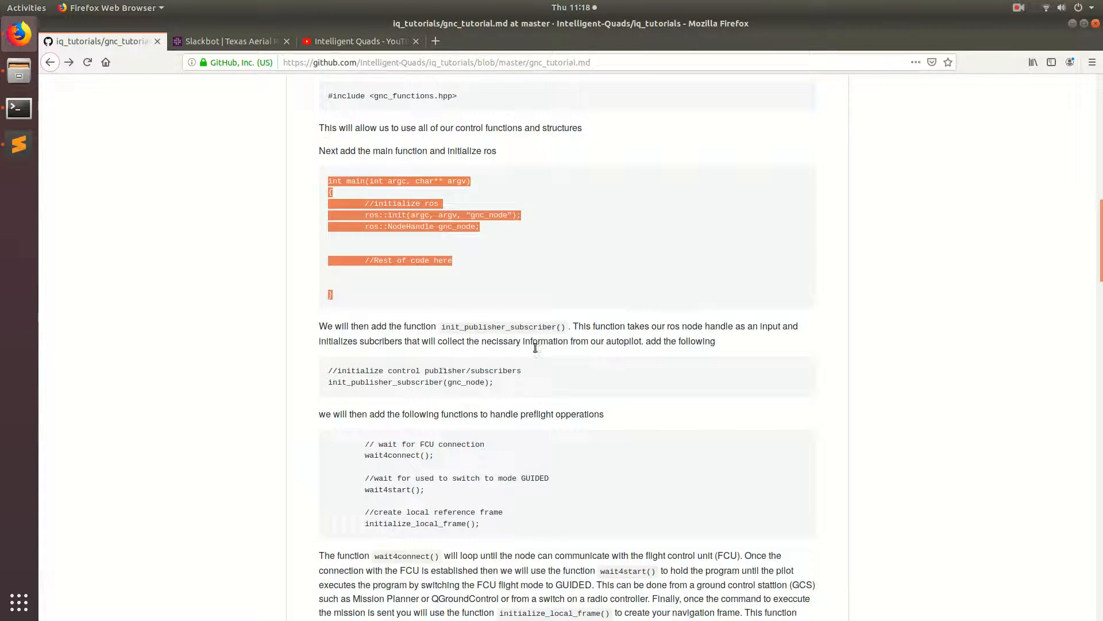
{"action": "double_click", "coordinate": [384, 381]}
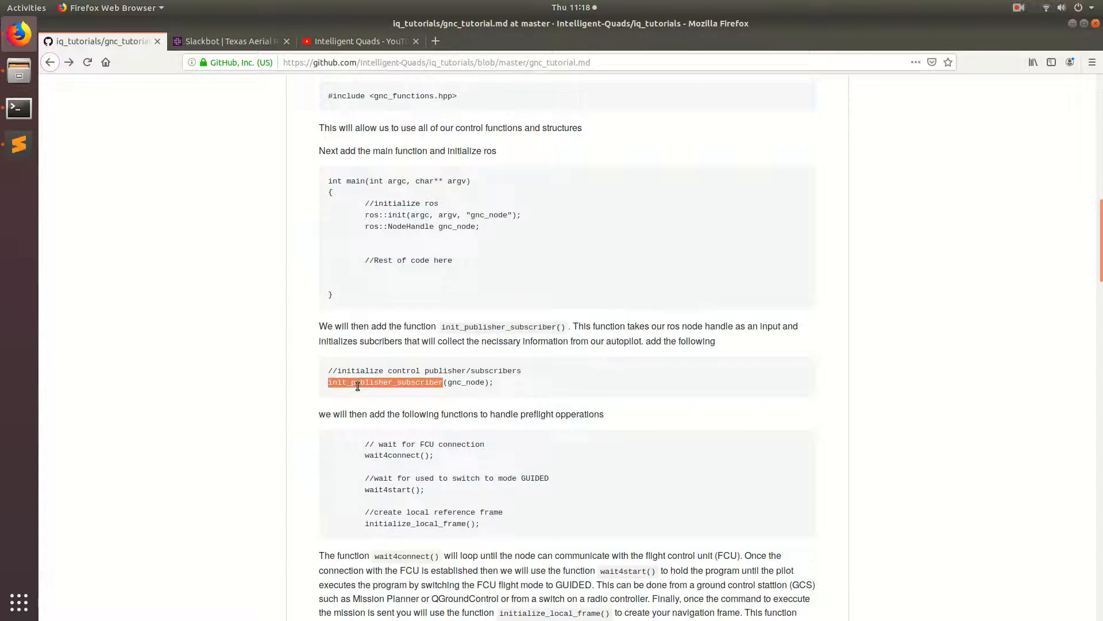
{"action": "mouse_move", "coordinate": [505, 385]}
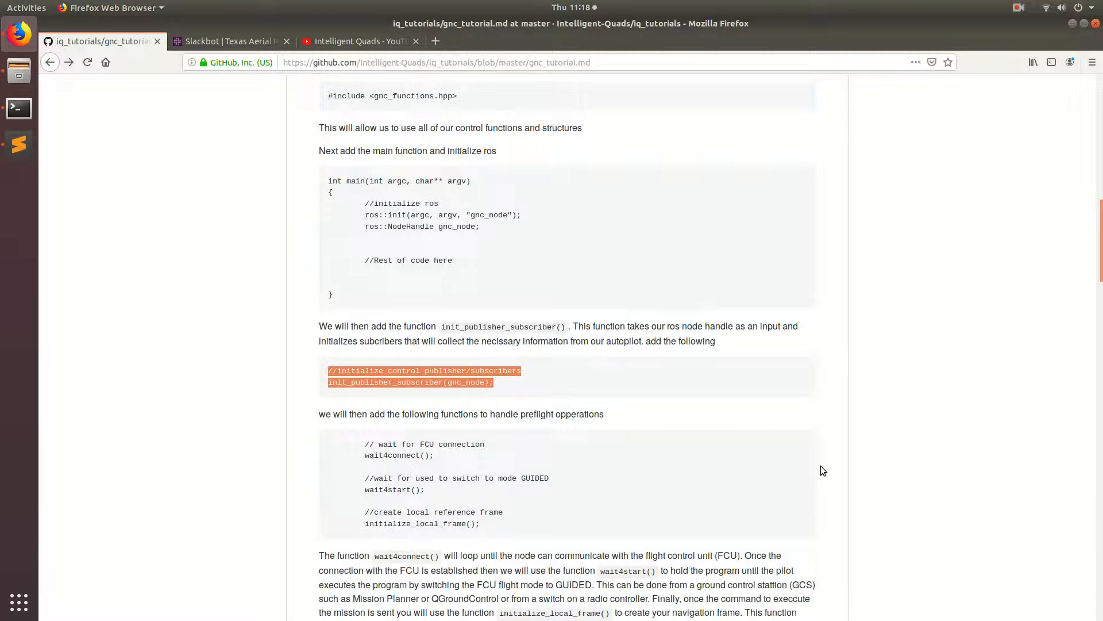
{"action": "left_click", "coordinate": [18, 144]}
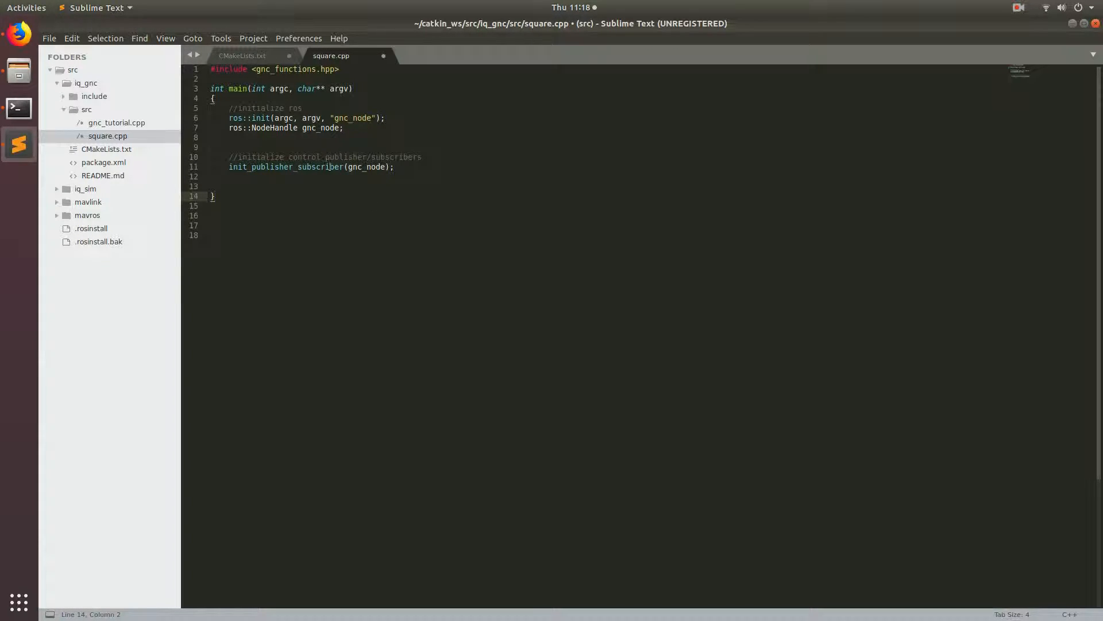
{"action": "double_click", "coordinate": [285, 166]}
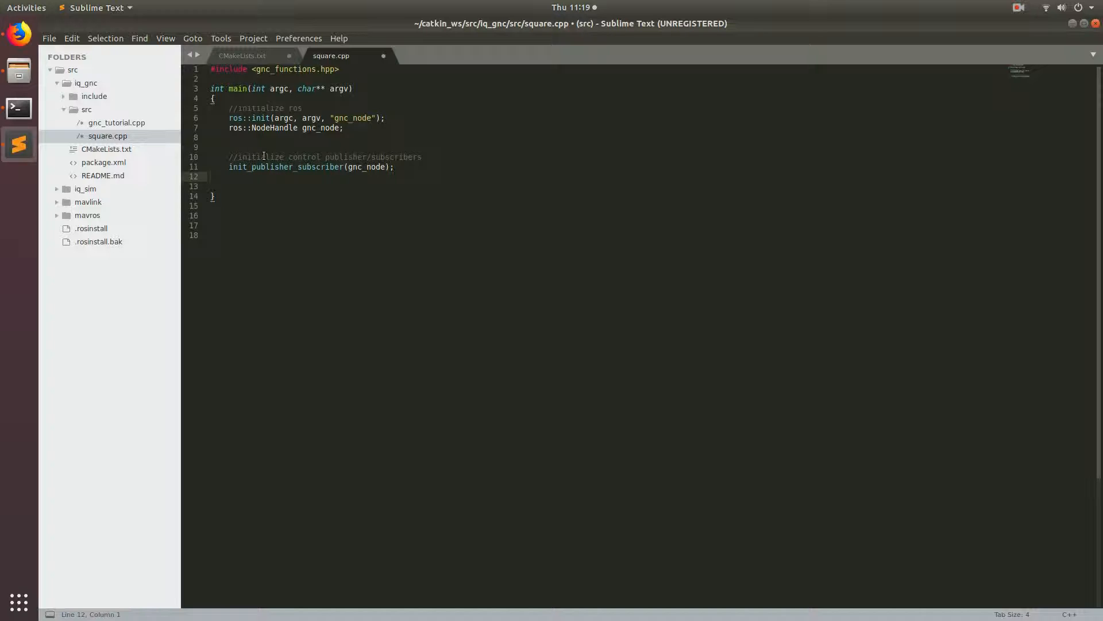
{"action": "double_click", "coordinate": [273, 167]}
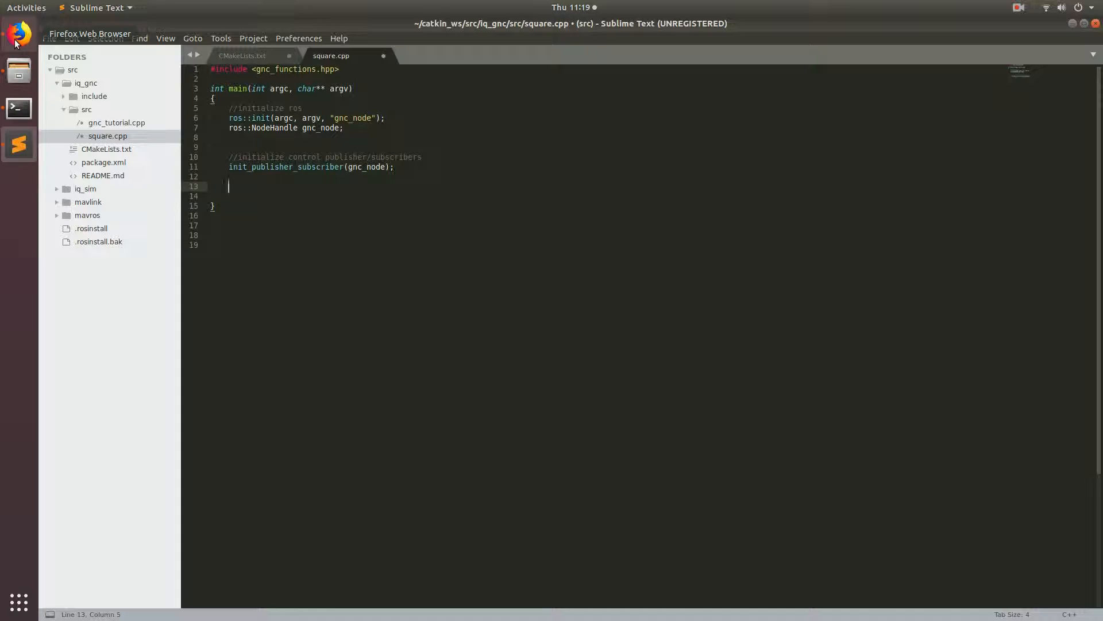
Copy the tutorial's preflight block with initialize_local_frame from Firefox.
{"action": "left_click", "coordinate": [17, 33]}
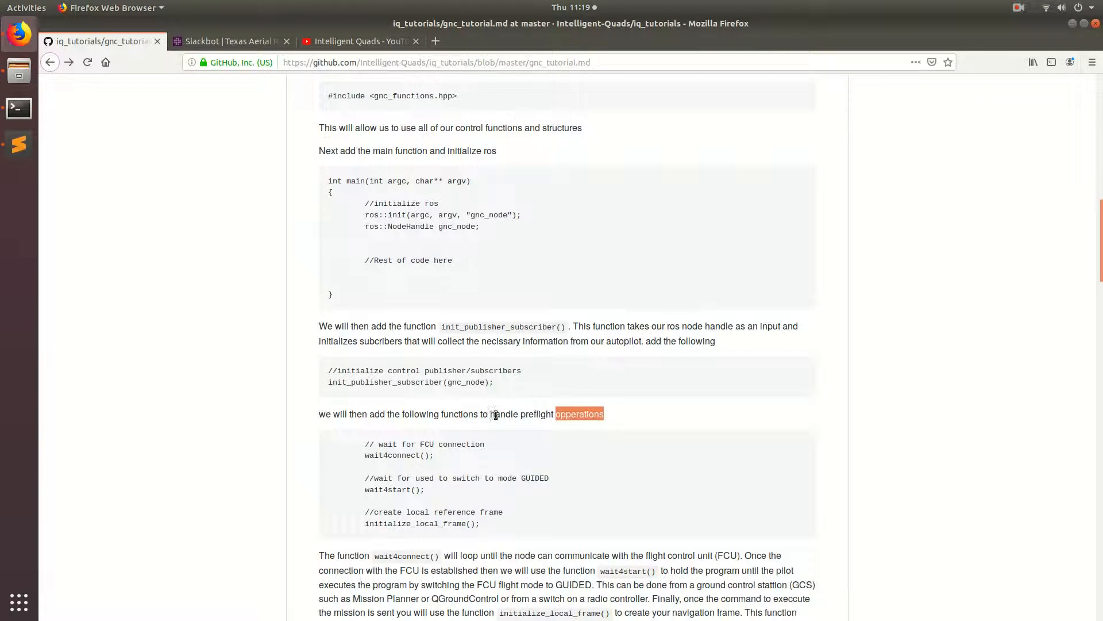
{"action": "double_click", "coordinate": [504, 414]}
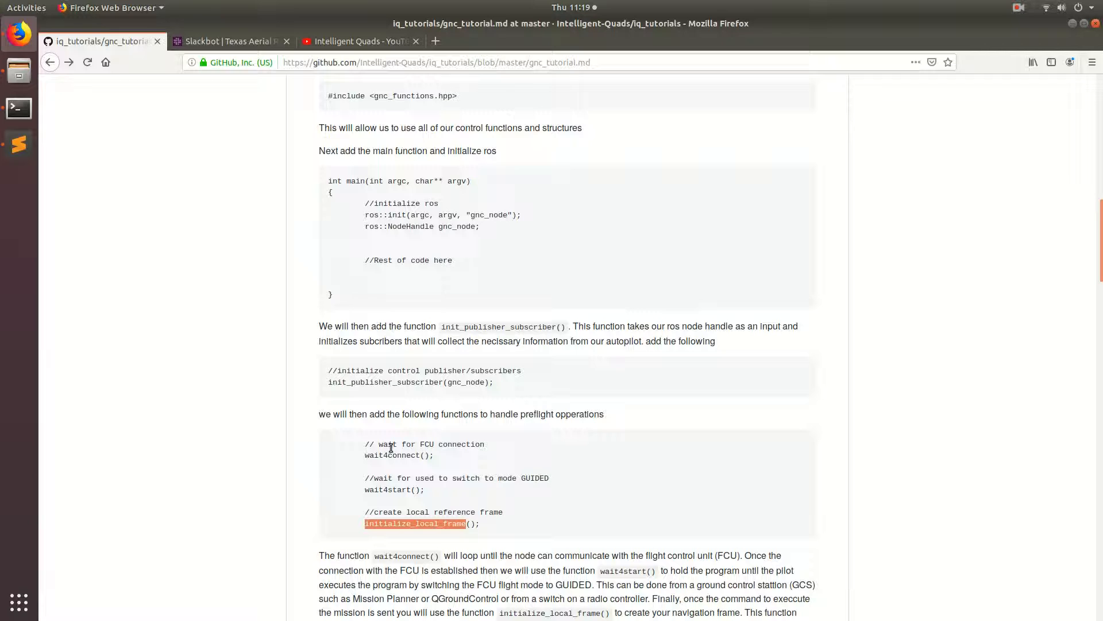
{"action": "left_click_drag", "start_coordinate": [364, 443], "coordinate": [479, 523]}
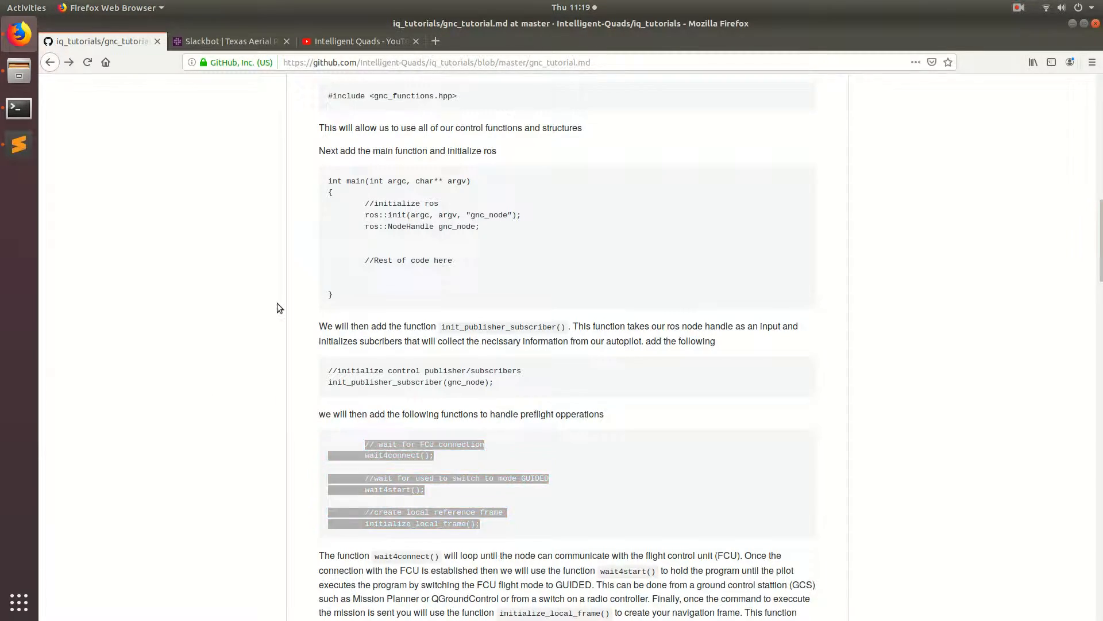
Paste wait4connect, wait4start and initialize_local_frame with comments below init_publisher_subscriber.
{"action": "left_click", "coordinate": [18, 144]}
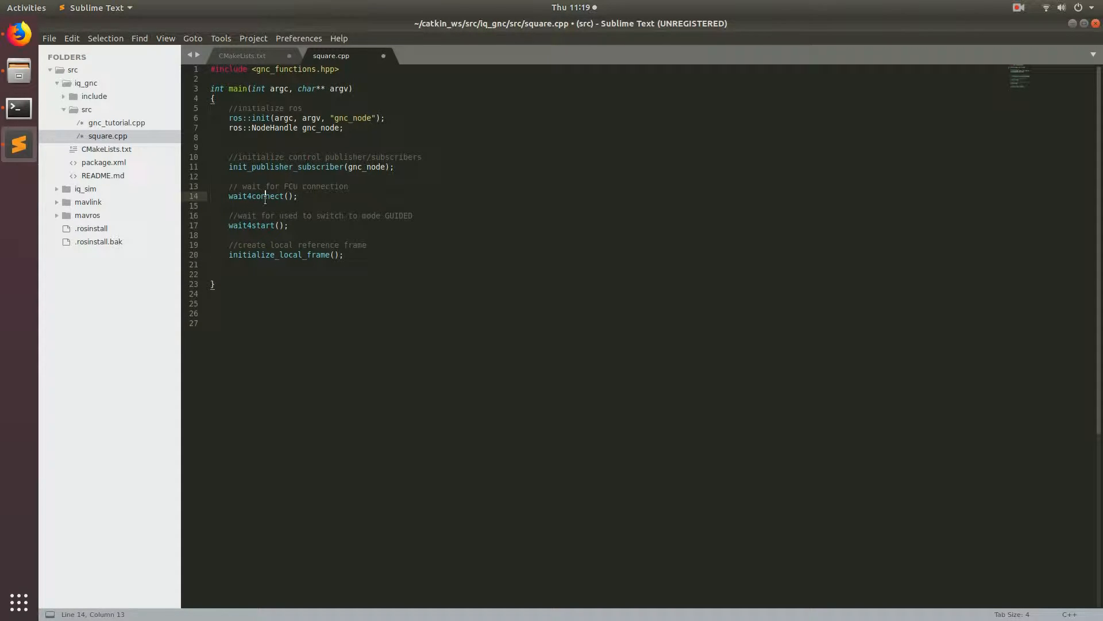
{"action": "double_click", "coordinate": [255, 195]}
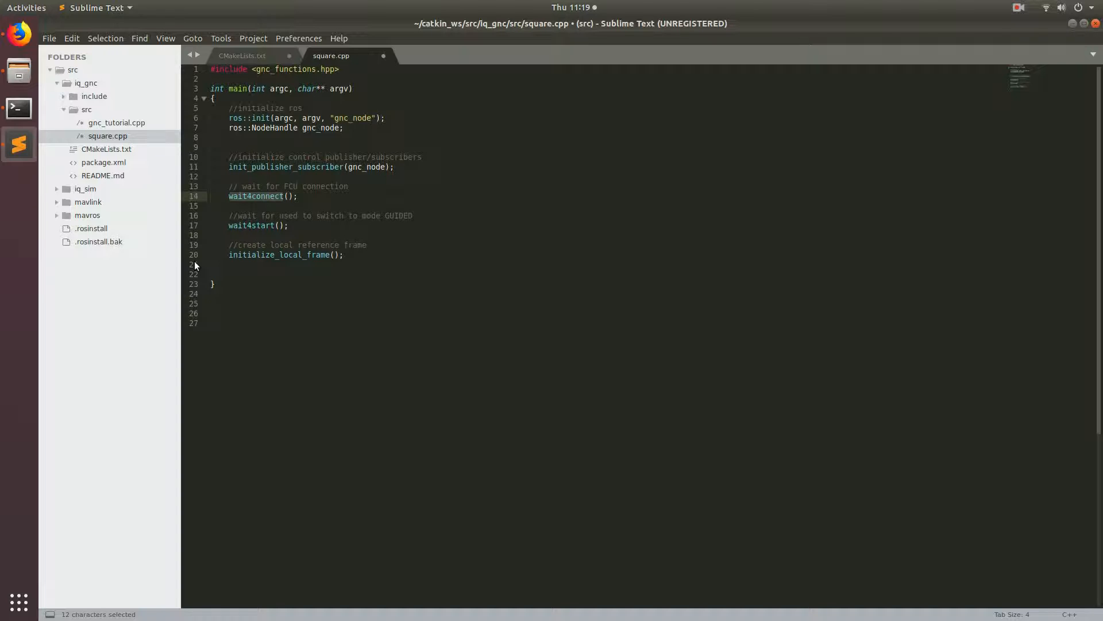
{"action": "left_click", "coordinate": [285, 195]}
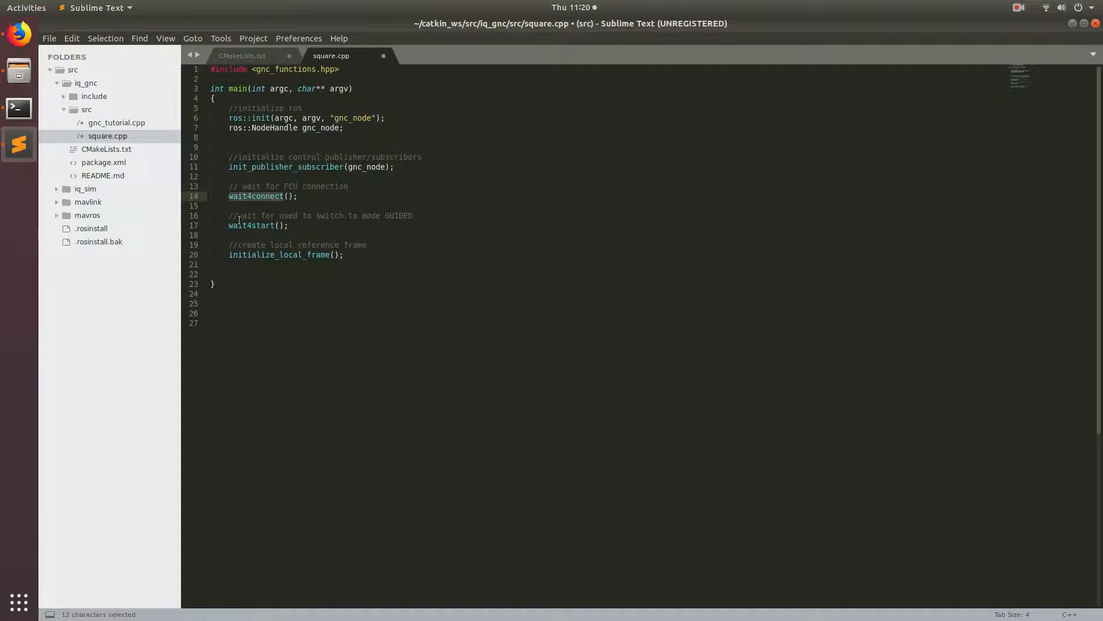
{"action": "double_click", "coordinate": [250, 225]}
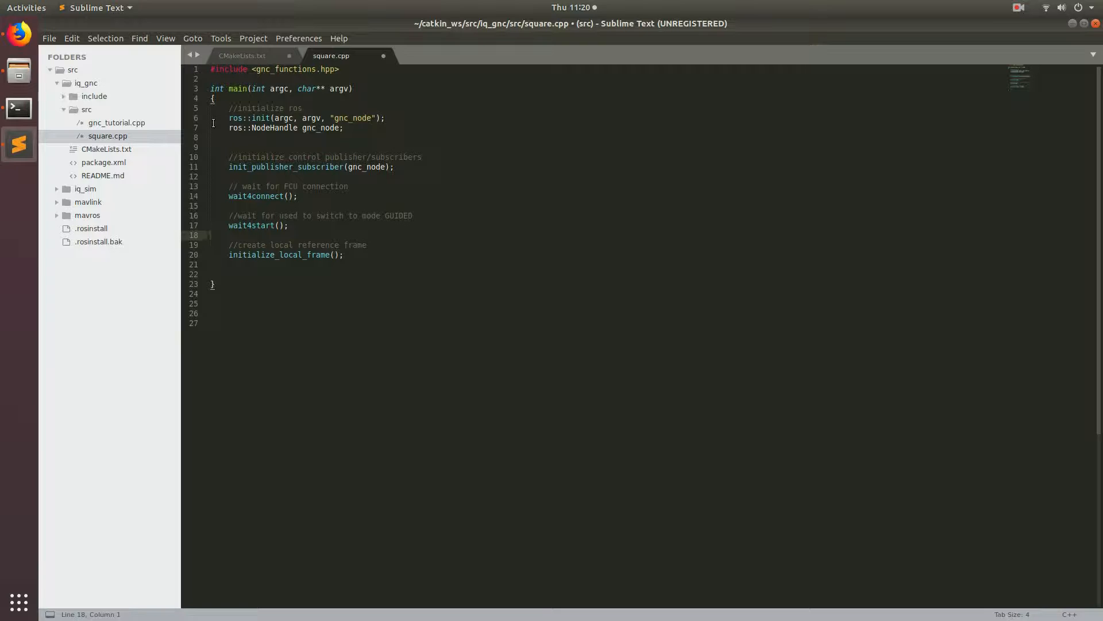
{"action": "left_click", "coordinate": [211, 236]}
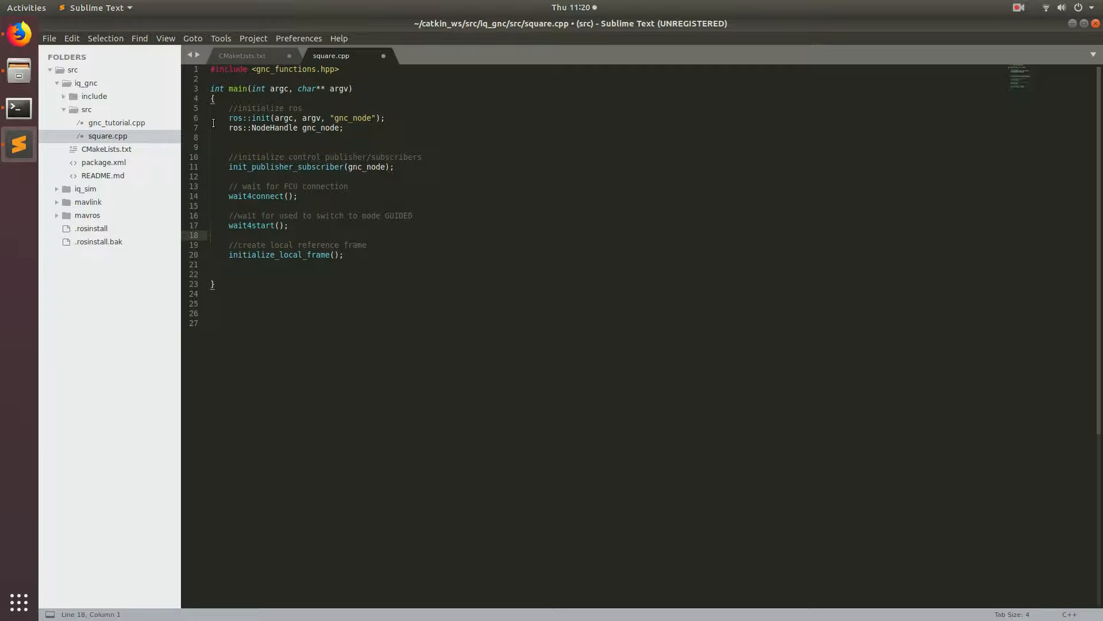
{"action": "left_click", "coordinate": [209, 235]}
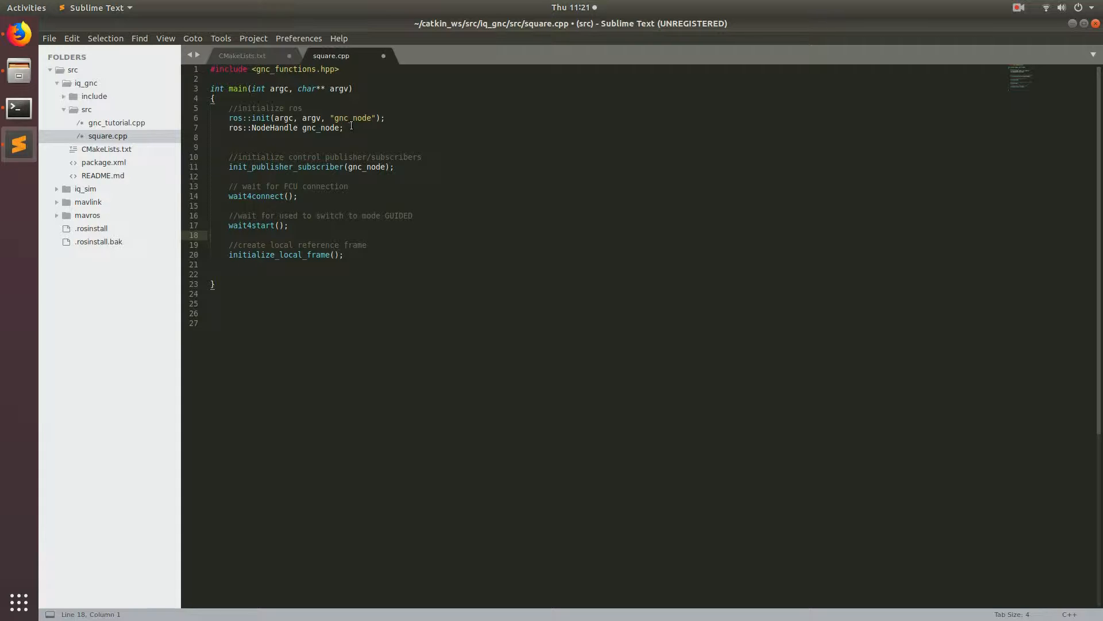
Add '//request takeoff' and takeoff(3) after initialize_local_frame() and save square.cpp.
{"action": "key", "text": "ctrl+s"}
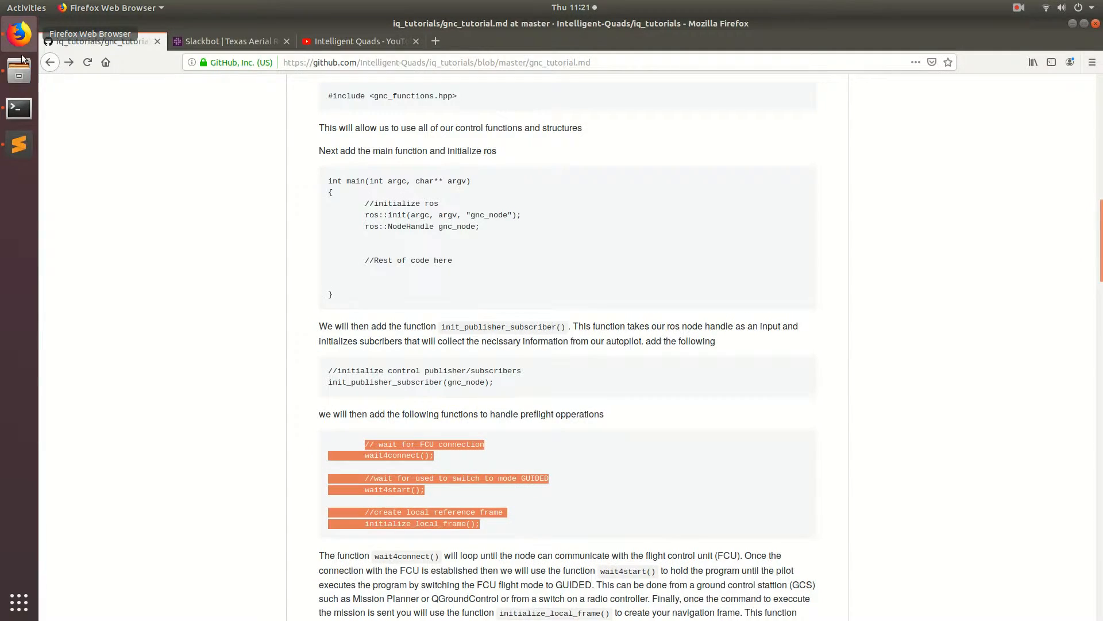
{"action": "scroll", "scroll_direction": "down", "scroll_amount": 3}
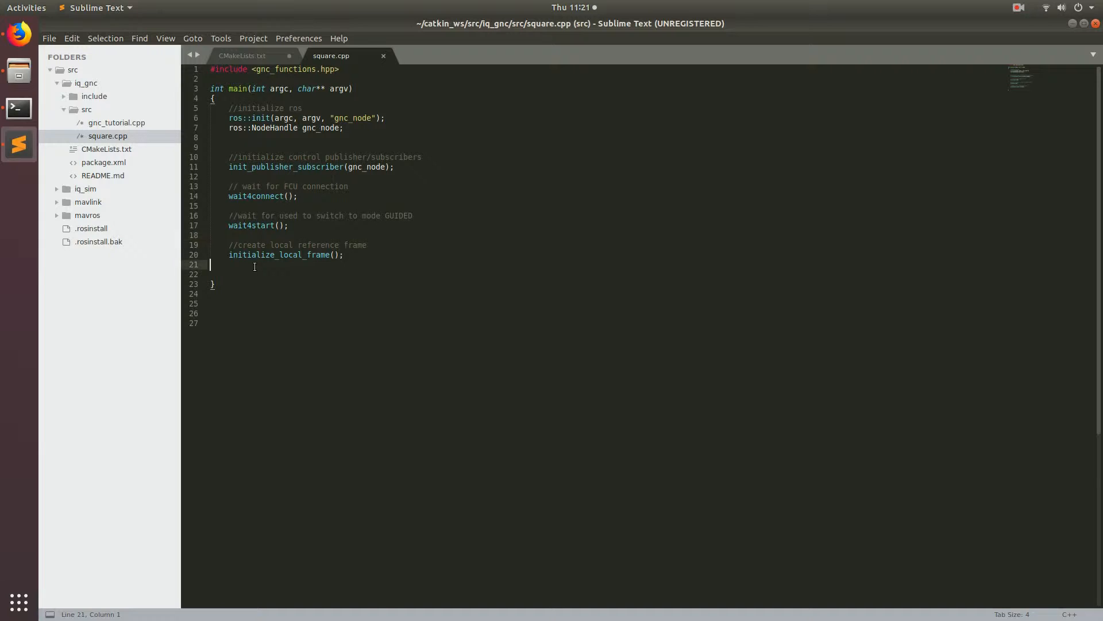
{"action": "key", "text": "enter"}
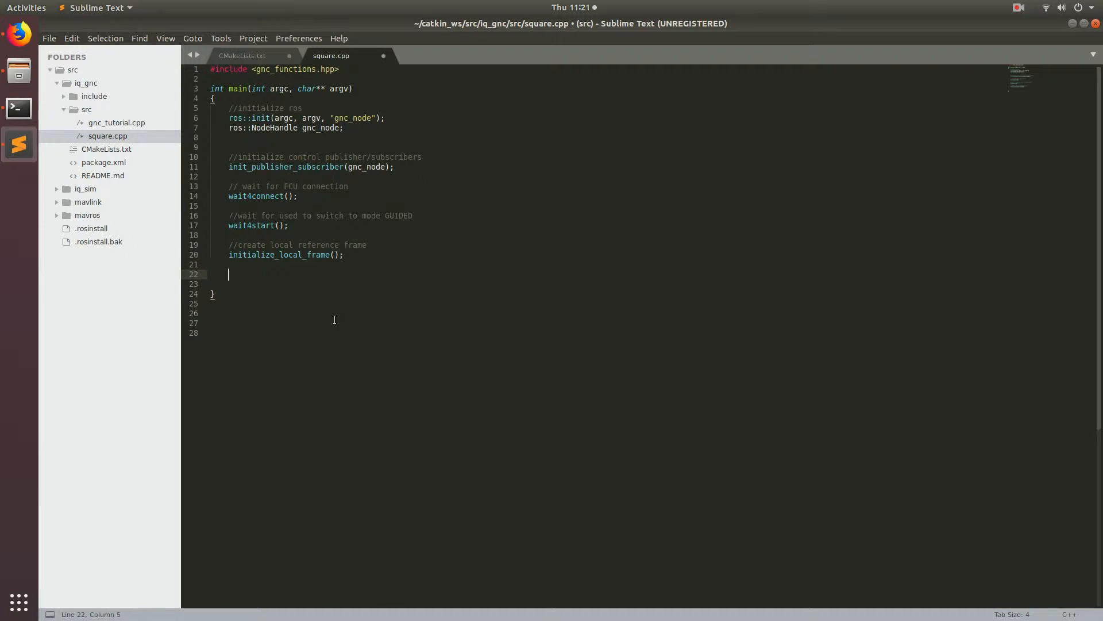
{"action": "type", "text": "//request takeoff"}
{"action": "left_click", "coordinate": [407, 283]}
{"action": "type", "text": "takeoff(3);"}
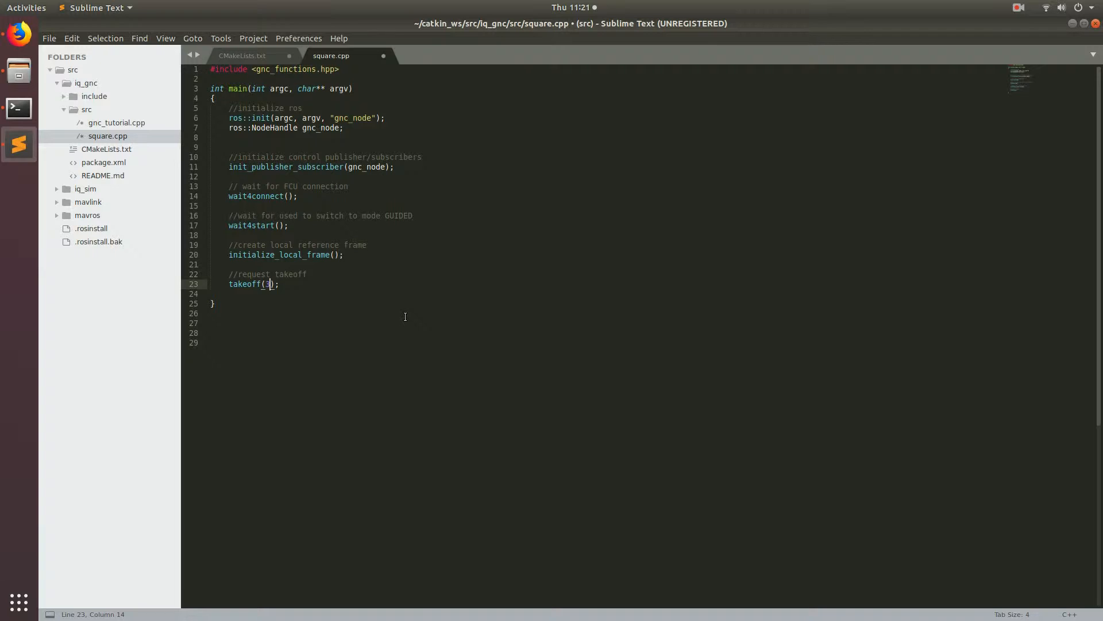
{"action": "key", "text": "ctrl+s"}
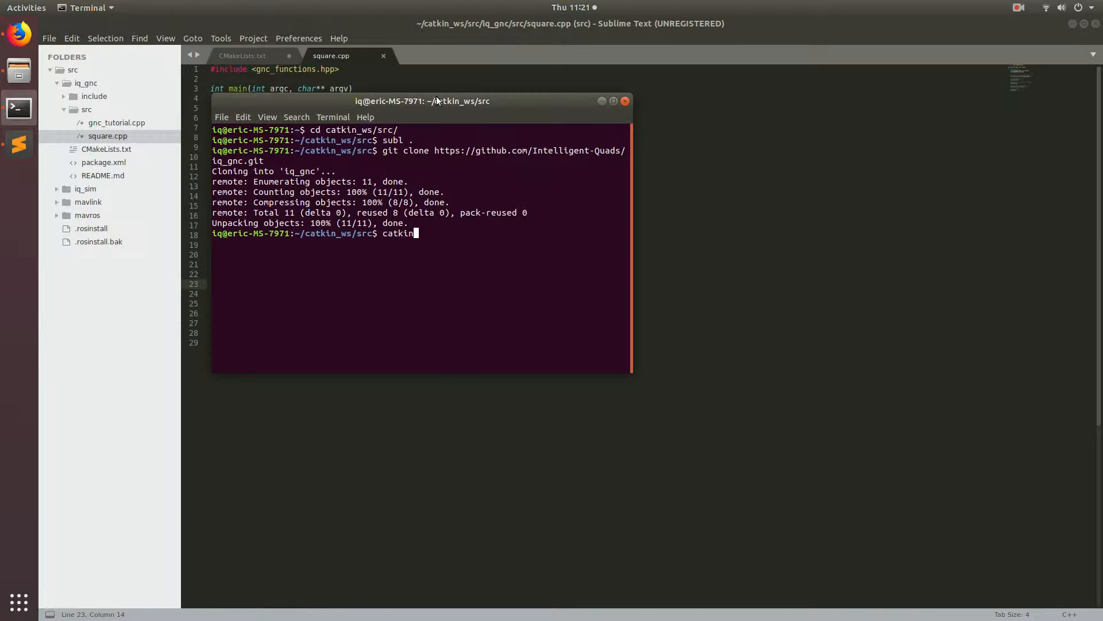
Run catkin build in ~/catkin_ws/src, then source ~/.bashrc.
{"action": "type", "text": "build"}
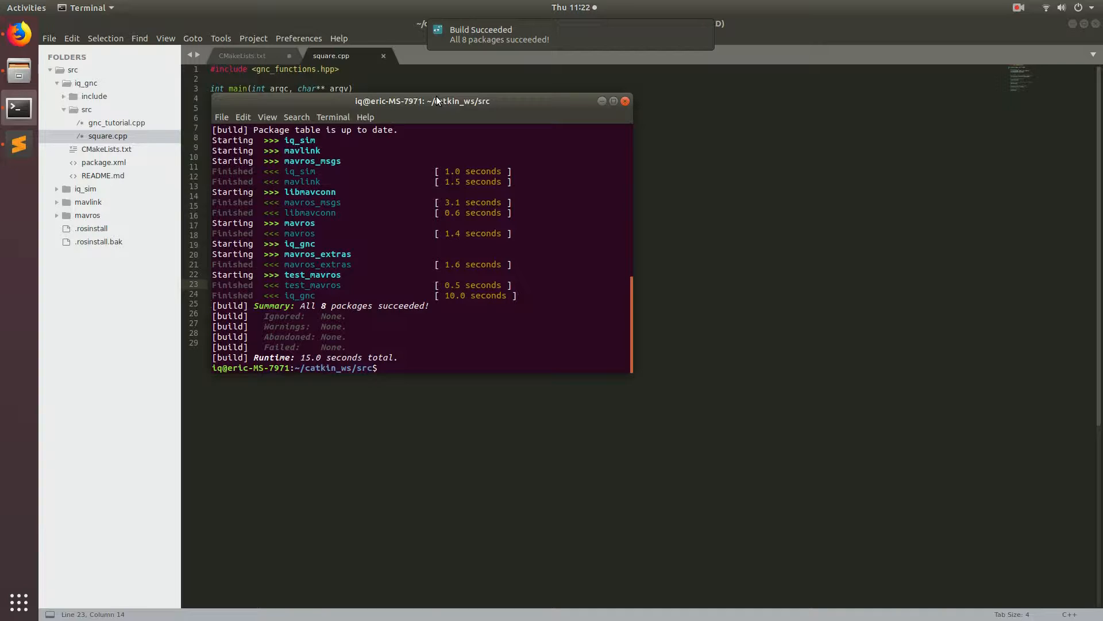
{"action": "type", "text": "source ~/.ba"}
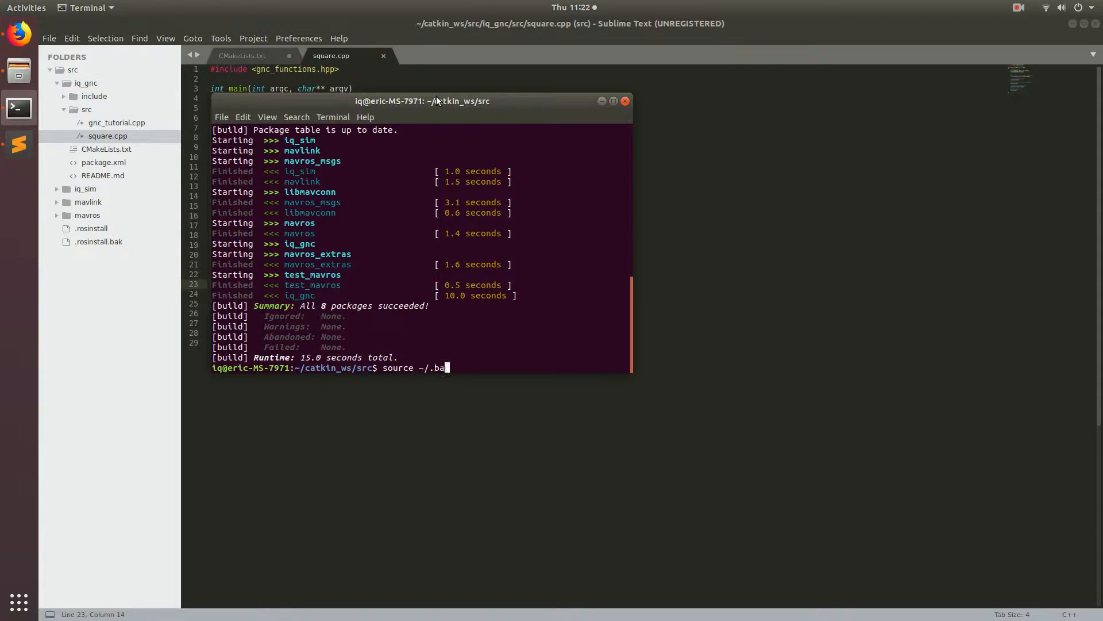
{"action": "type", "text": "sr"}
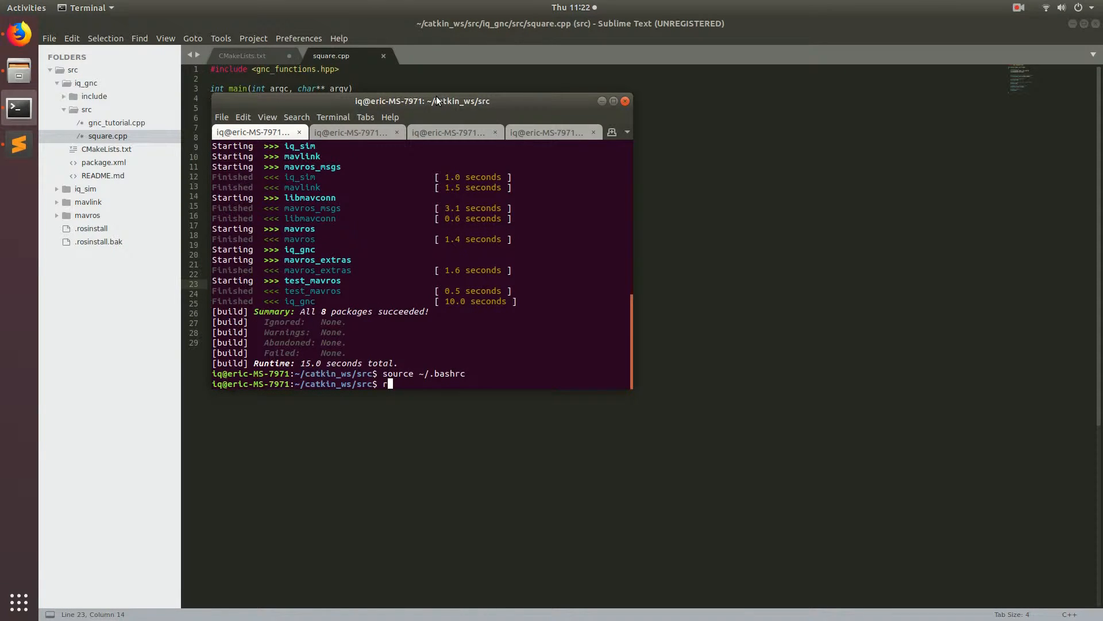
Run roslaunch iq_sim runway.launch in one tab and ./startsitl.sh in another.
{"action": "type", "text": "oslaunch"}
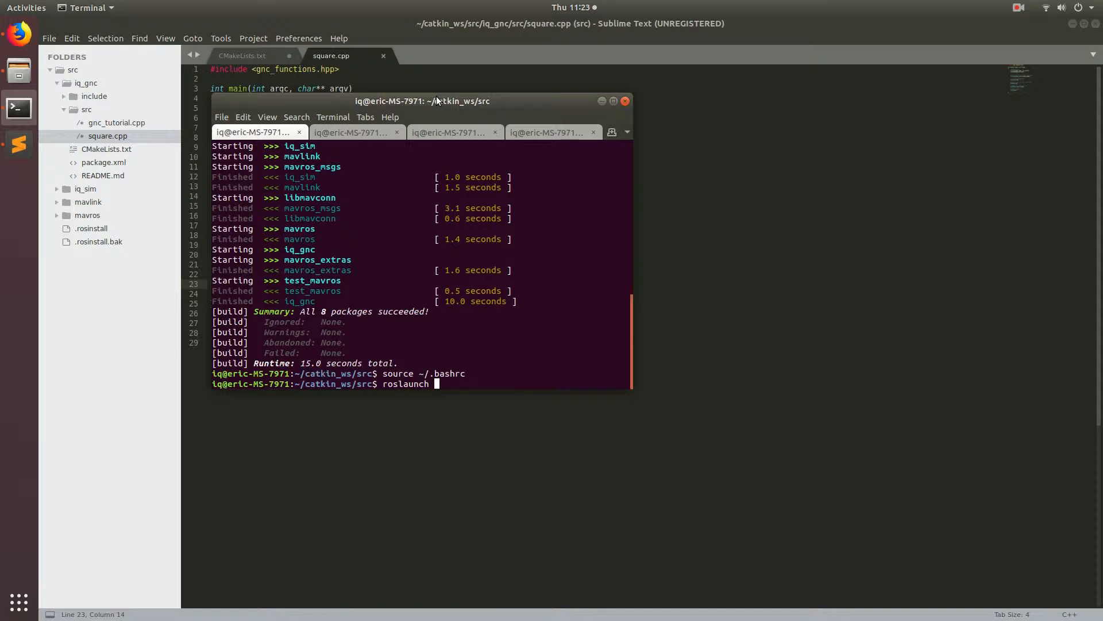
{"action": "type", "text": "iq_sim r"}
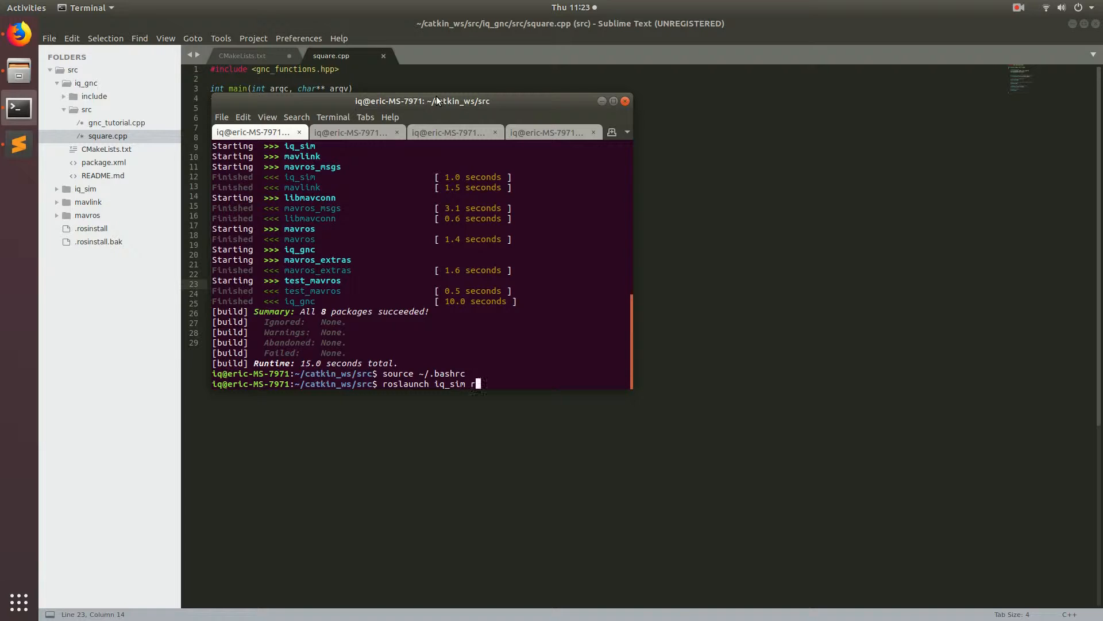
{"action": "type", "text": "un"}
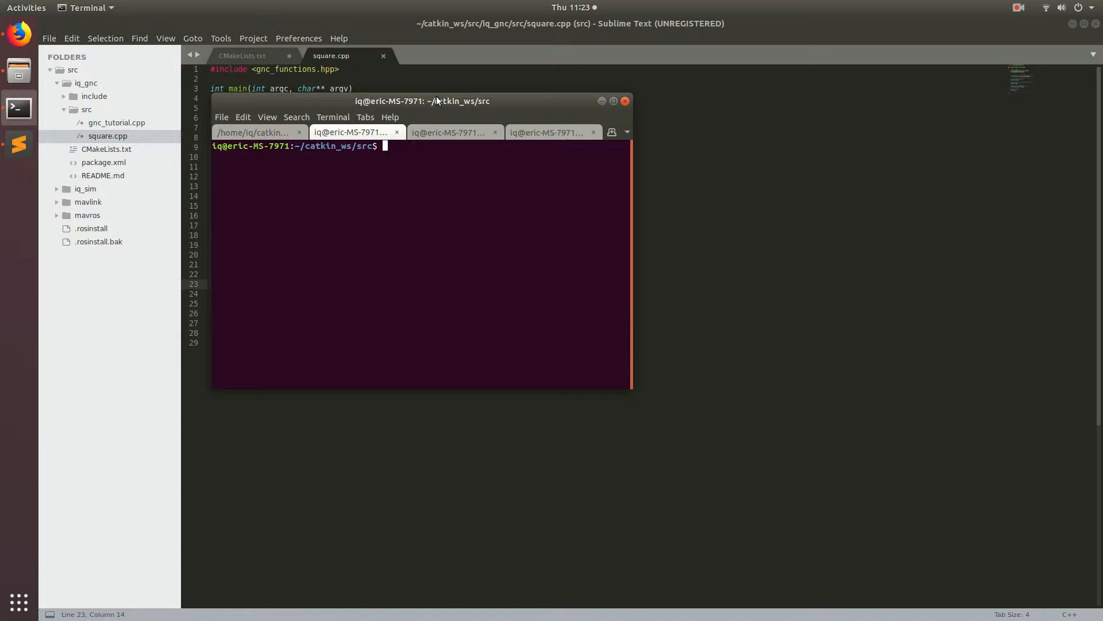
{"action": "type", "text": "cd"}
{"action": "type", "text": "./startsitl.sh"}
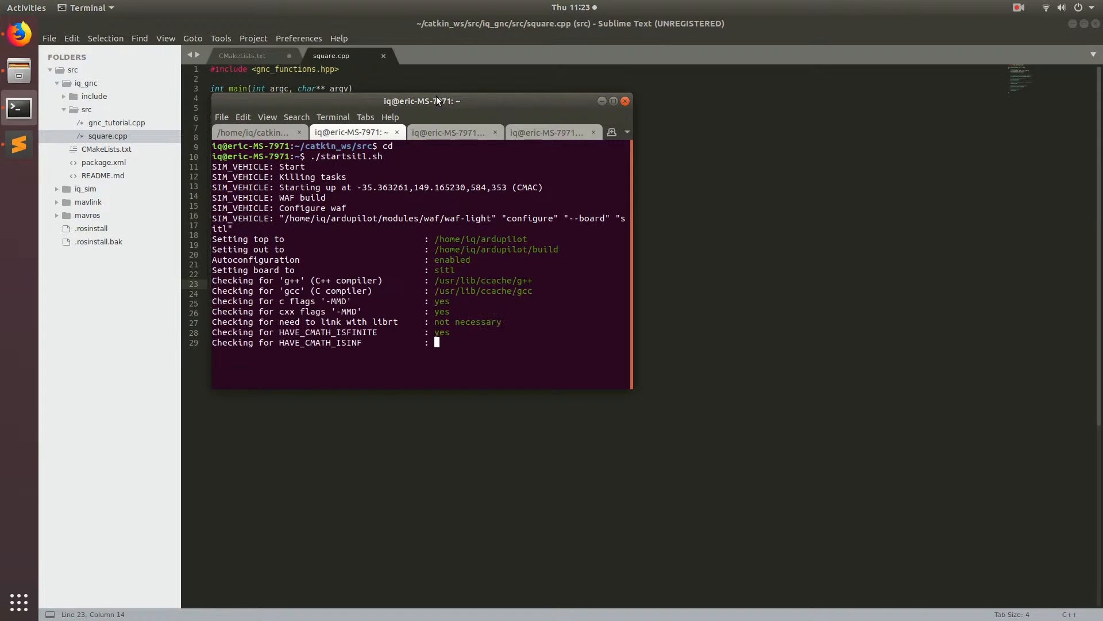
{"action": "left_click", "coordinate": [255, 132]}
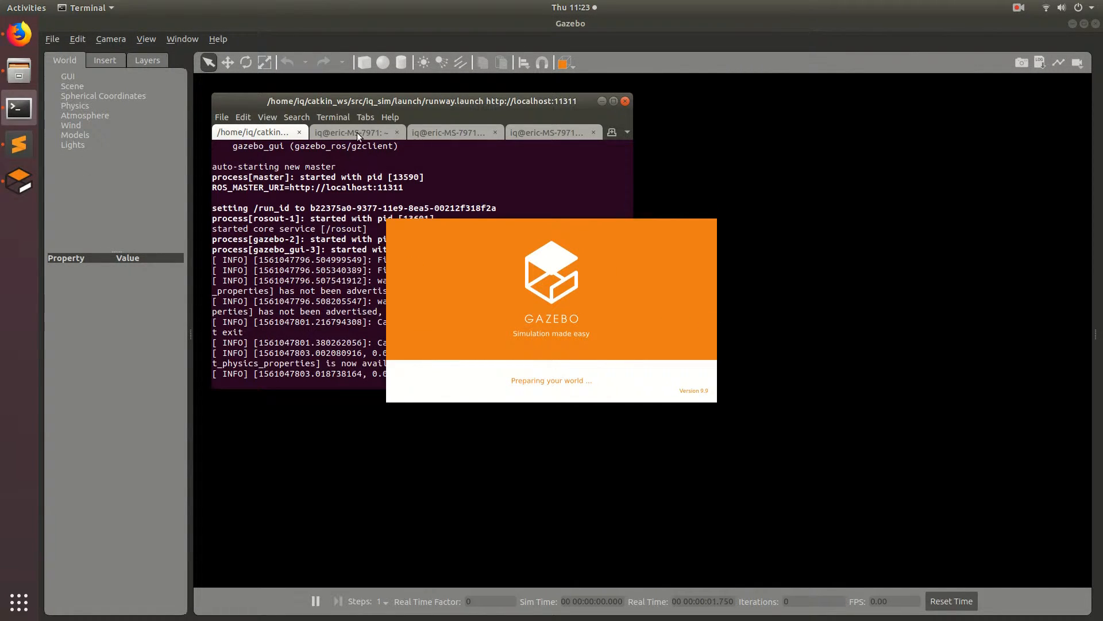
{"action": "left_click", "coordinate": [352, 132]}
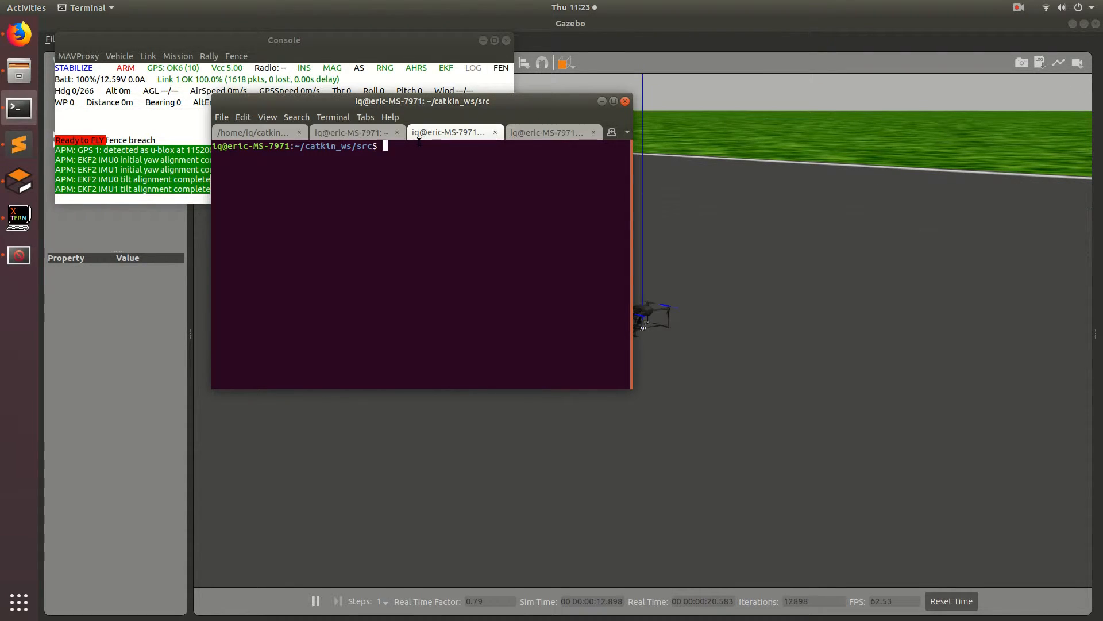
Run roslaunch iq_sim apm.launch in the third terminal tab.
{"action": "type", "text": "r"}
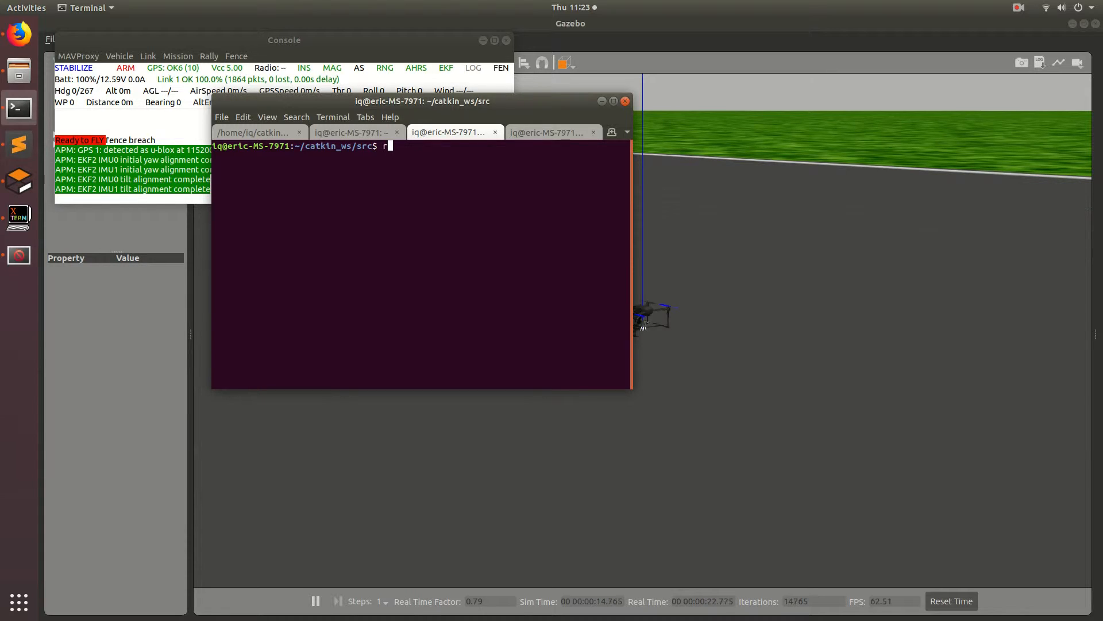
{"action": "type", "text": "oslaunch"}
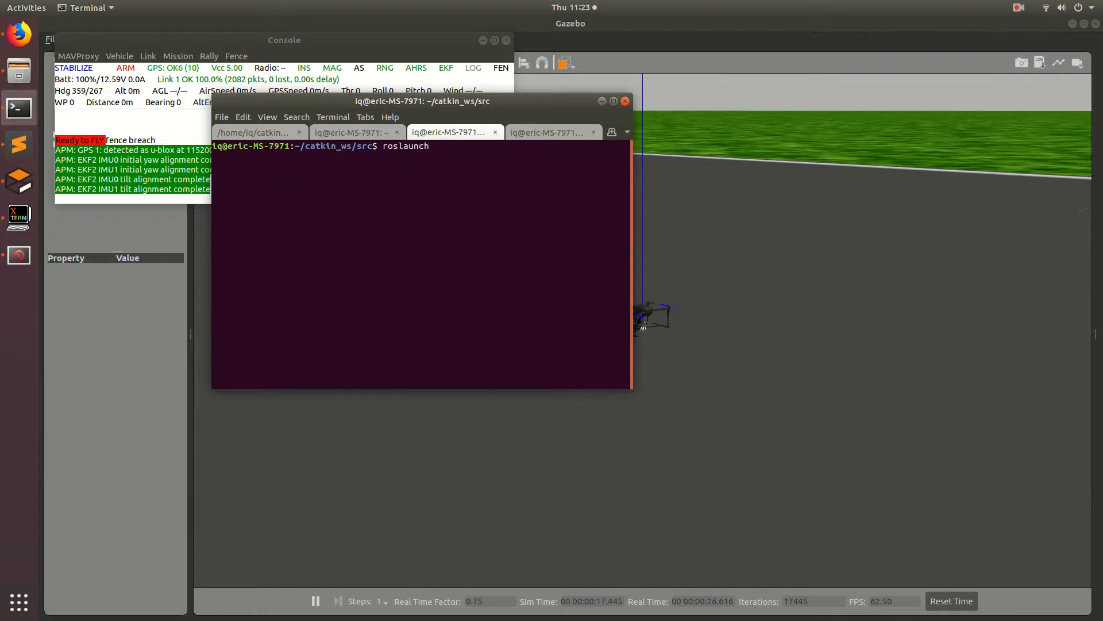
{"action": "type", "text": "iq"}
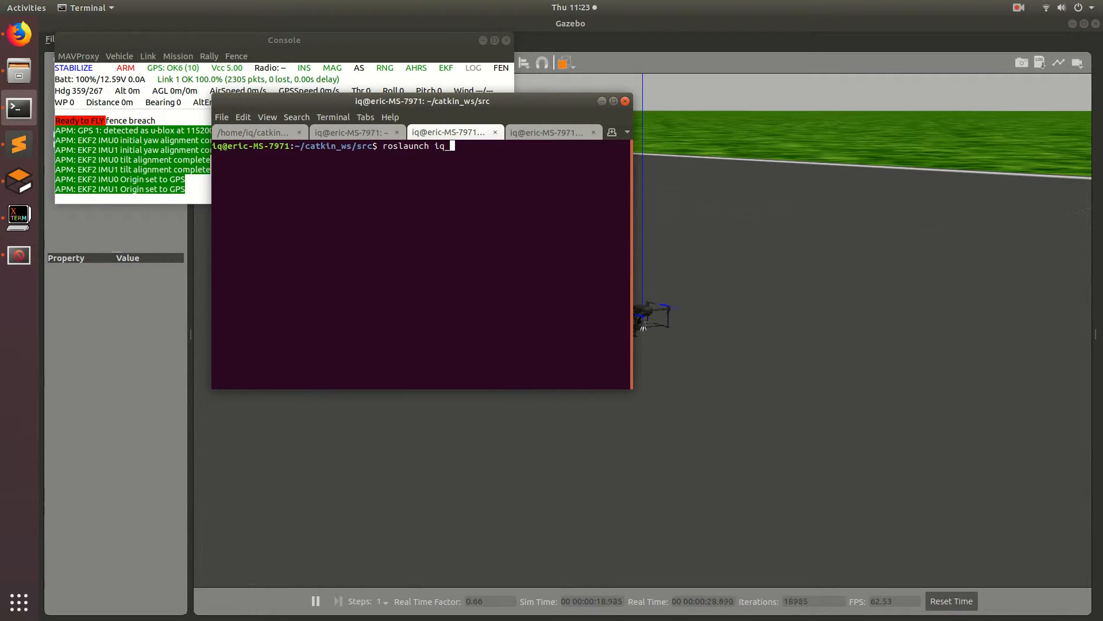
{"action": "type", "text": "_sim"}
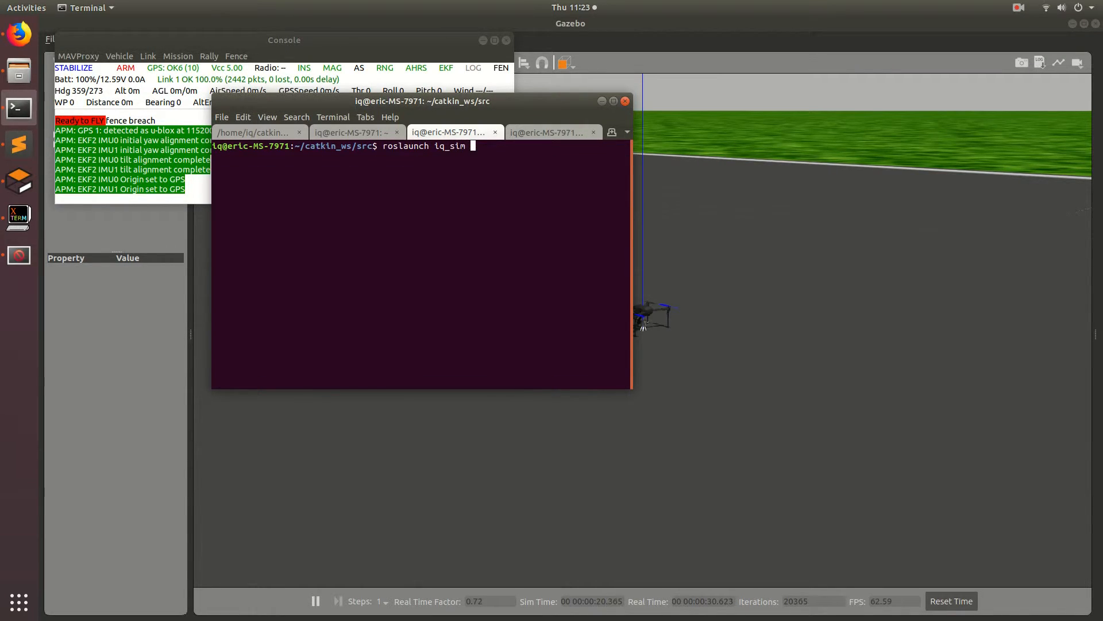
{"action": "type", "text": "apm.launch"}
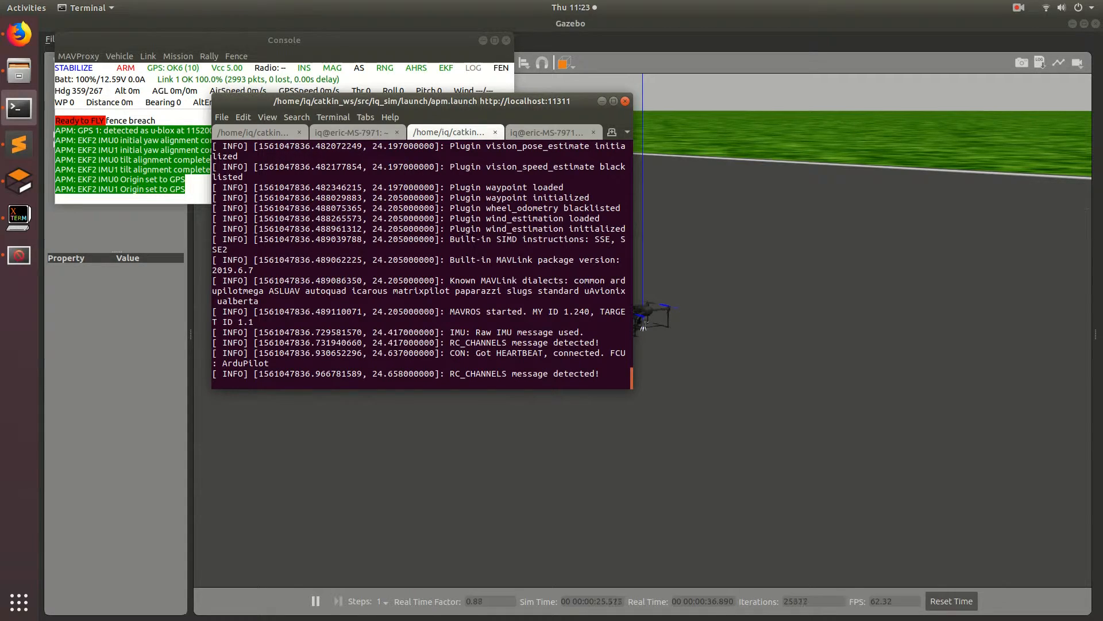
{"action": "left_click", "coordinate": [552, 133]}
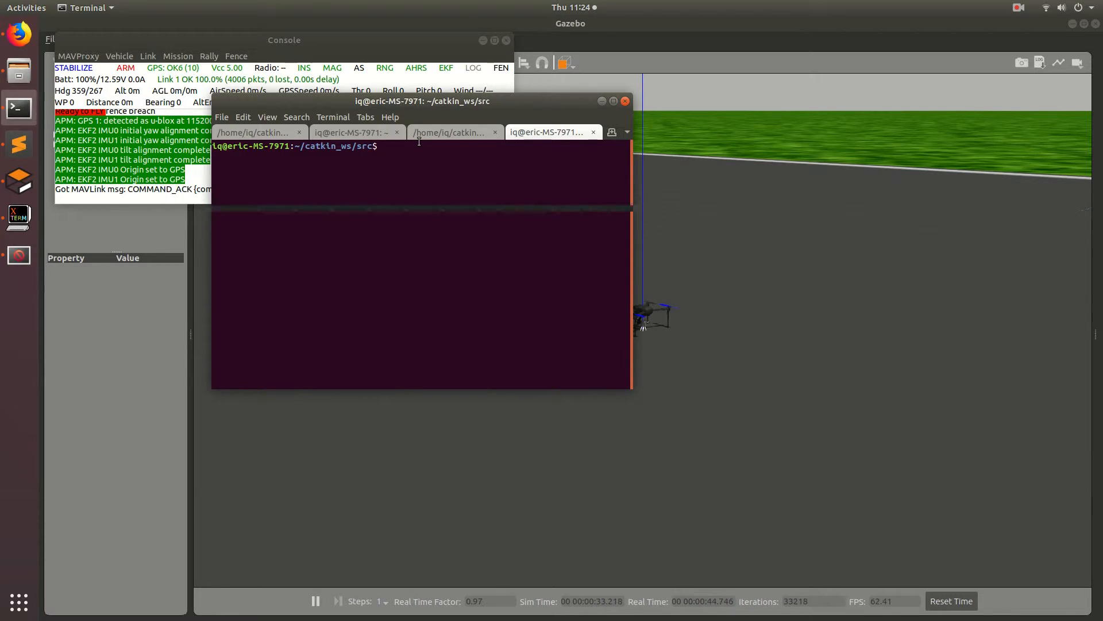
Run rosrun iq_gnc square in the fourth terminal tab.
{"action": "type", "text": "rosrun i"}
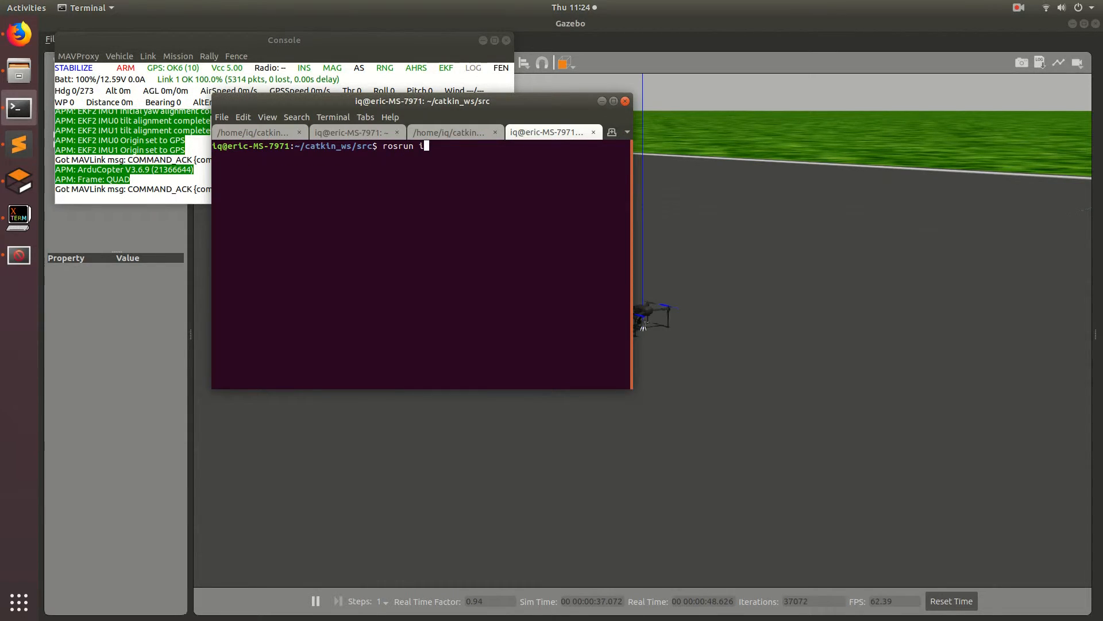
{"action": "type", "text": "q_gnc"}
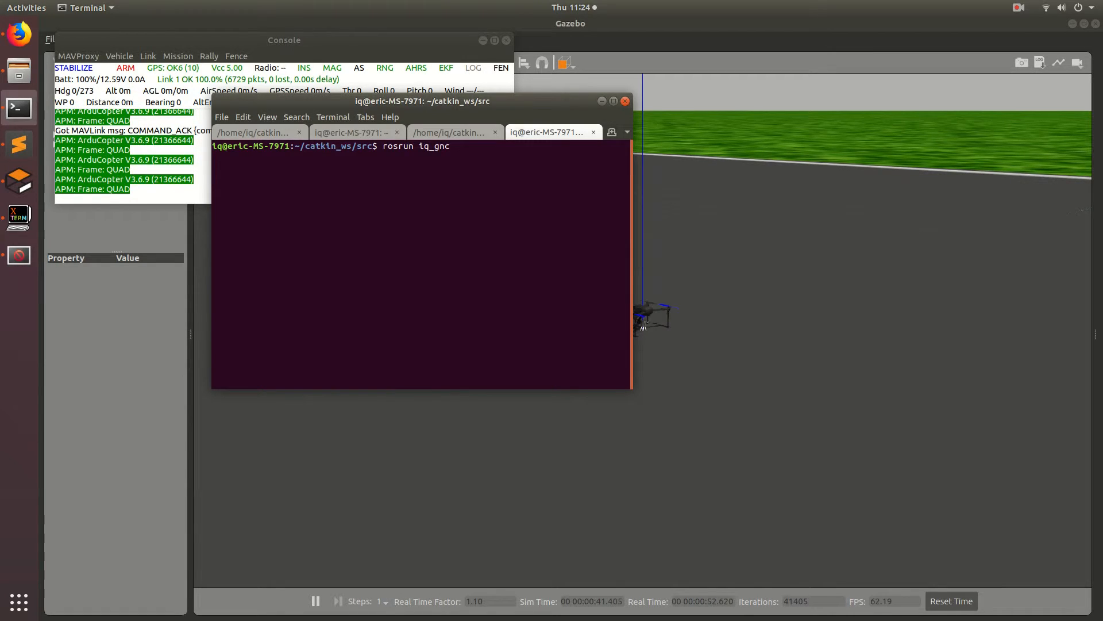
{"action": "key", "text": "Return"}
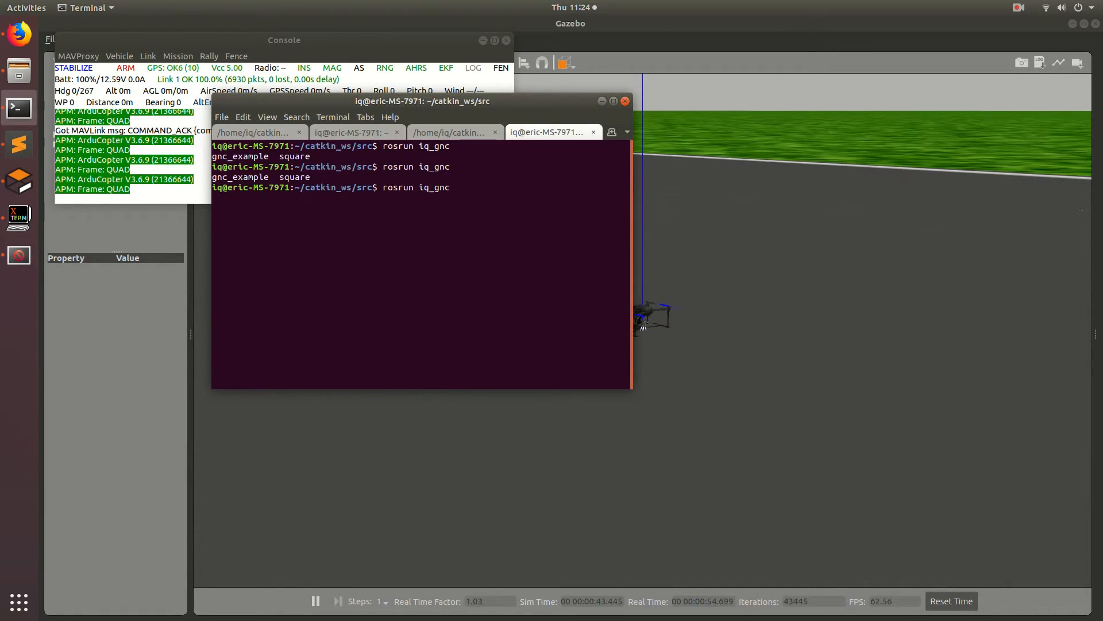
{"action": "type", "text": "square"}
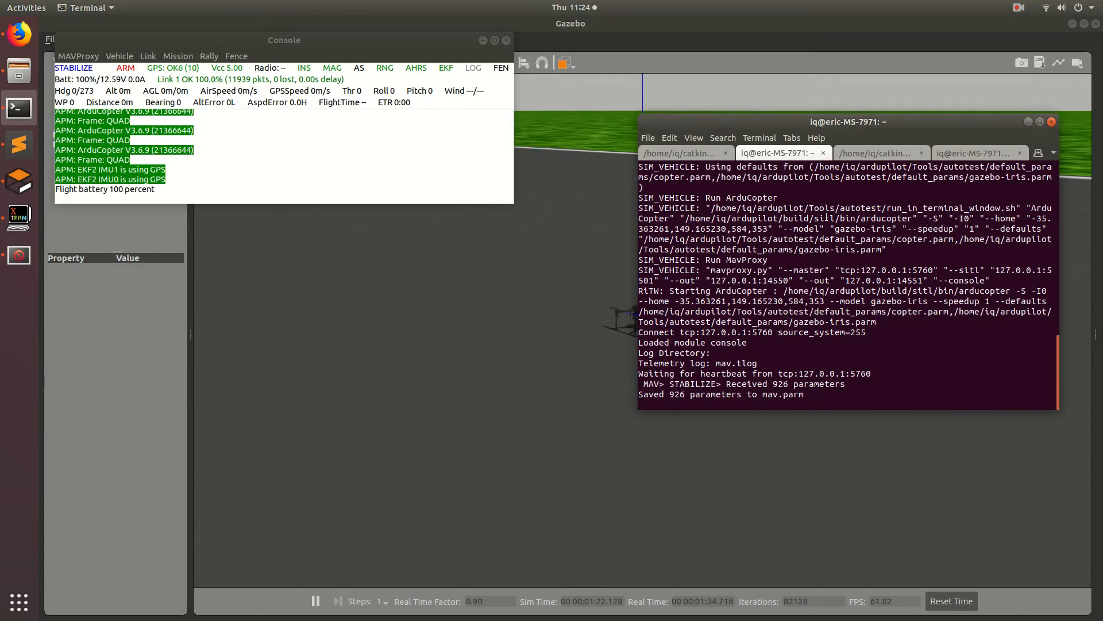
Enter 'mode GUIDED' in the MAVProxy tab so the drone takes off.
{"action": "type", "text": "m"}
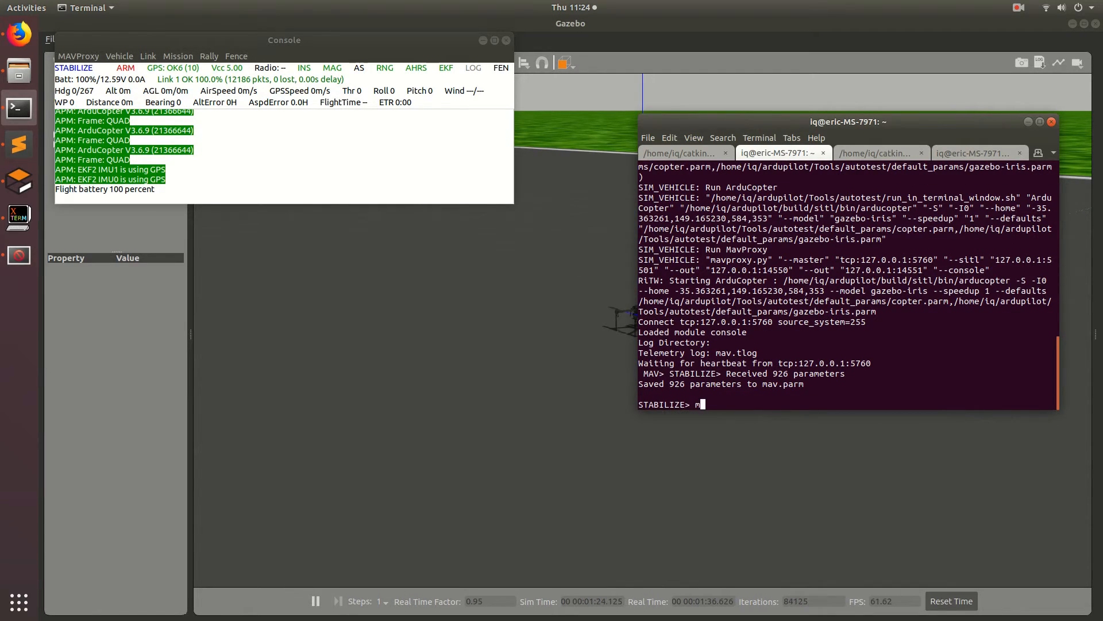
{"action": "type", "text": "ode GUIDED"}
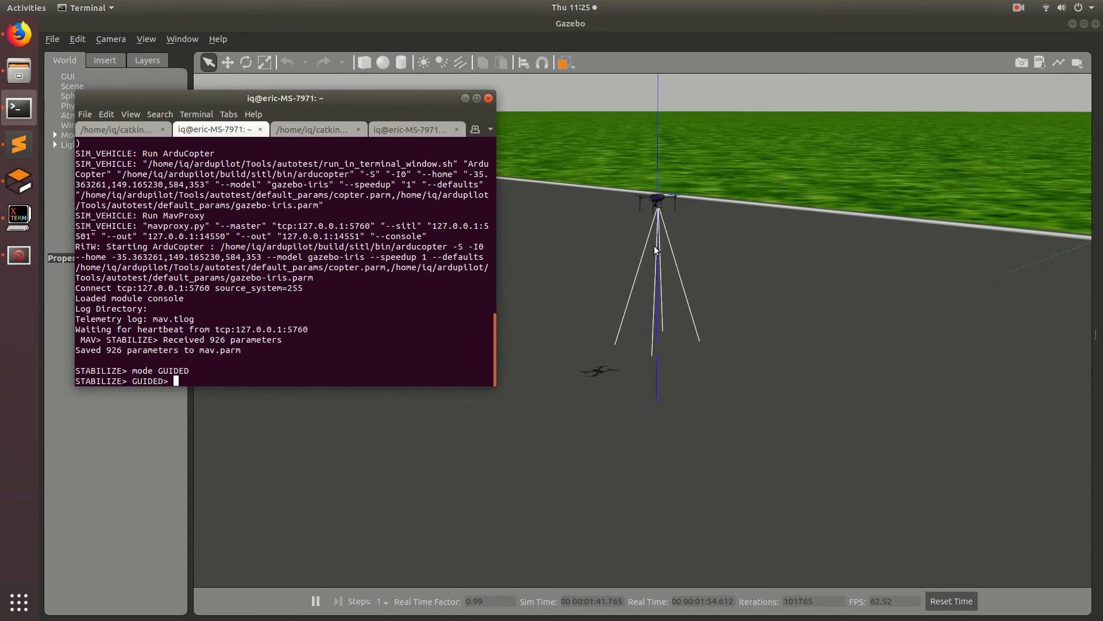
{"action": "mouse_move", "coordinate": [704, 209]}
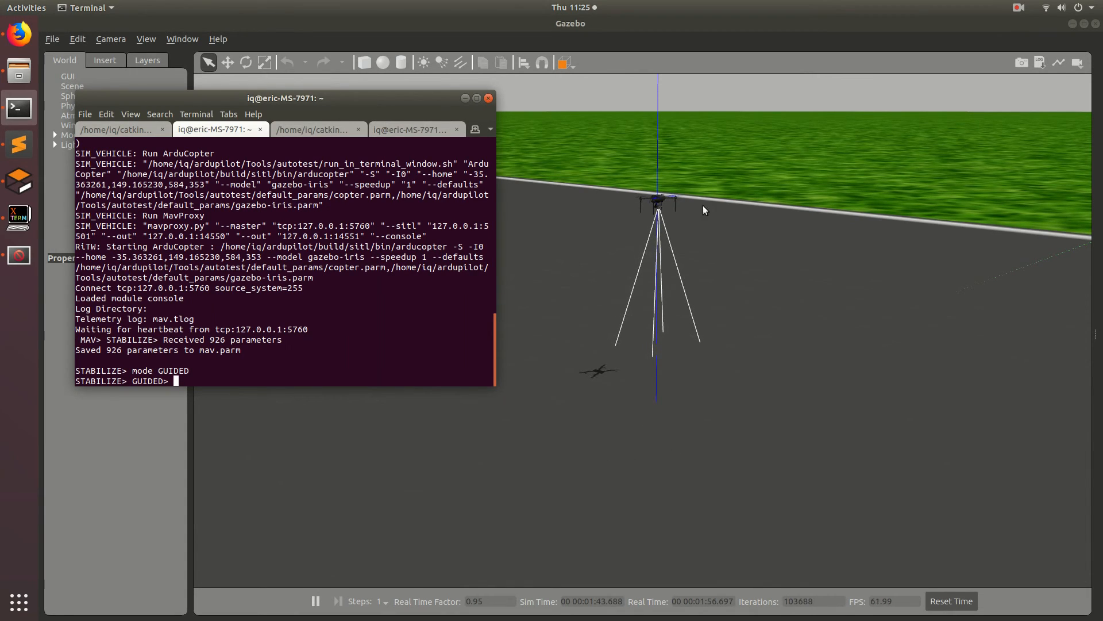
{"action": "mouse_move", "coordinate": [847, 312]}
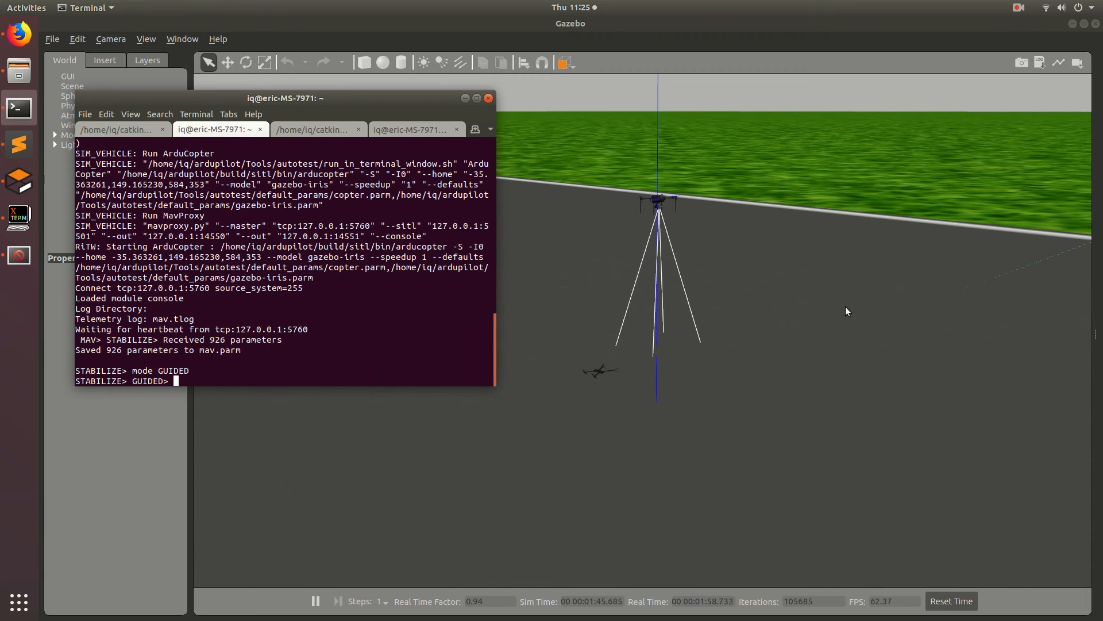